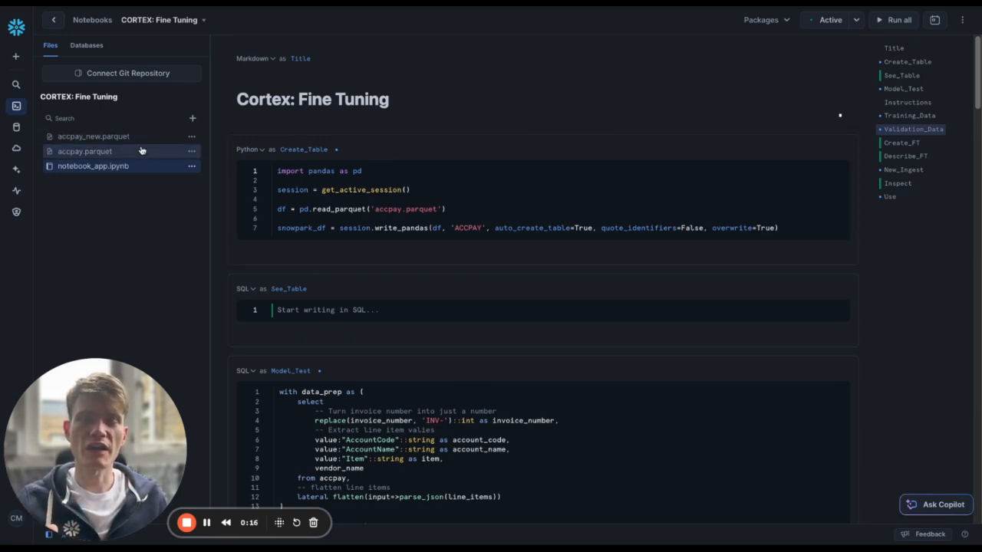
{"action": "mouse_move", "coordinate": [141, 152]}
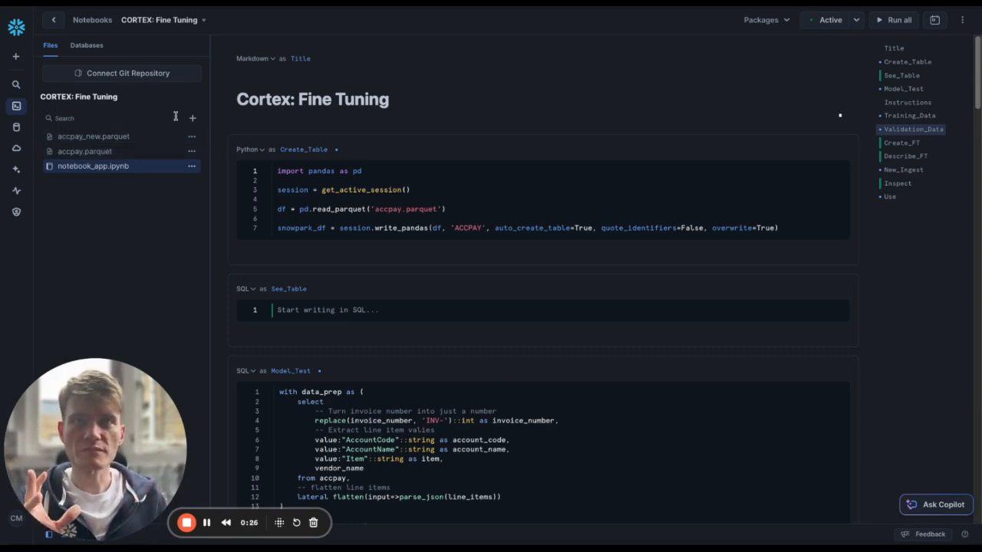
- Skip the file upload and run the Create_Table cell loading accpay.parquet into ACCPAY
{"action": "left_click", "coordinate": [193, 117]}
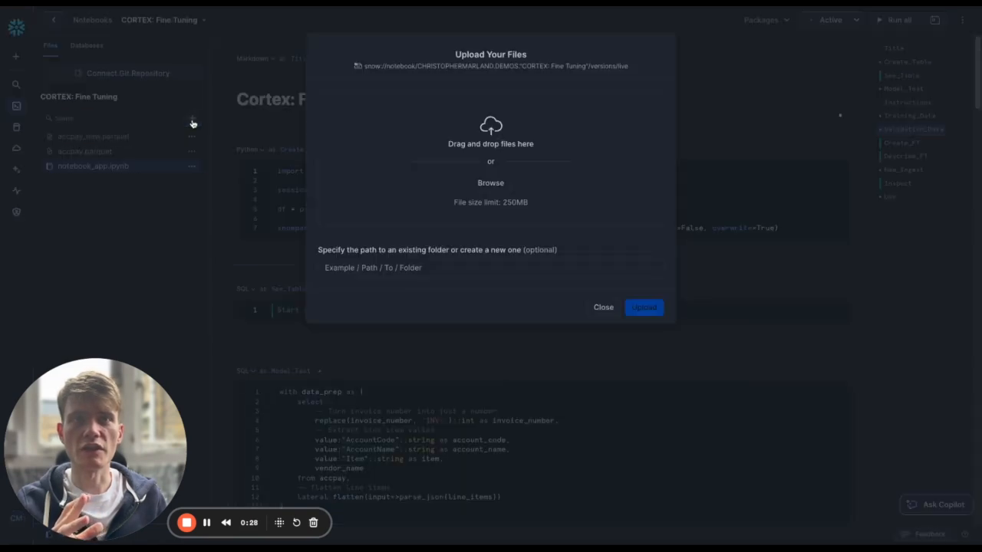
{"action": "mouse_move", "coordinate": [541, 156]}
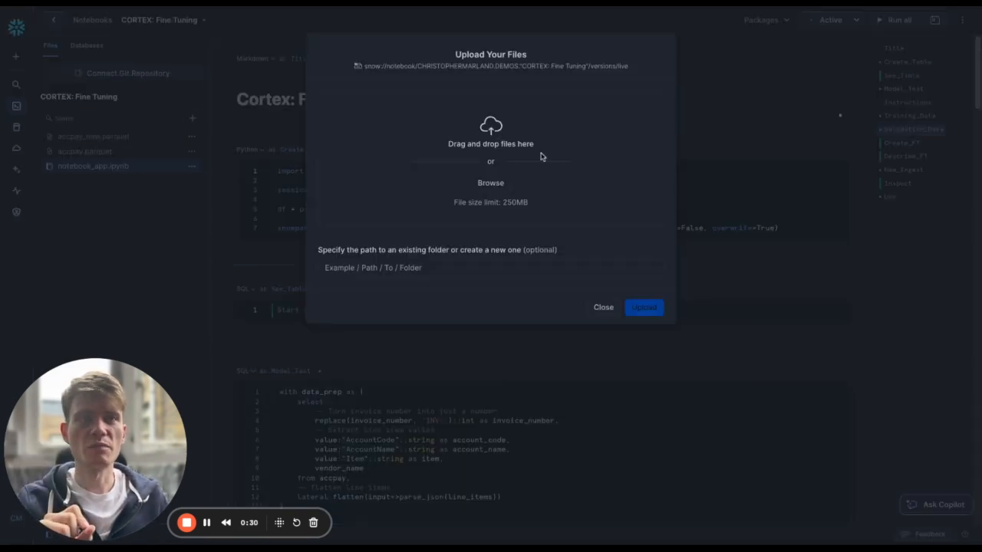
{"action": "left_click", "coordinate": [603, 307]}
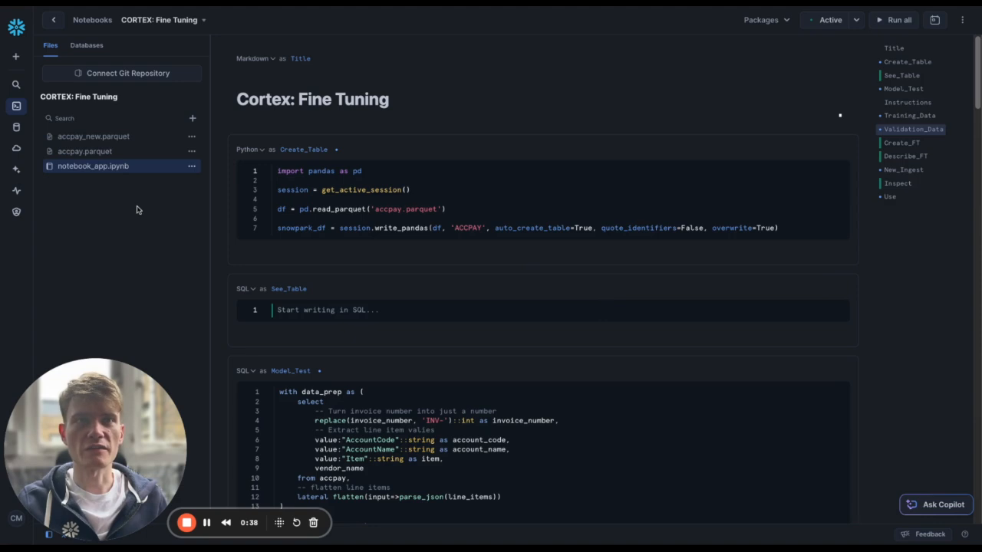
{"action": "left_click", "coordinate": [811, 150]}
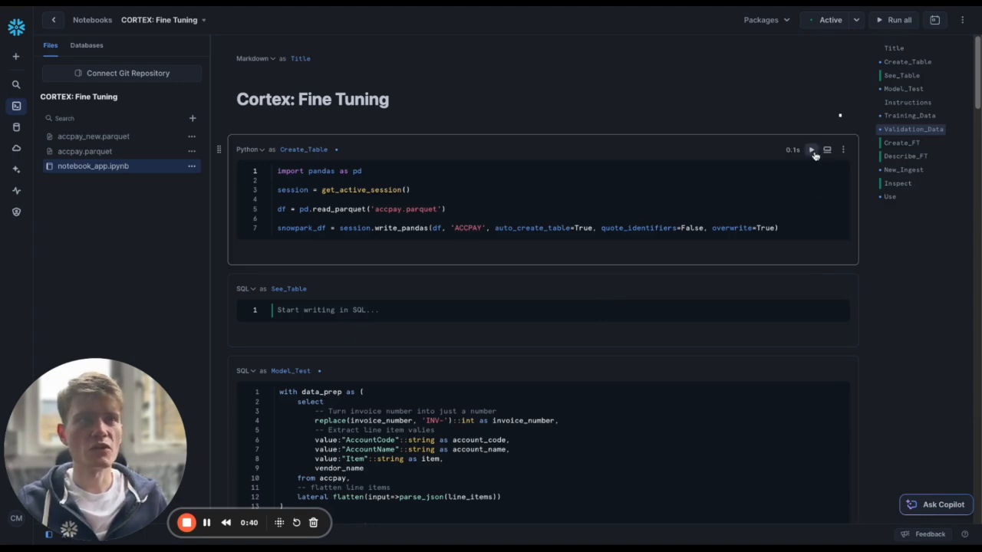
{"action": "mouse_move", "coordinate": [812, 151]}
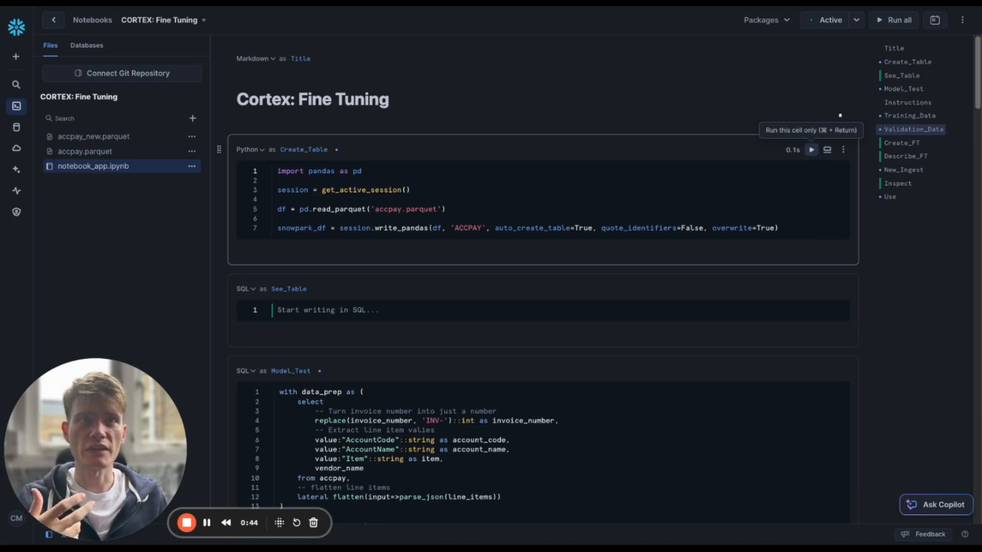
{"action": "left_click", "coordinate": [810, 150]}
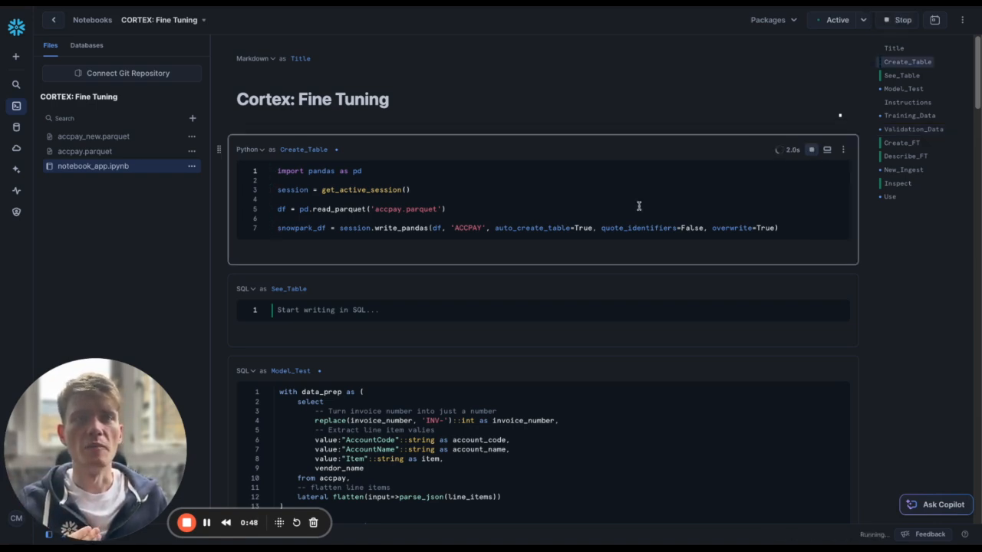
- Query select * from accpay in the next SQL cell to list all invoice rows
{"action": "type", "text": "select * a"}
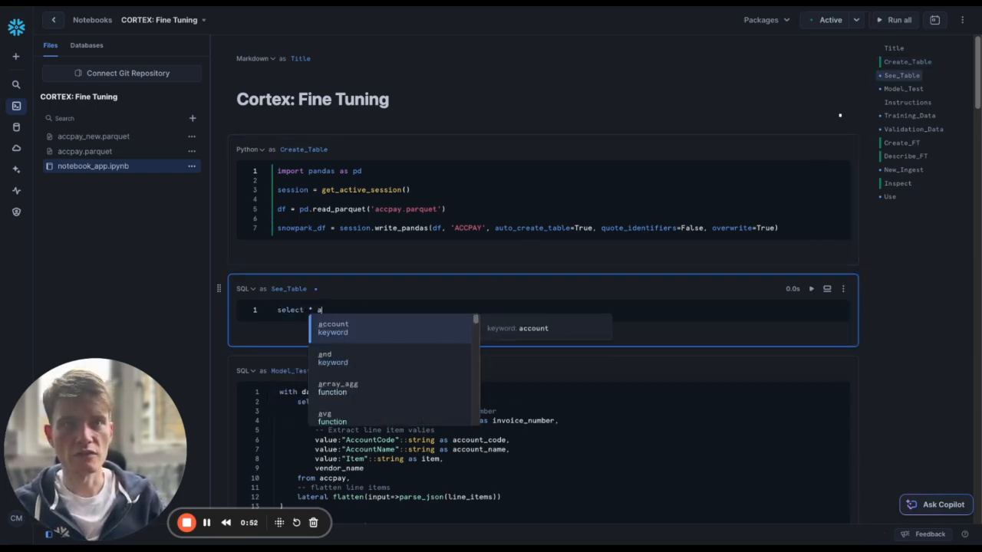
{"action": "type", "text": "from accpay"}
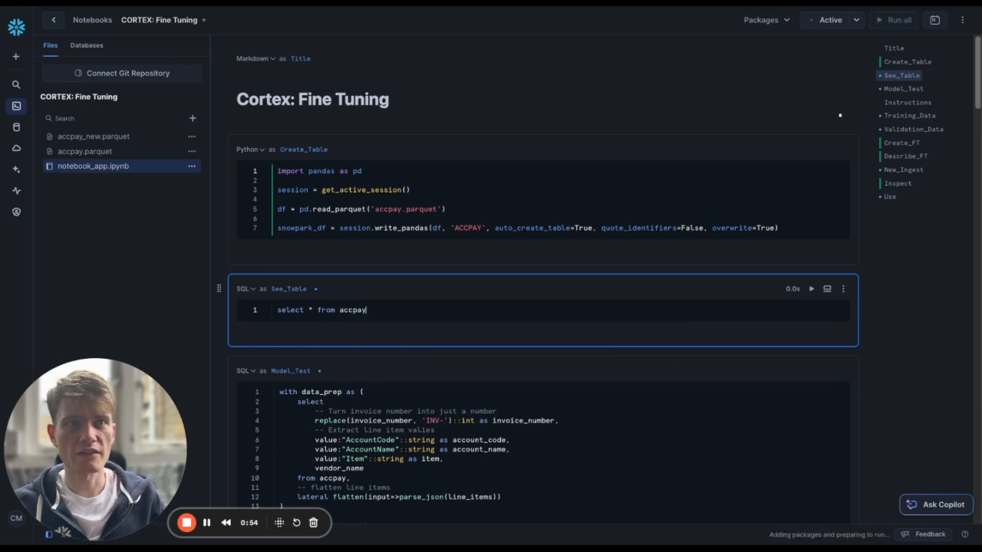
{"action": "left_click", "coordinate": [810, 288]}
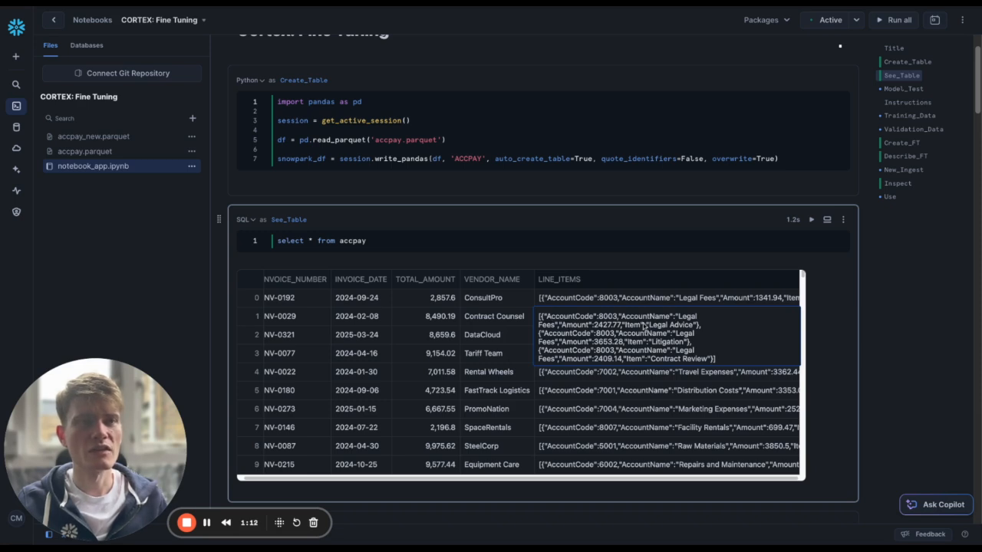
{"action": "mouse_move", "coordinate": [580, 265]}
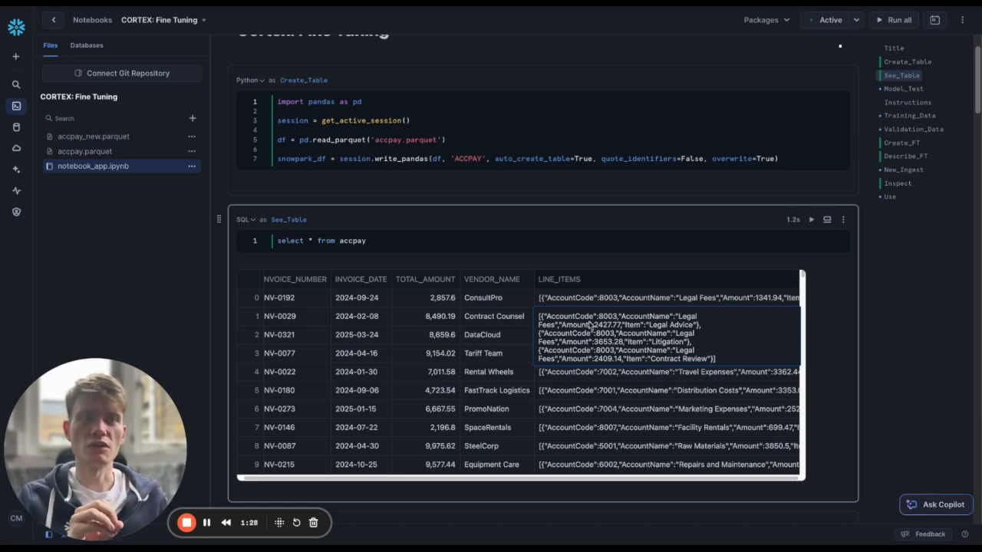
{"action": "mouse_move", "coordinate": [601, 284]}
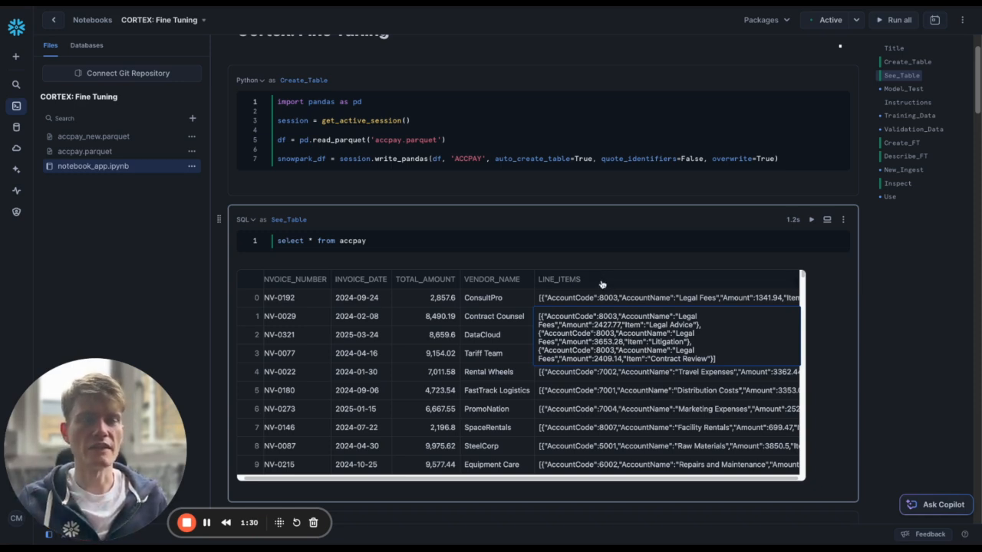
{"action": "scroll", "scroll_direction": "down", "scroll_amount": 3}
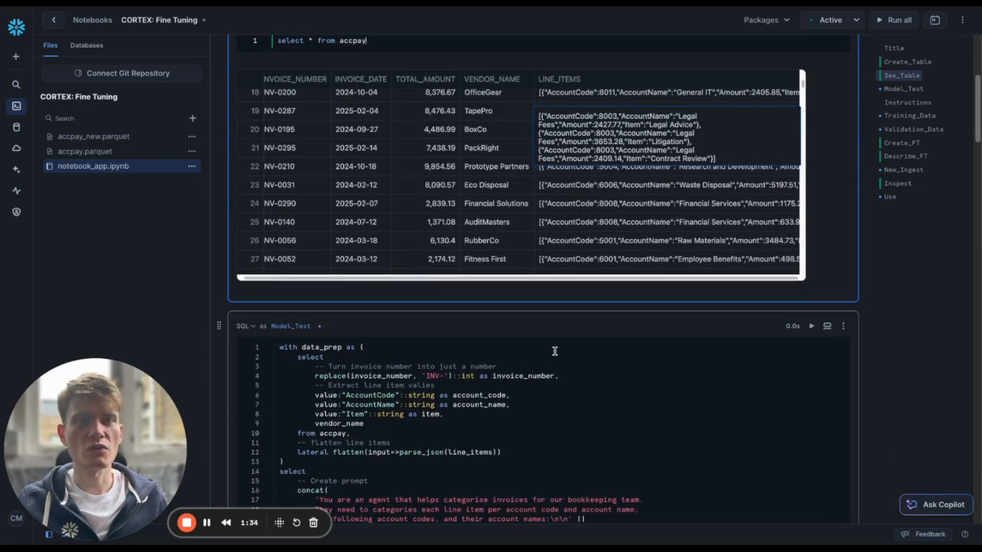
{"action": "scroll", "scroll_direction": "down", "scroll_amount": 3}
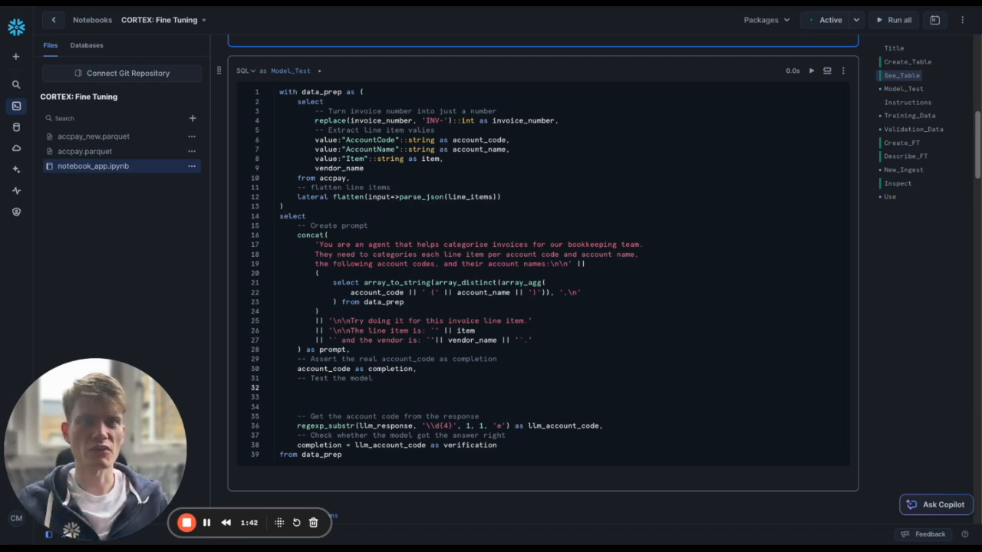
{"action": "left_click", "coordinate": [503, 197]}
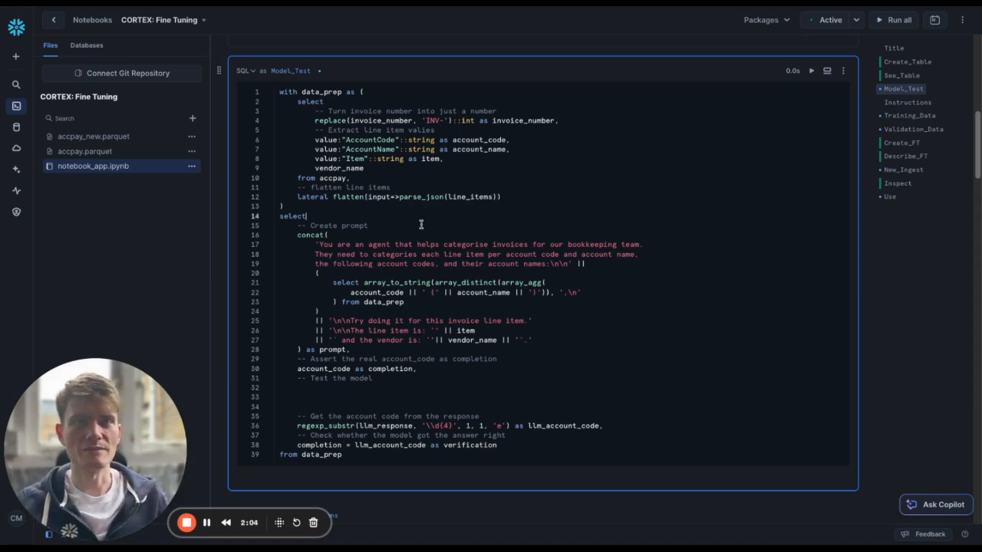
{"action": "left_click_drag", "start_coordinate": [297, 235], "coordinate": [421, 330]}
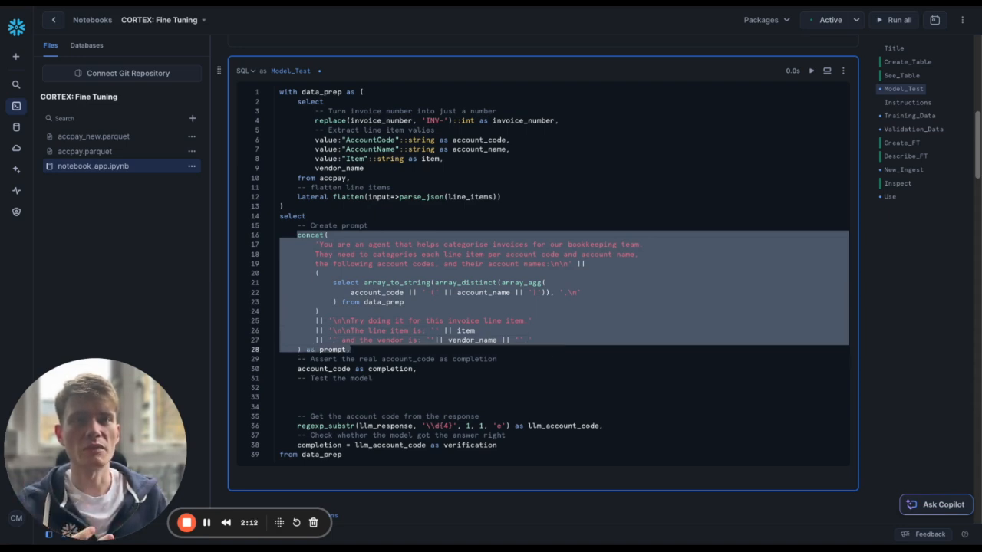
{"action": "left_click", "coordinate": [522, 321]}
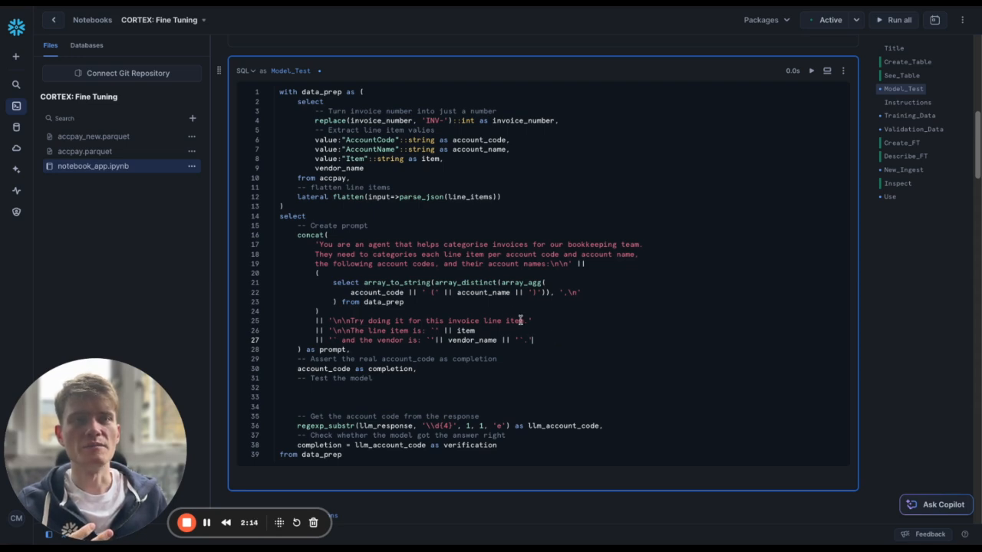
{"action": "double_click", "coordinate": [310, 233]}
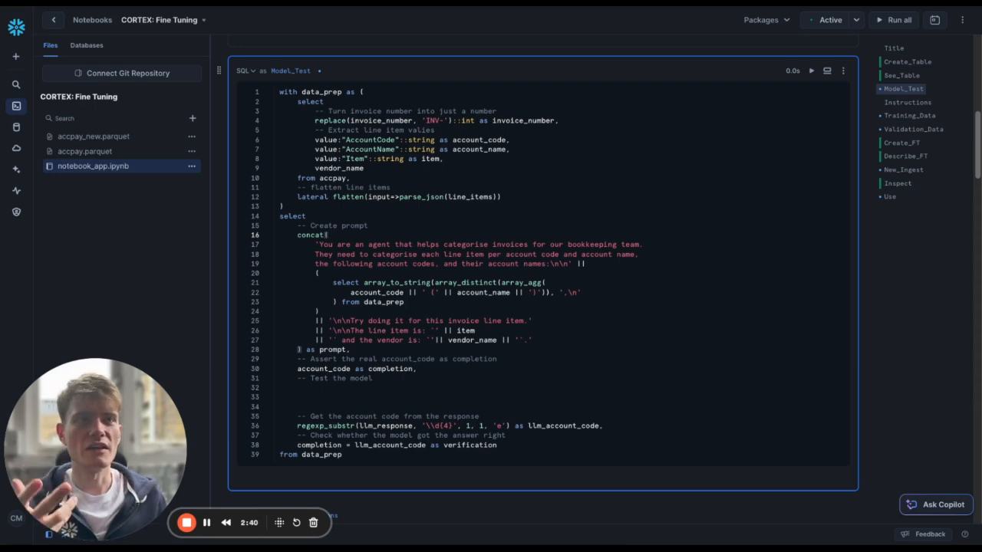
{"action": "mouse_move", "coordinate": [345, 282]}
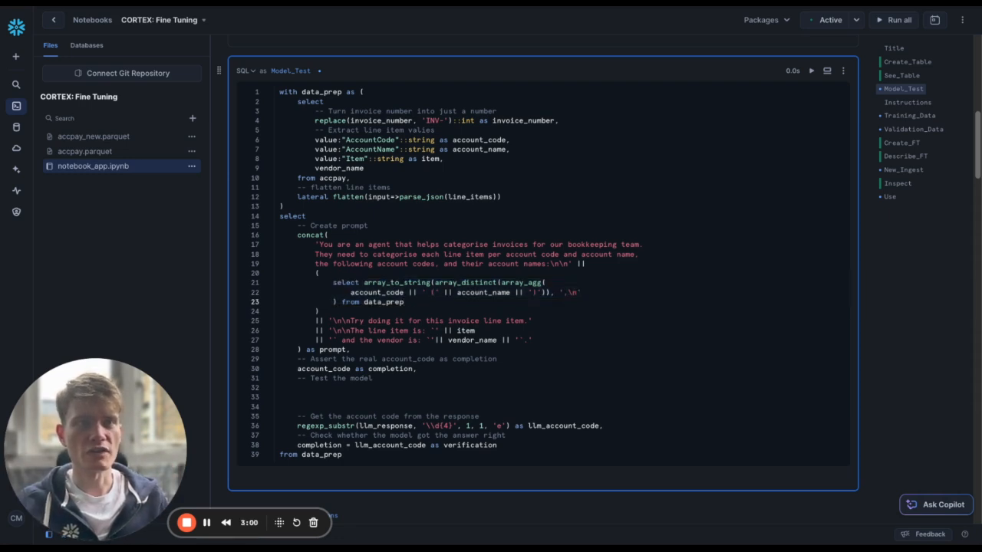
{"action": "left_click", "coordinate": [405, 301]}
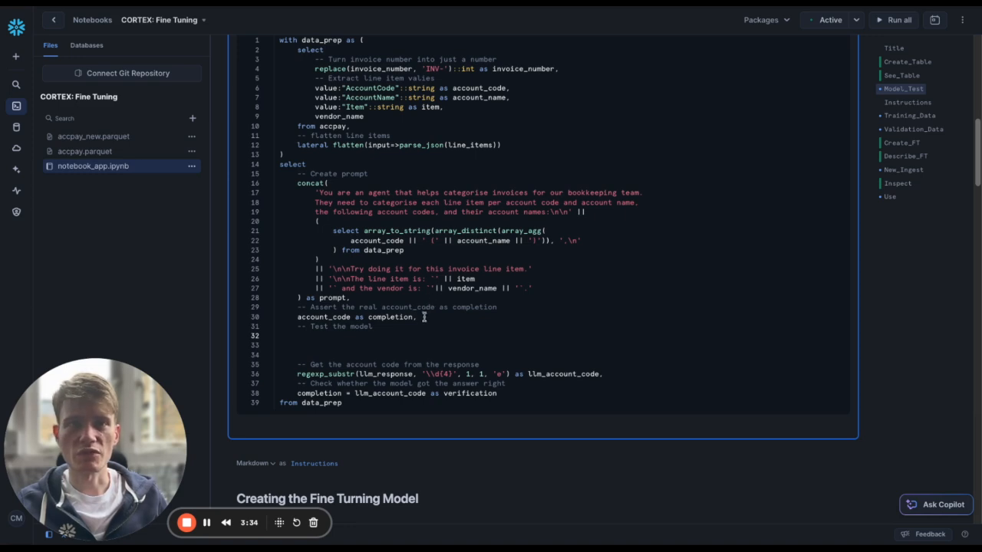
- Write the snowflake.cortex.complete('mistral-7b', prompt) call aliased as llm_response
{"action": "type", "text": "snowflake.cortex.co"}
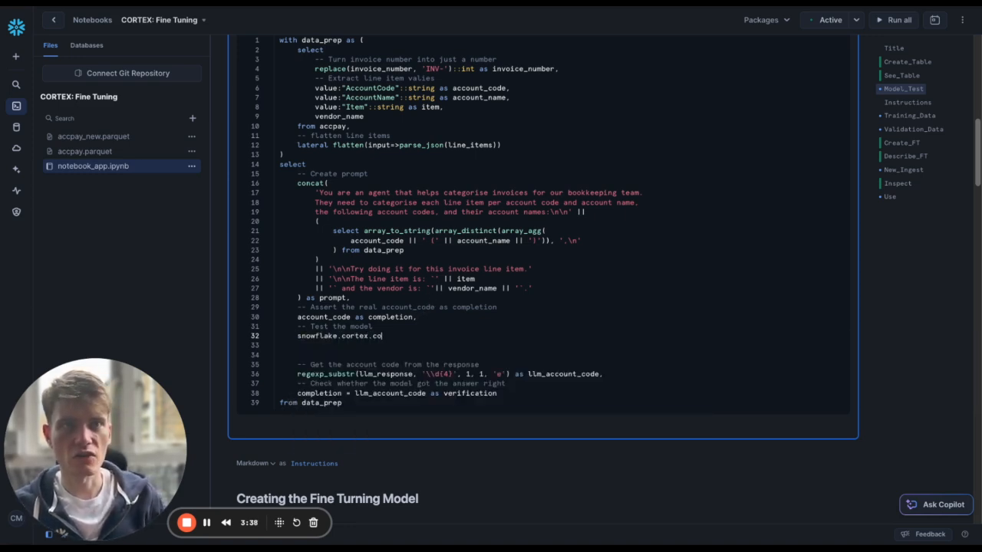
{"action": "type", "text": "mplete()"}
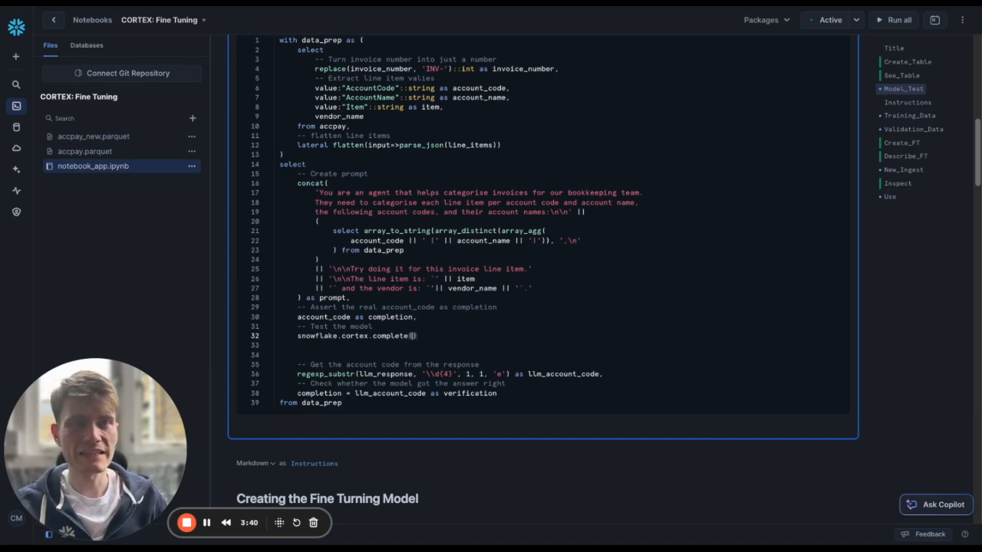
{"action": "key", "text": "enter"}
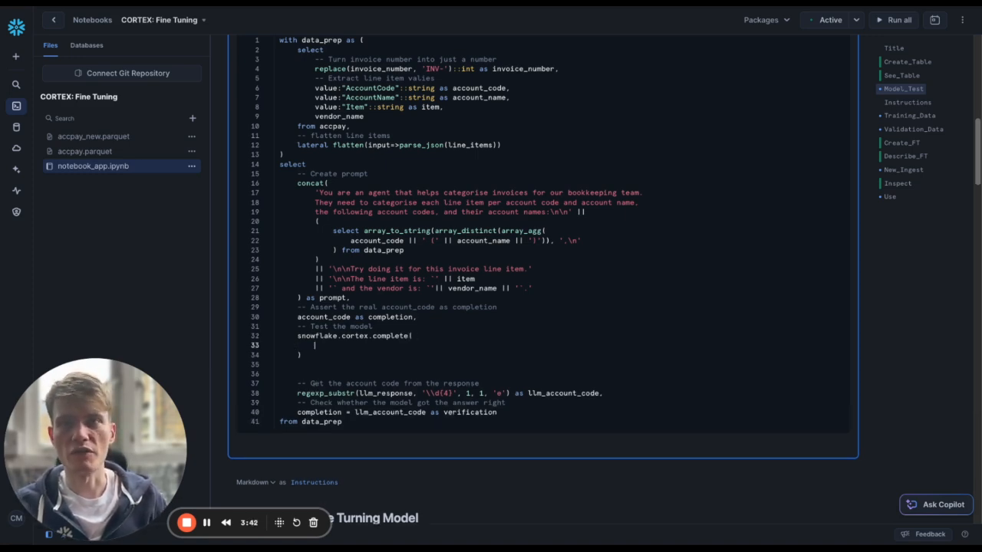
{"action": "type", "text": "'mistral'"}
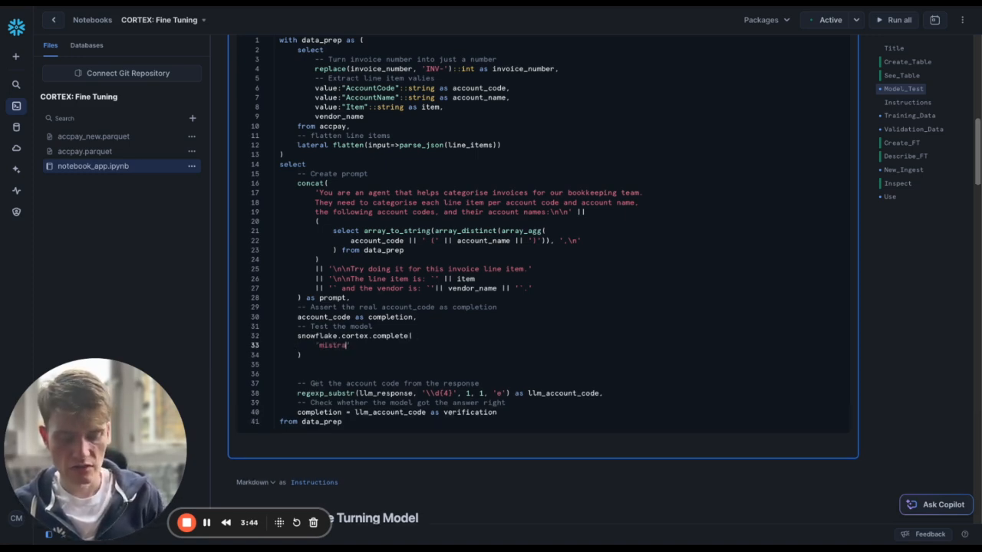
{"action": "type", "text": "l-7b"}
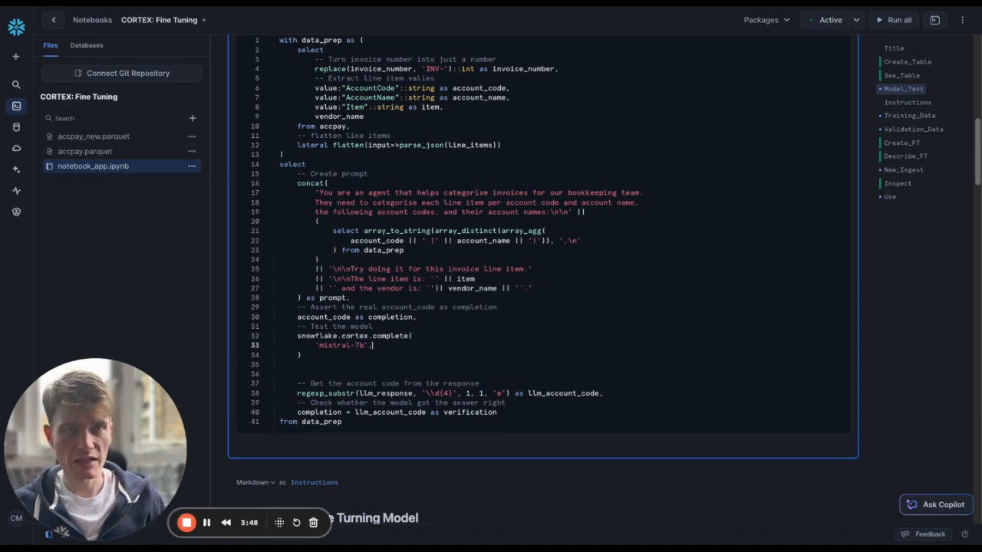
{"action": "type", "text": "prompt"}
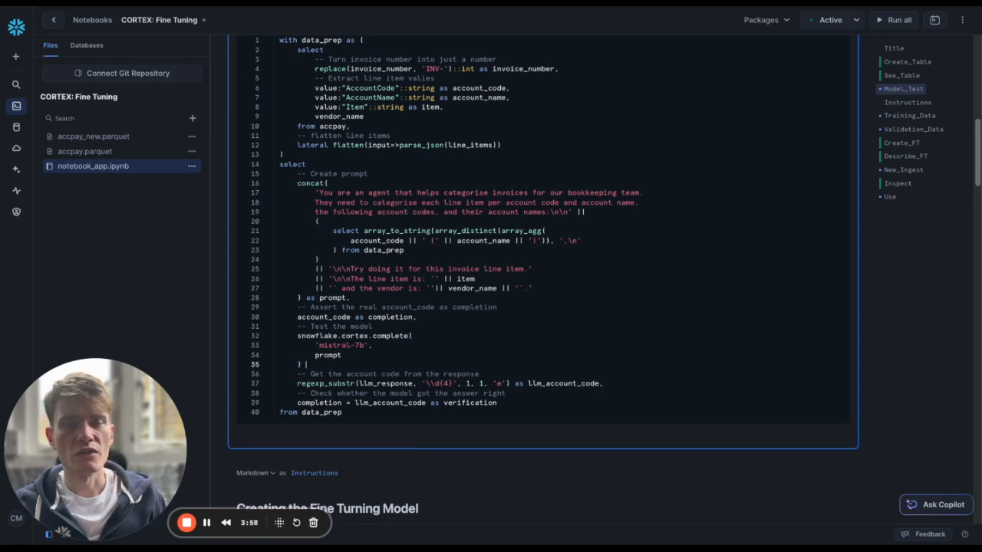
{"action": "type", "text": "as llm_response,"}
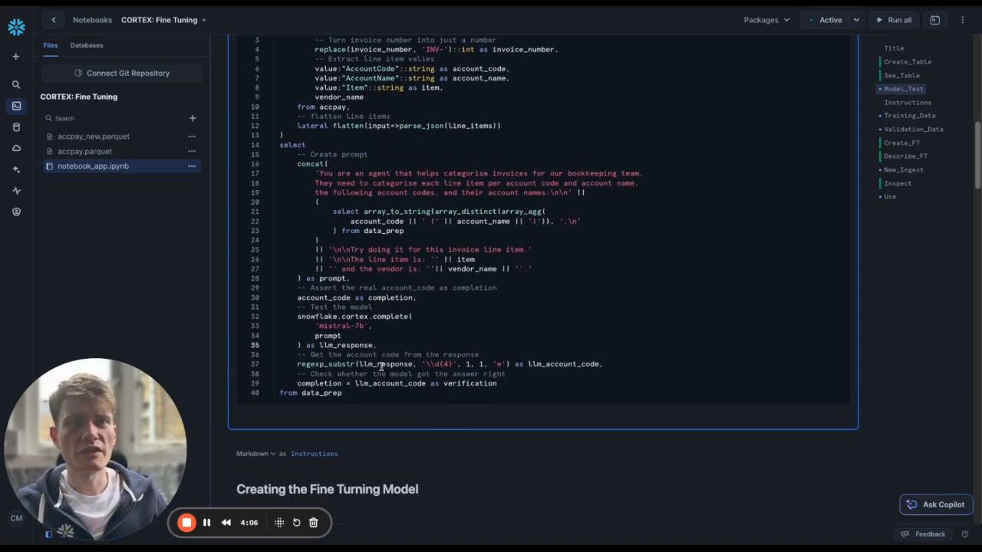
- Review the llm_response alias, the account-code regexp line and the completion vs llm_account_code verification
{"action": "double_click", "coordinate": [315, 364]}
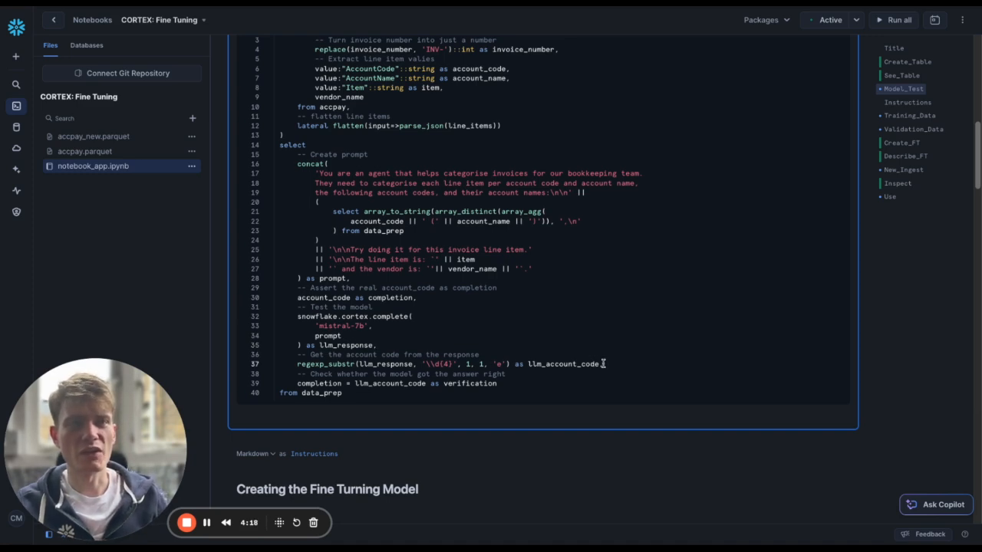
{"action": "triple_click", "coordinate": [448, 363]}
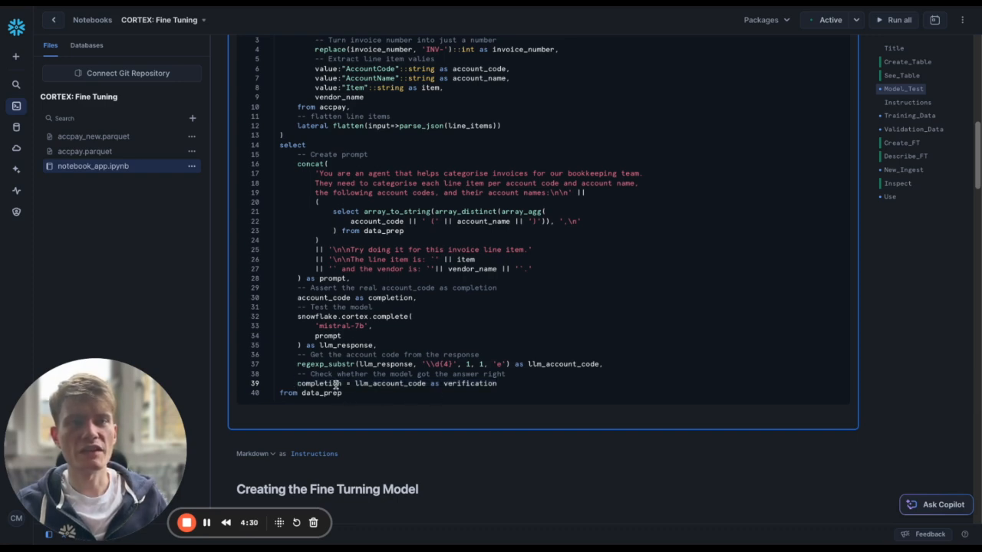
{"action": "double_click", "coordinate": [322, 297]}
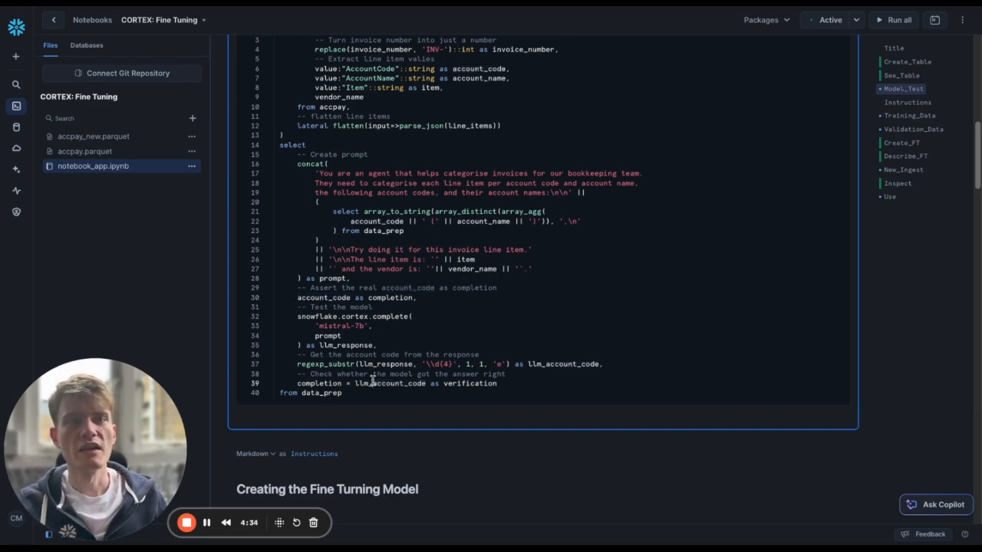
{"action": "double_click", "coordinate": [391, 384]}
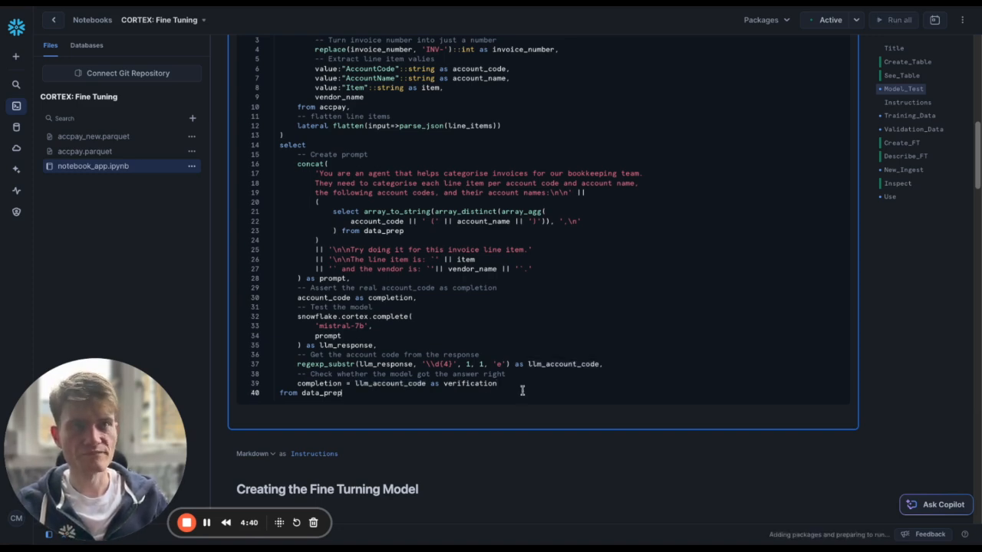
- Run Model_Test and scroll the COMPLETION, LLM_ACCOUNT_CODE and VERIFICATION results
{"action": "left_click", "coordinate": [896, 19]}
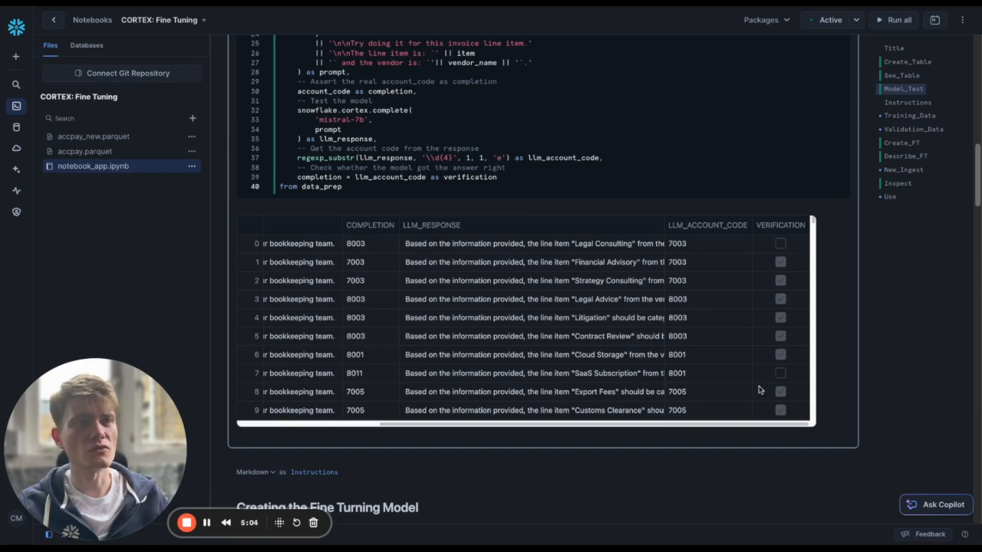
{"action": "scroll", "scroll_direction": "down", "scroll_amount": 3}
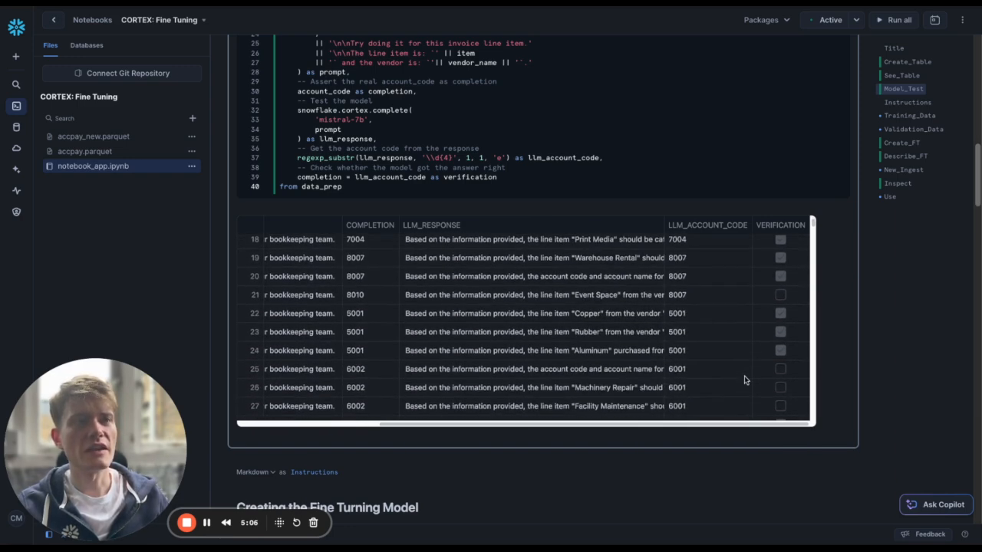
{"action": "scroll", "scroll_direction": "down", "scroll_amount": 3}
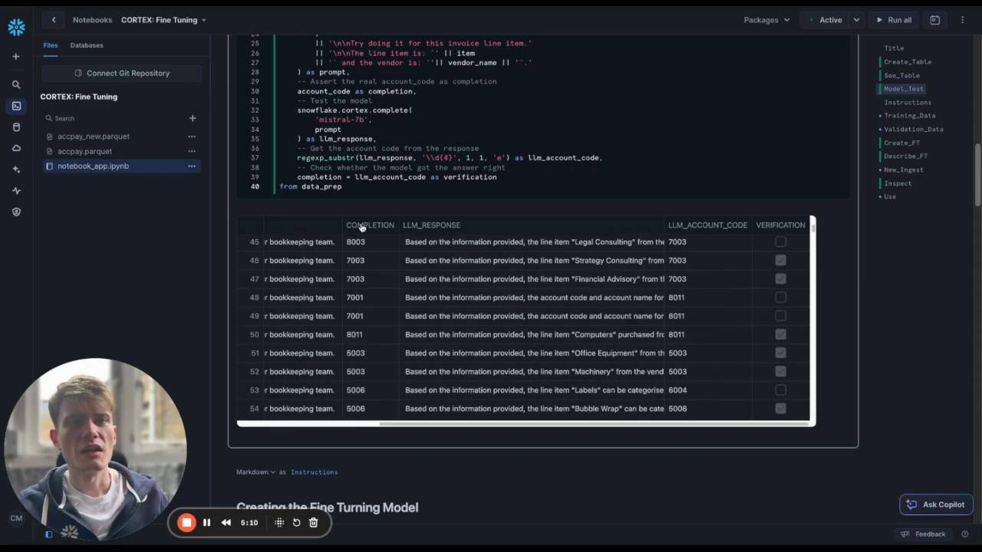
{"action": "scroll", "scroll_direction": "down", "scroll_amount": 3}
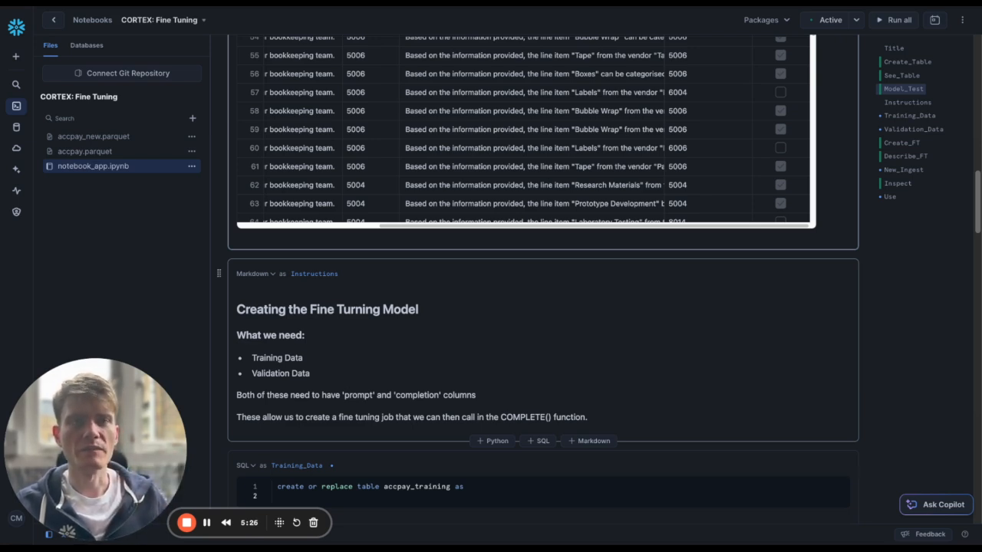
{"action": "scroll", "scroll_direction": "down", "scroll_amount": 3}
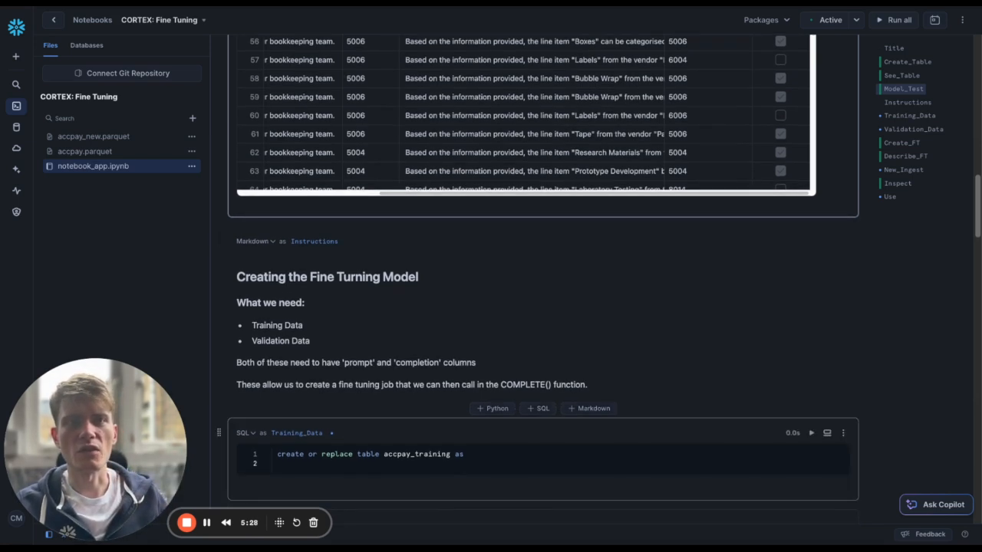
{"action": "mouse_move", "coordinate": [332, 352]}
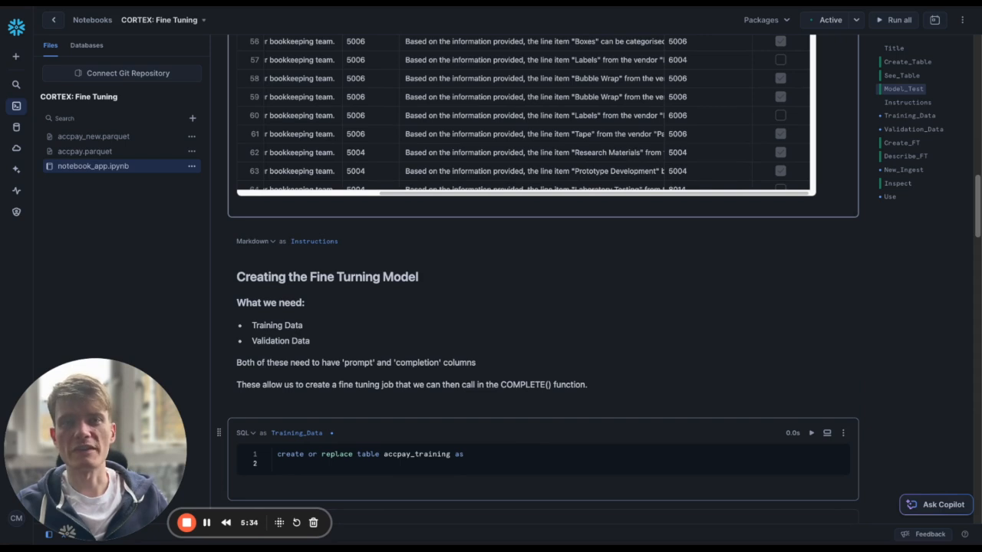
{"action": "mouse_move", "coordinate": [322, 349]}
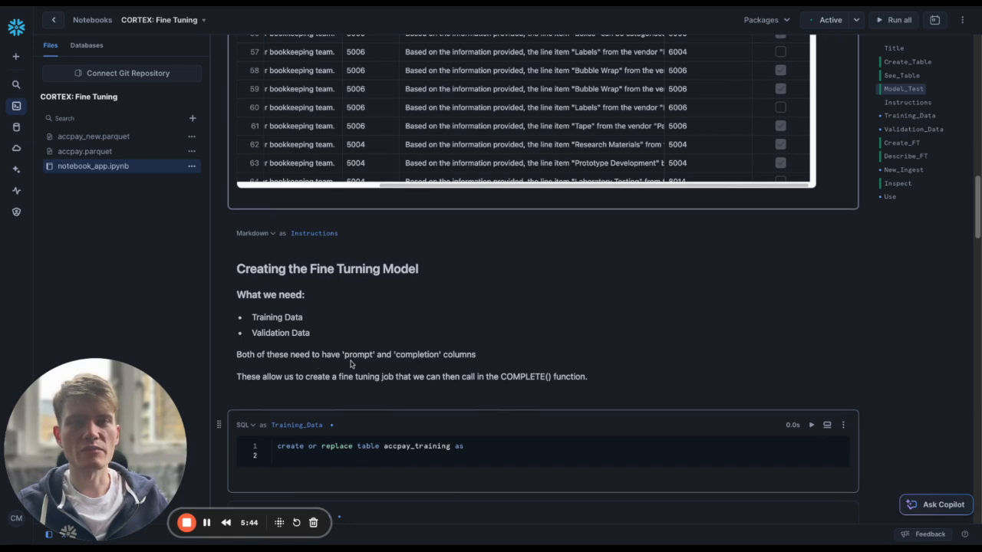
{"action": "mouse_move", "coordinate": [411, 363]}
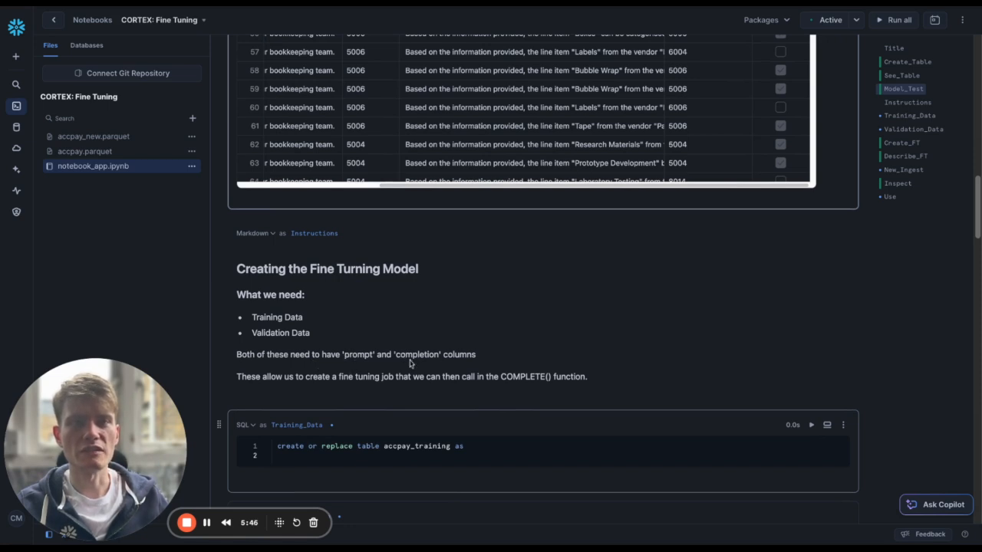
{"action": "mouse_move", "coordinate": [592, 337]}
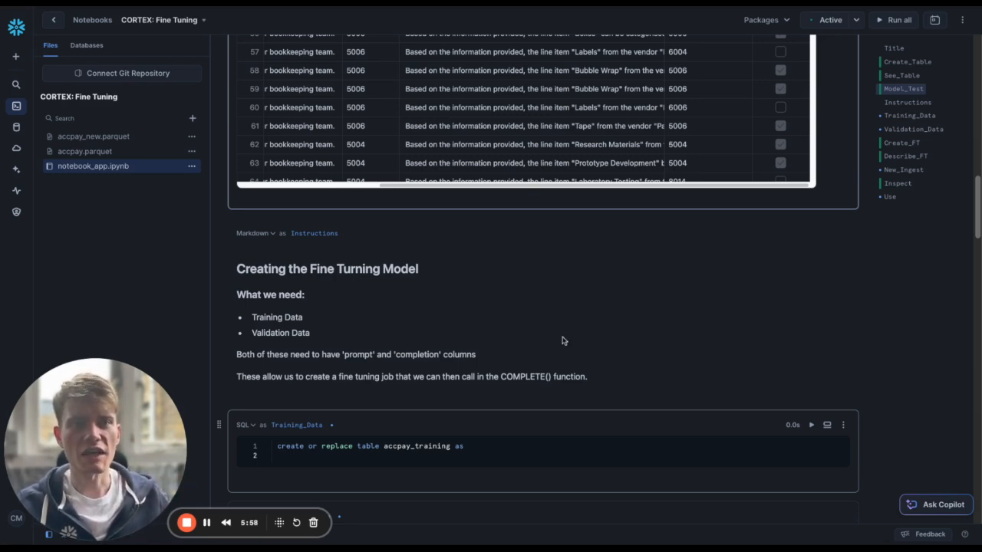
{"action": "mouse_move", "coordinate": [530, 338]}
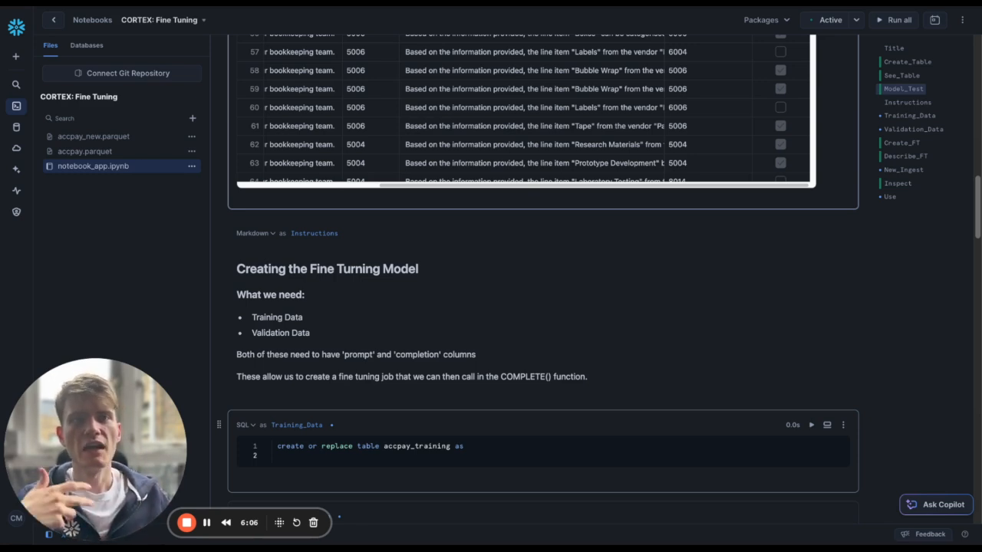
{"action": "mouse_move", "coordinate": [430, 387]}
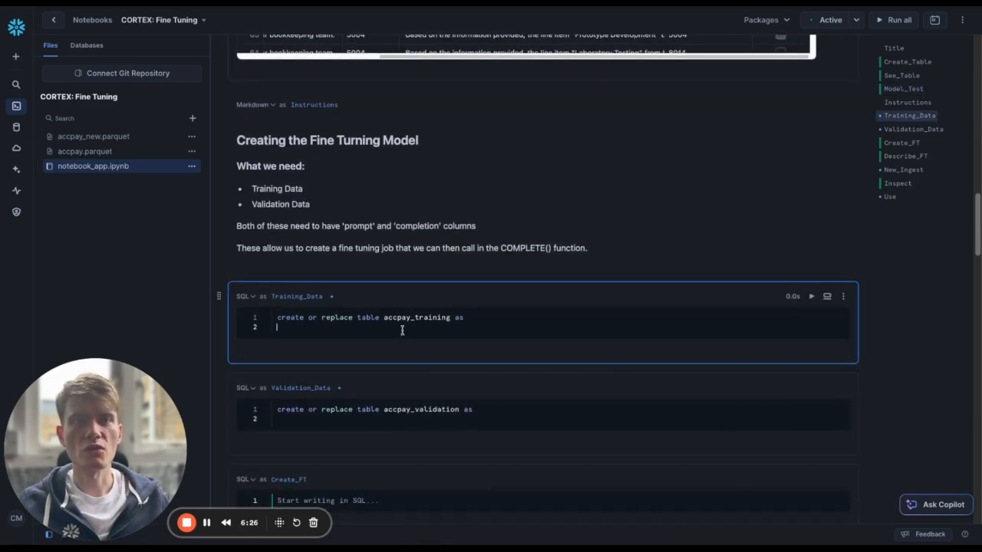
- Strip the model-testing lines from Training_Data and filter it with where invoice_number % 2 = 0
{"action": "left_click", "coordinate": [429, 408]}
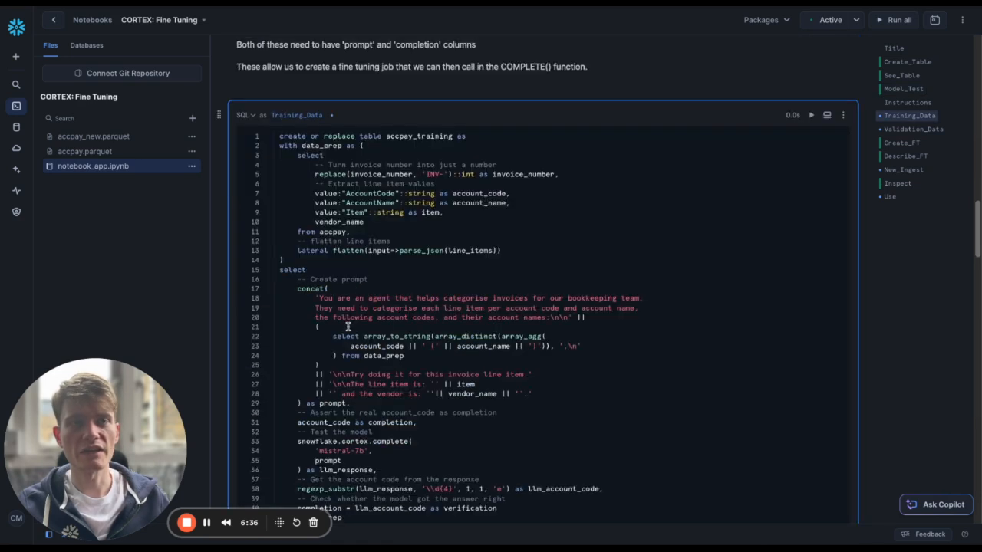
{"action": "scroll", "scroll_direction": "down", "scroll_amount": 3}
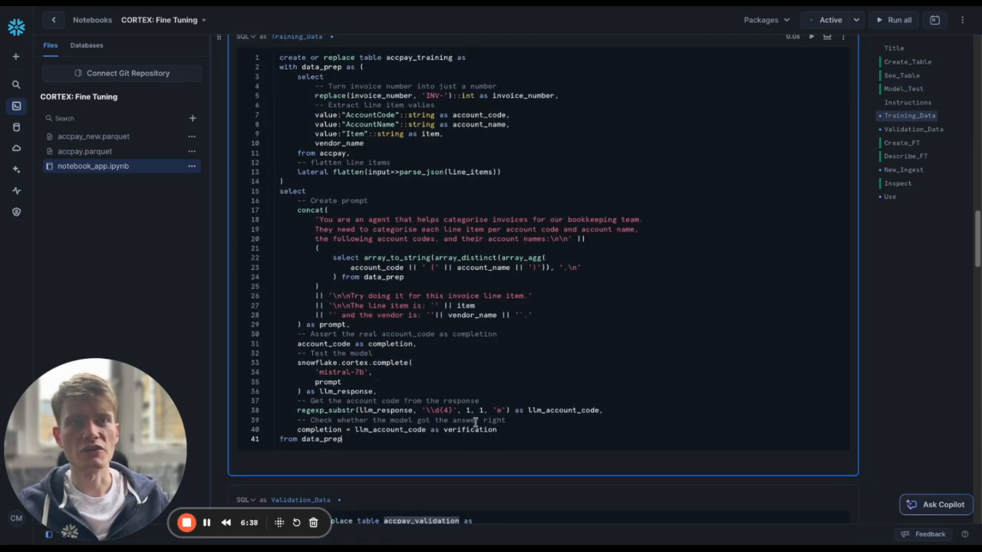
{"action": "left_click_drag", "start_coordinate": [298, 352], "coordinate": [497, 429]}
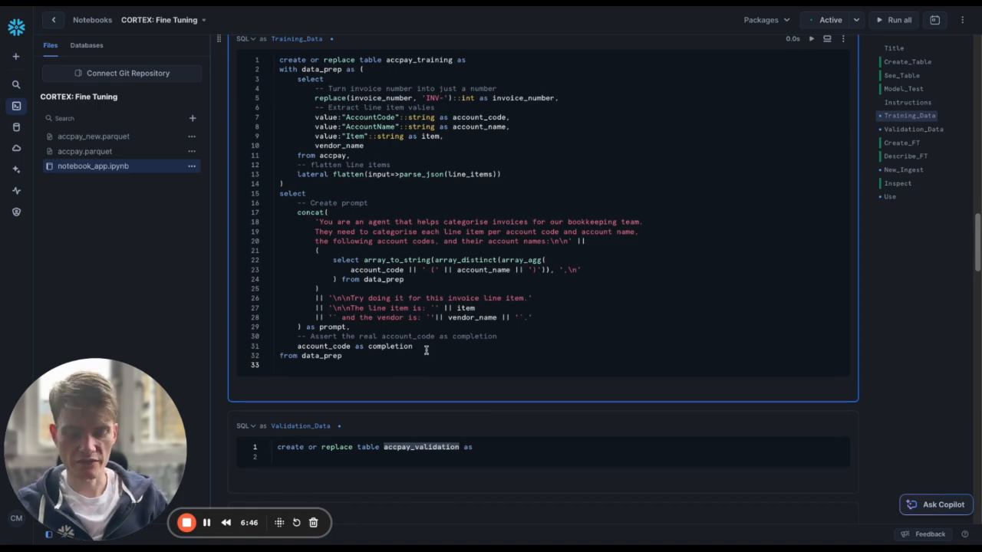
{"action": "type", "text": "where invoid"}
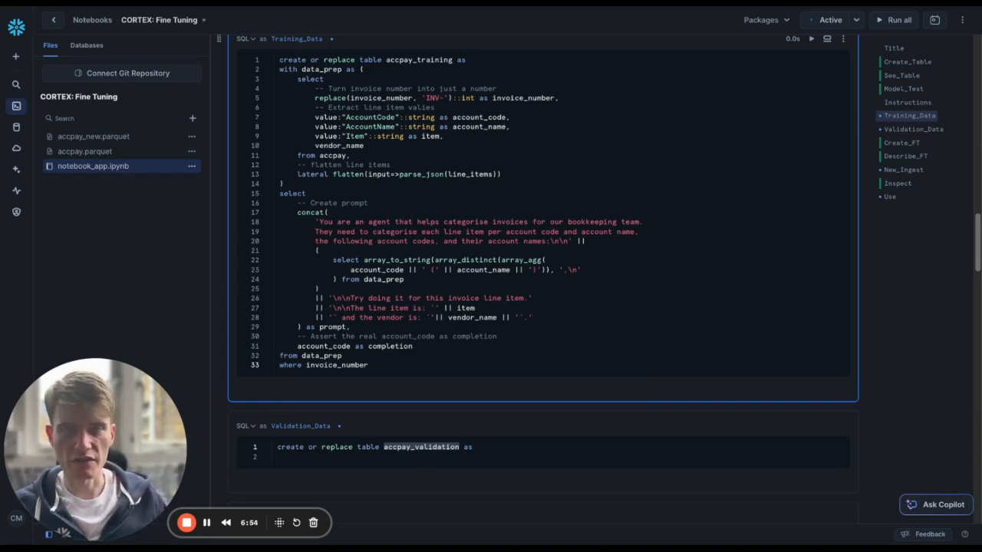
{"action": "type", "text": "% 2 = 0"}
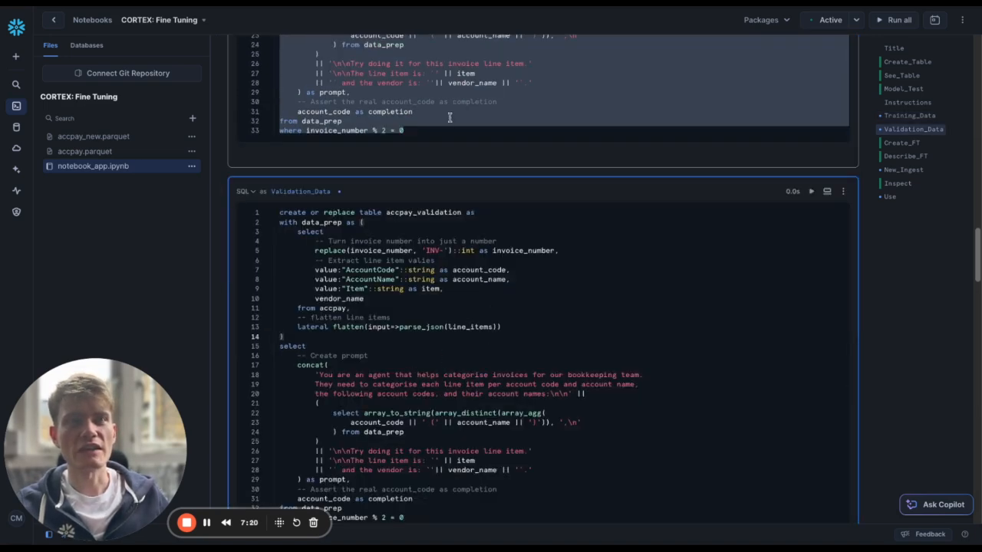
- Run the Training_Data query creating ACCPAY_TRAINING, then delete that cell
{"action": "left_click", "coordinate": [899, 18]}
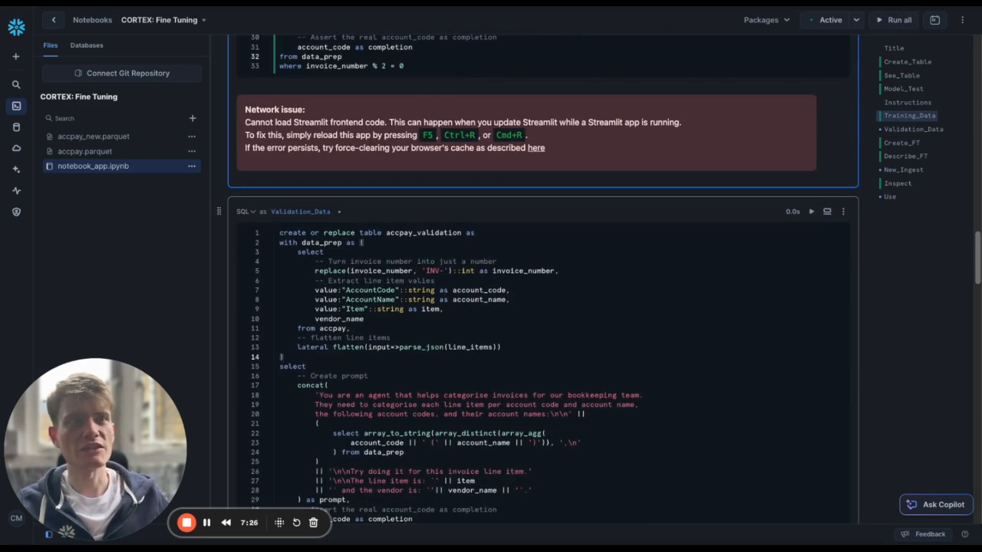
{"action": "scroll", "scroll_direction": "down", "scroll_amount": 3}
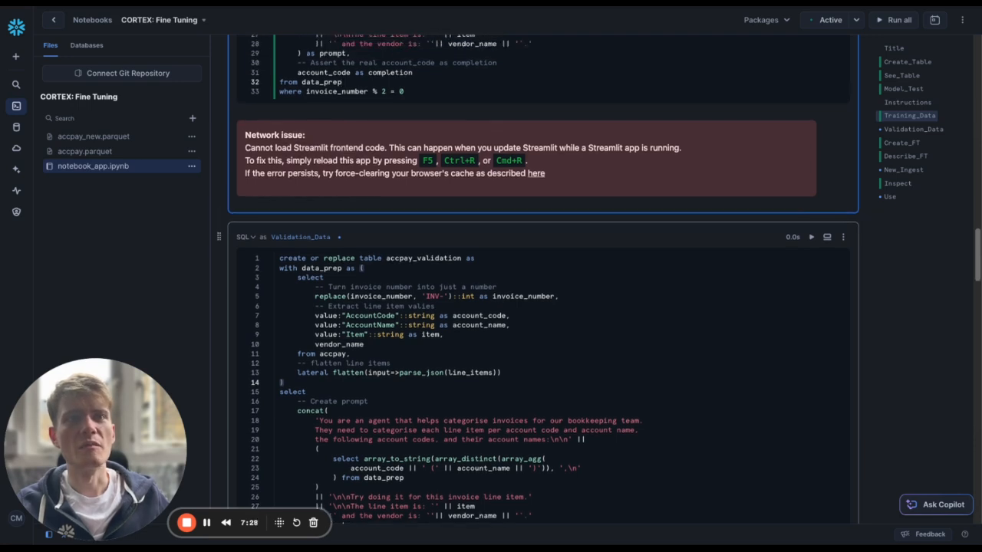
{"action": "scroll", "scroll_direction": "down", "scroll_amount": 3}
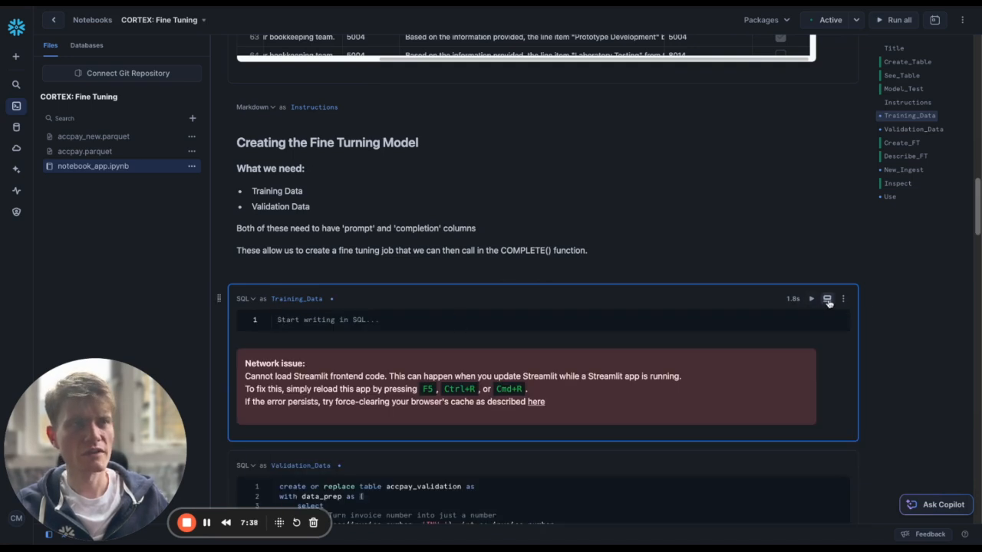
{"action": "left_click", "coordinate": [843, 298]}
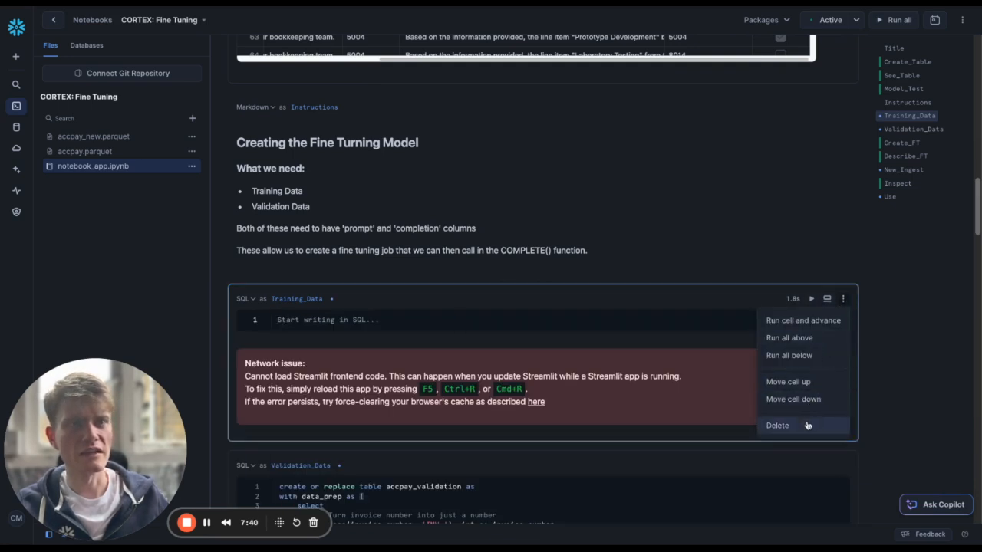
{"action": "left_click", "coordinate": [777, 425]}
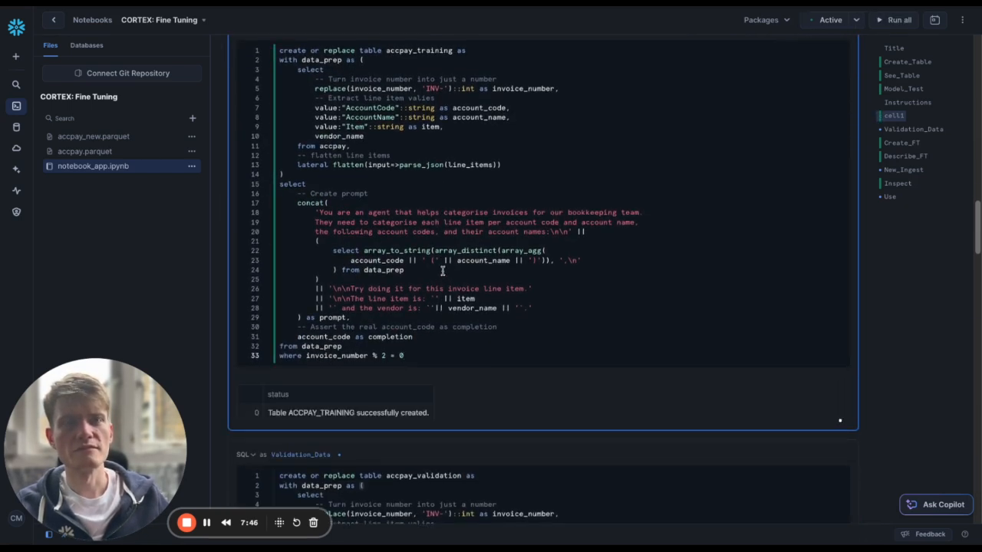
- Change the validation filter to invoice_number % 2 = 1 and run it to create ACCPAY_VALIDATION
{"action": "scroll", "scroll_direction": "down", "scroll_amount": 3}
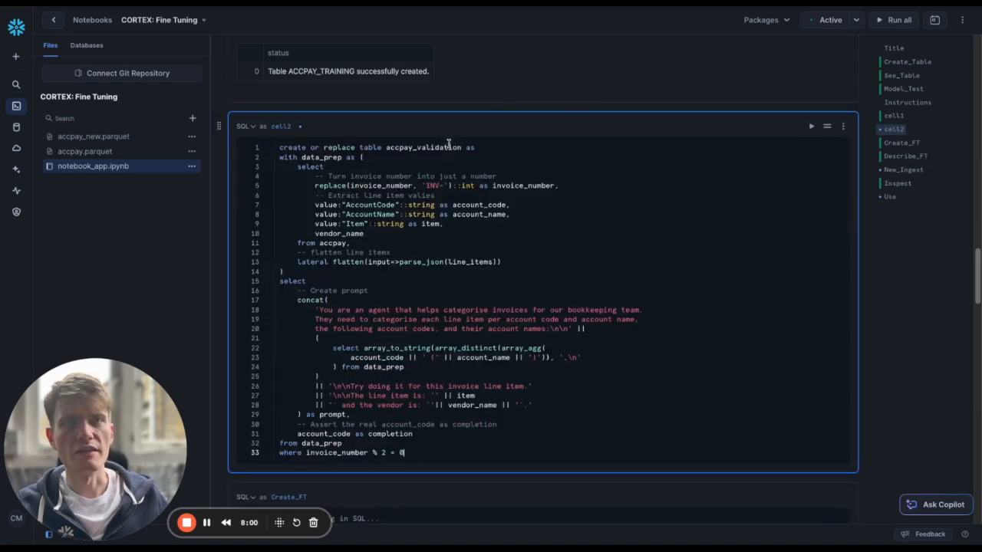
{"action": "type", "text": "1"}
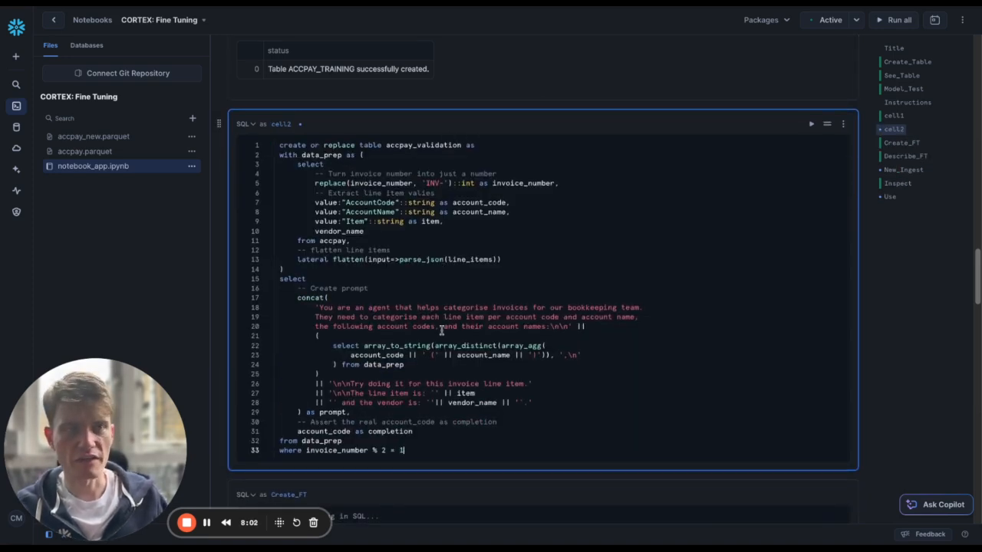
{"action": "left_click", "coordinate": [810, 123]}
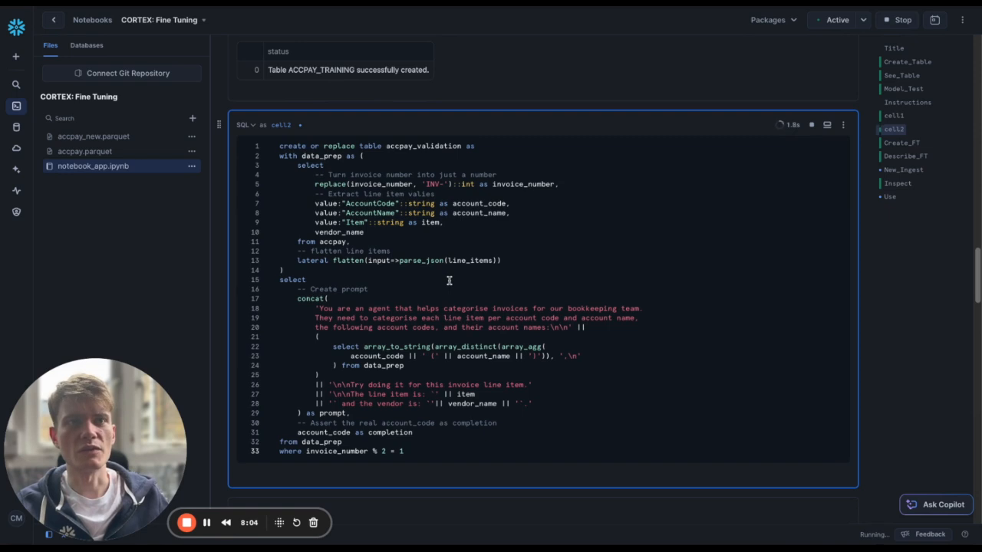
{"action": "left_click", "coordinate": [812, 126]}
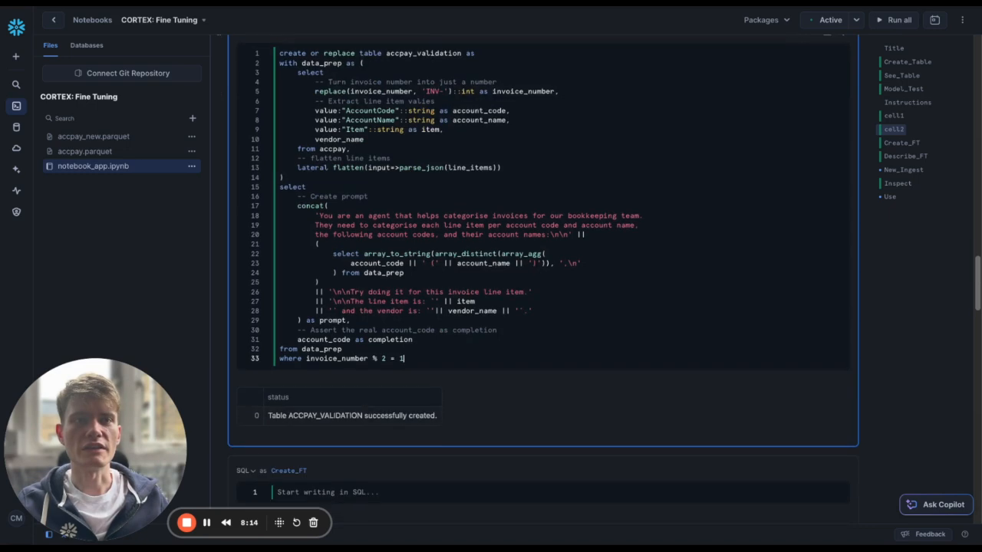
{"action": "scroll", "scroll_direction": "down", "scroll_amount": 3}
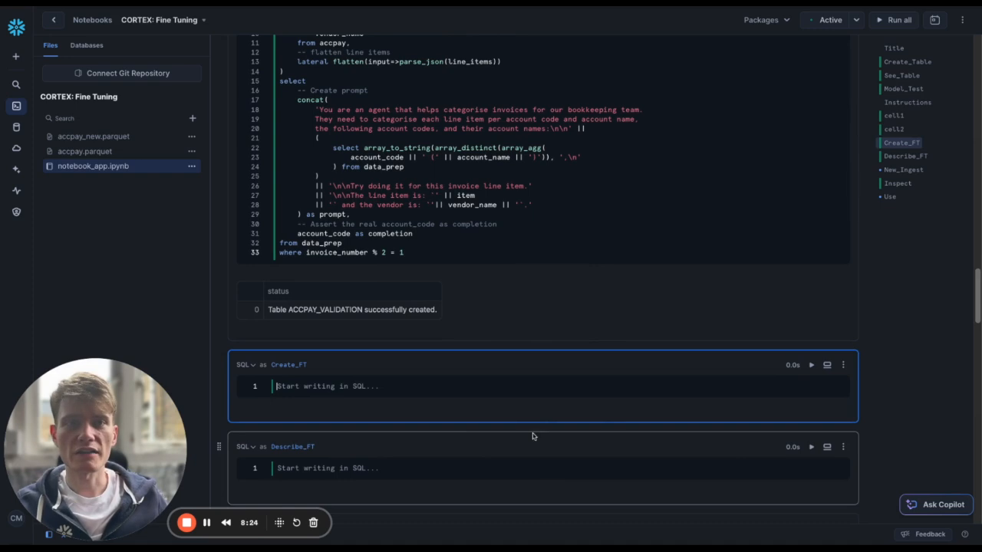
- Write select snowflake.cortex.finetune('CREATE', 'ACCPAY_ACCOUNT_CODES', 'mistral-7b', in Create_FT
{"action": "type", "text": "select"}
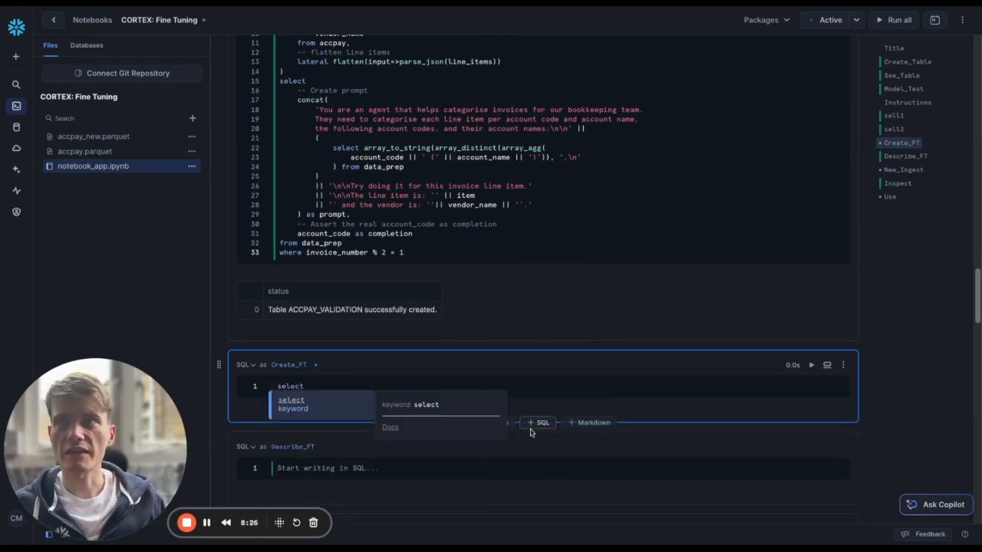
{"action": "type", "text": "snowflake"}
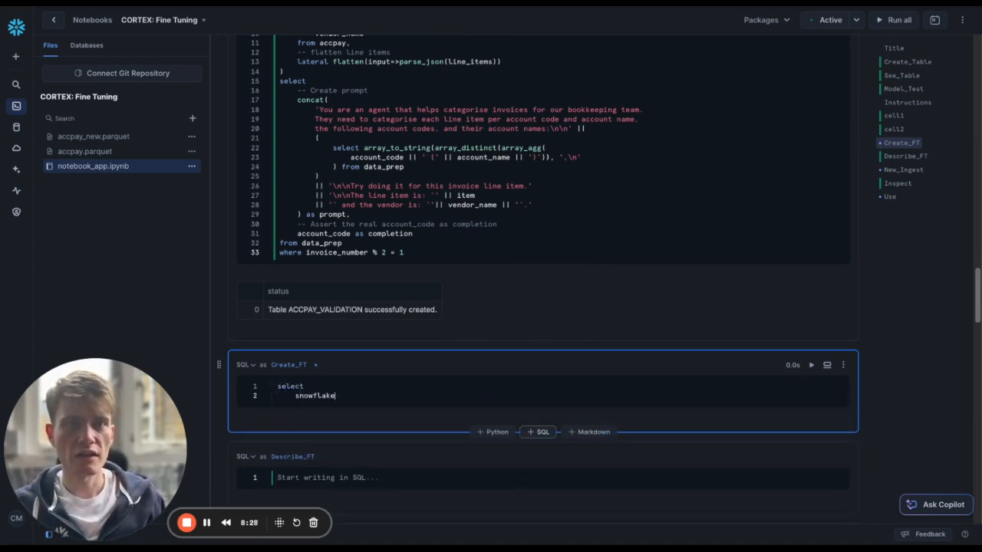
{"action": "type", "text": "."}
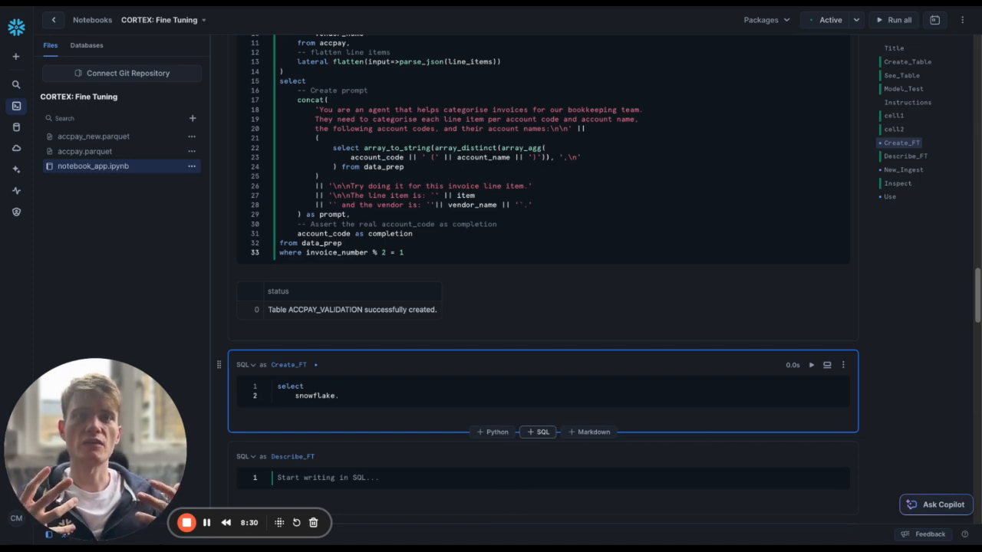
{"action": "type", "text": "."}
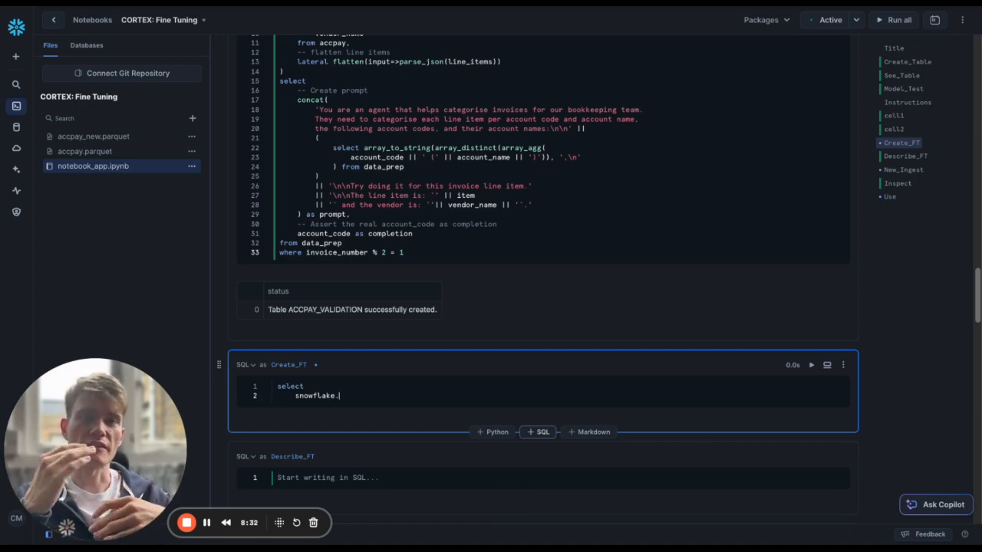
{"action": "type", "text": "cortex."}
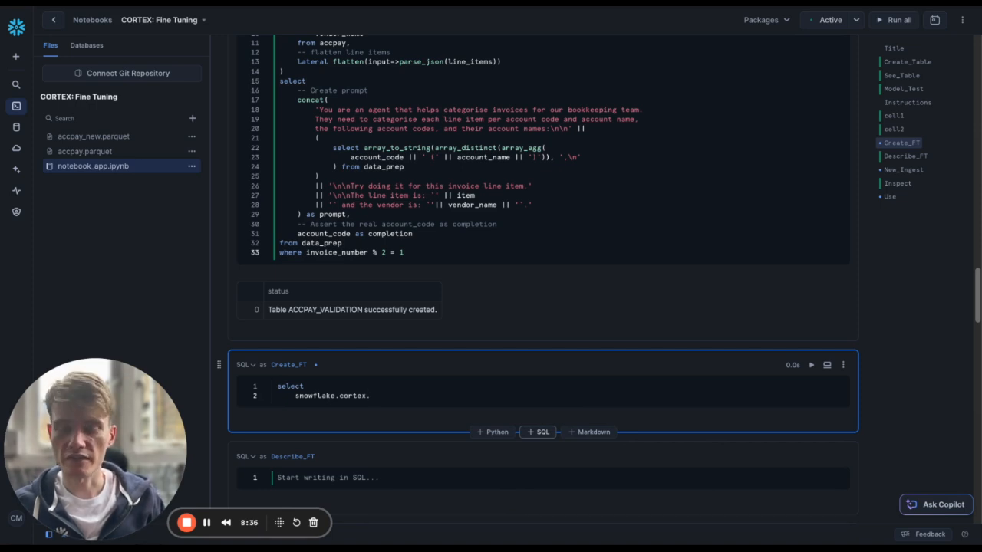
{"action": "type", "text": "finetune("}
{"action": "type", "text": "'CREATE',"}
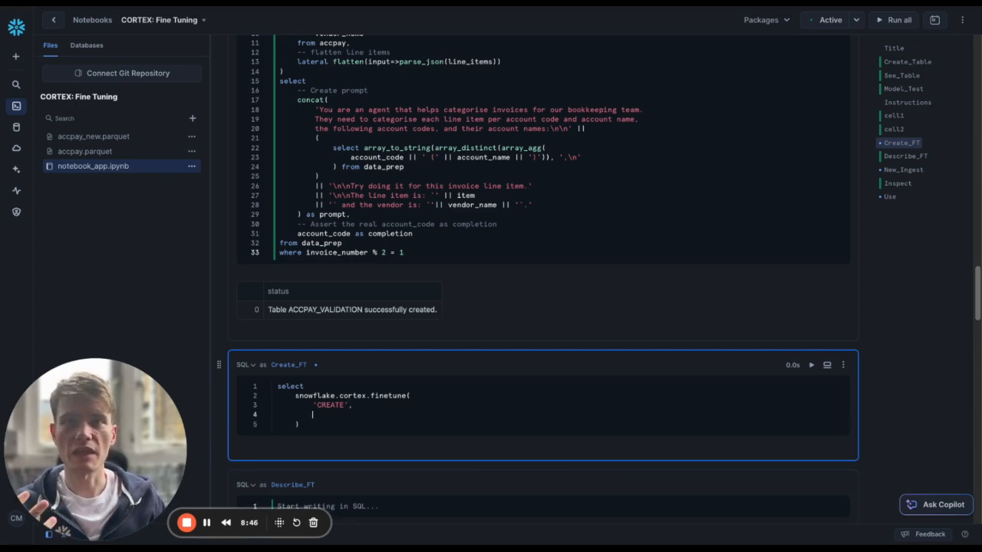
{"action": "type", "text": "A'"}
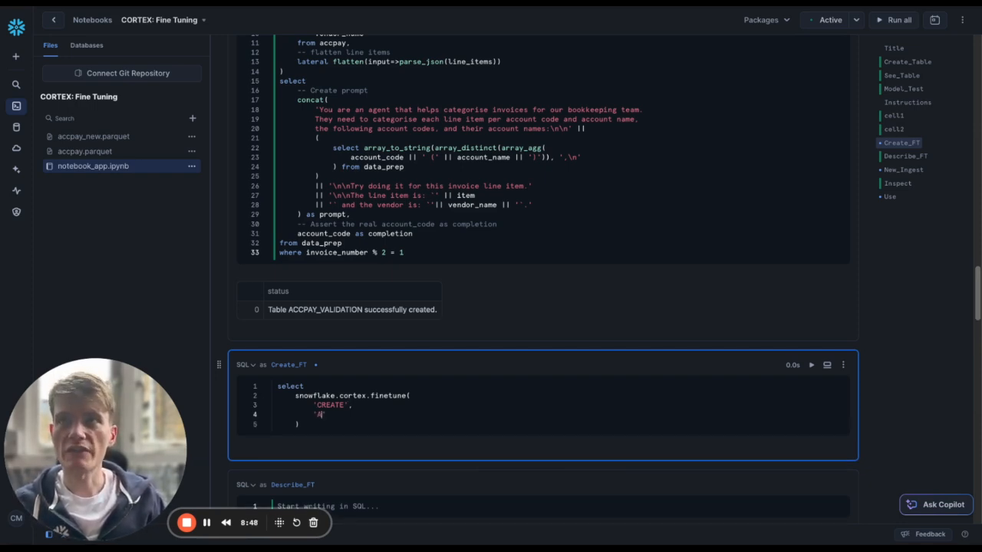
{"action": "type", "text": "CCPAY_"}
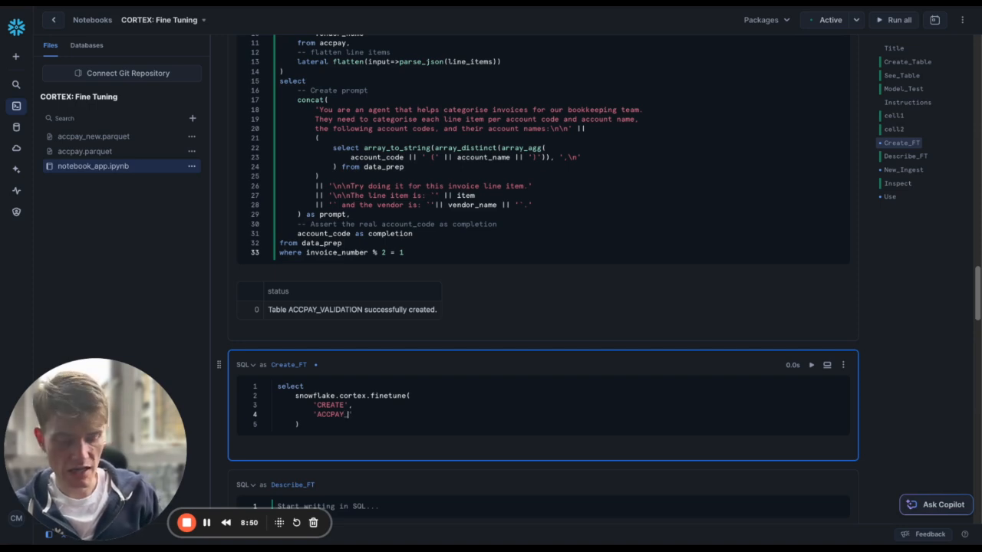
{"action": "type", "text": "ACCOUNT_CODES"}
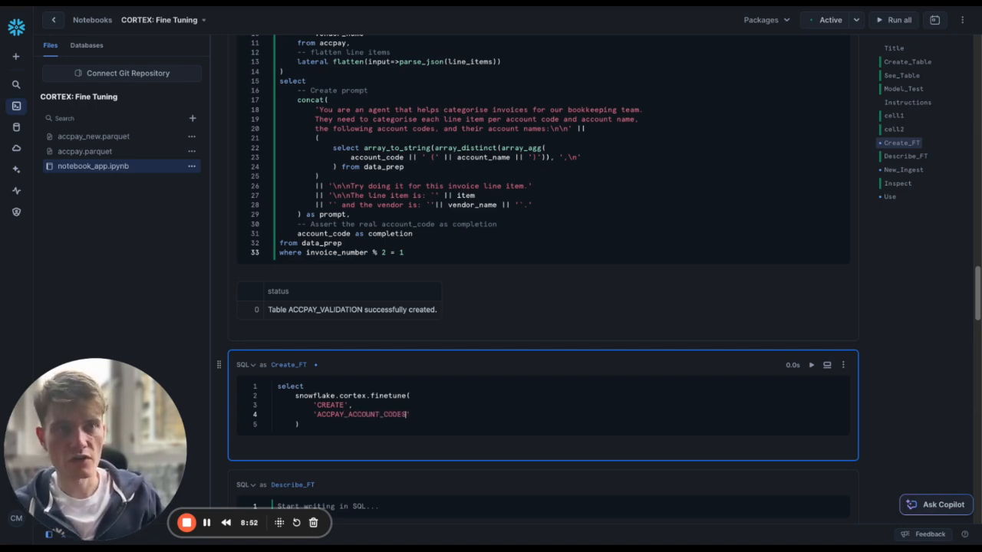
{"action": "type", "text": ","}
{"action": "type", "text": "'"}
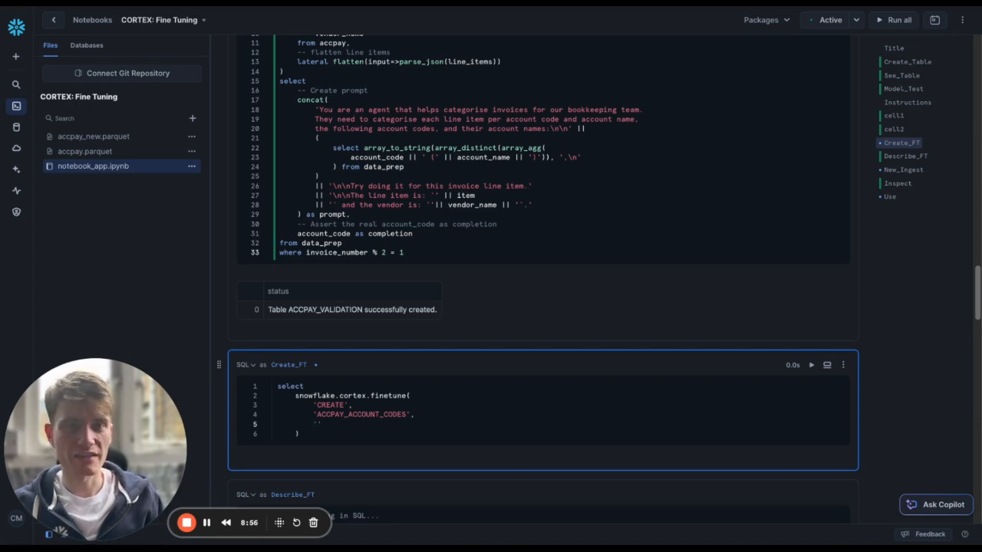
{"action": "type", "text": "mistral-"}
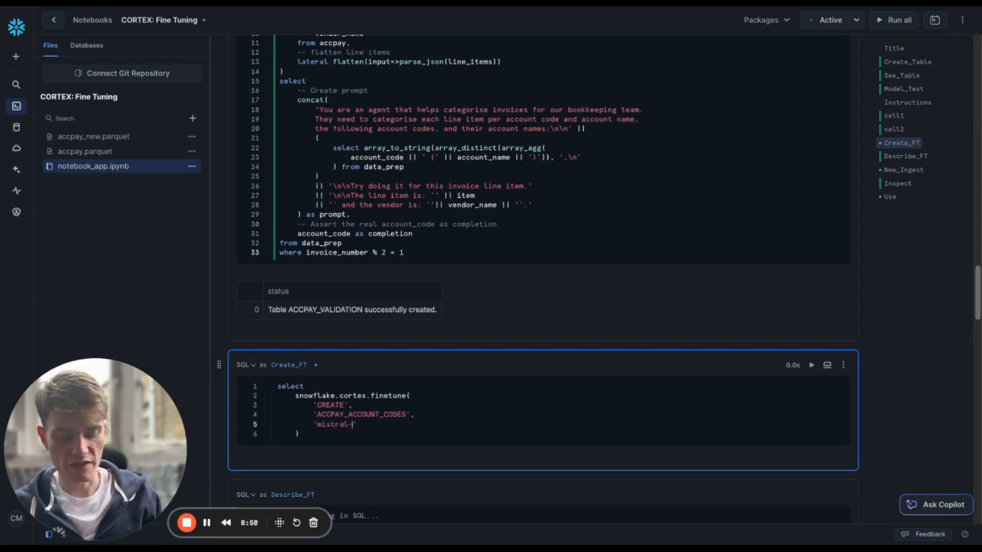
{"action": "type", "text": "7b',"}
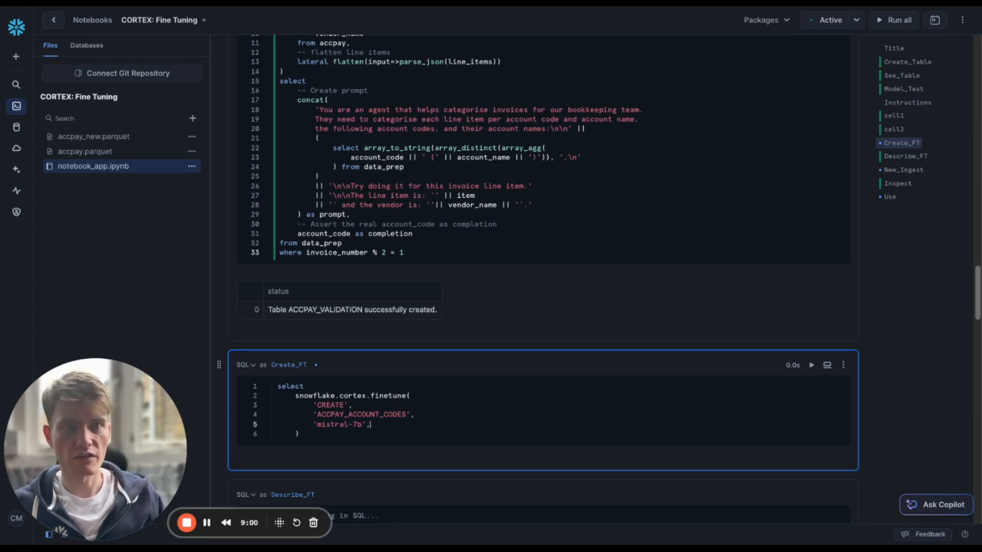
{"action": "key", "text": "enter"}
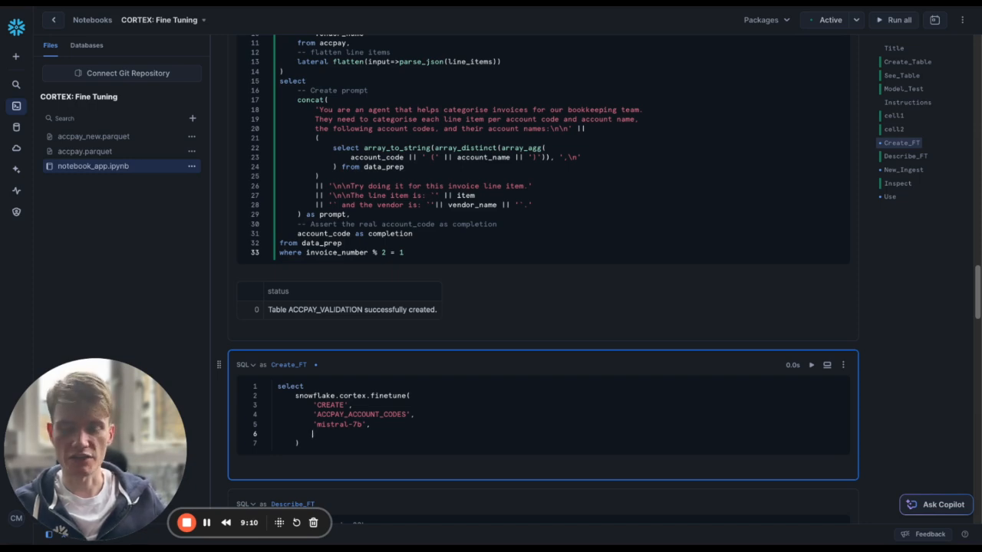
- Add prompt/completion queries from accpay_training and accpay_validation as arguments and run the fine-tune
{"action": "type", "text": "SELECT prompt'"}
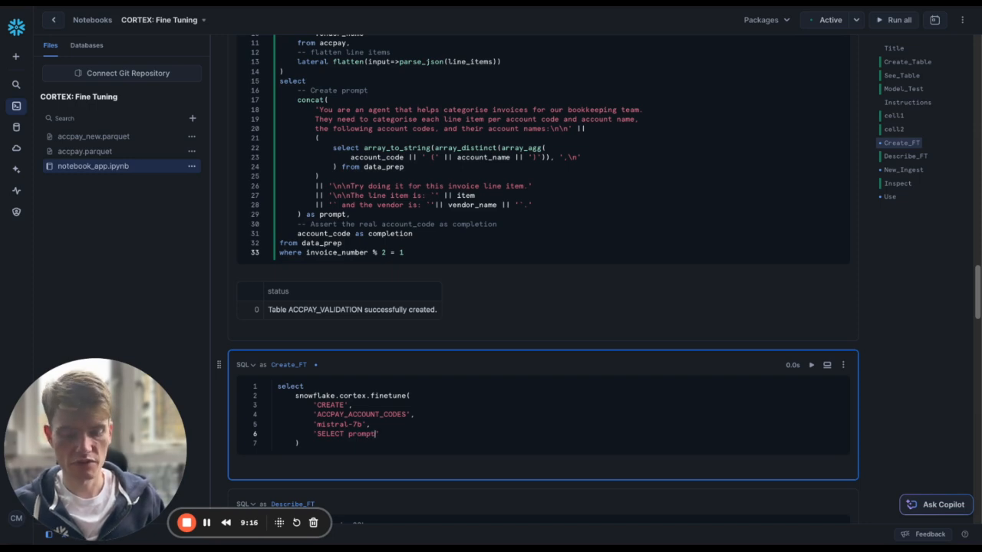
{"action": "type", "text": "."}
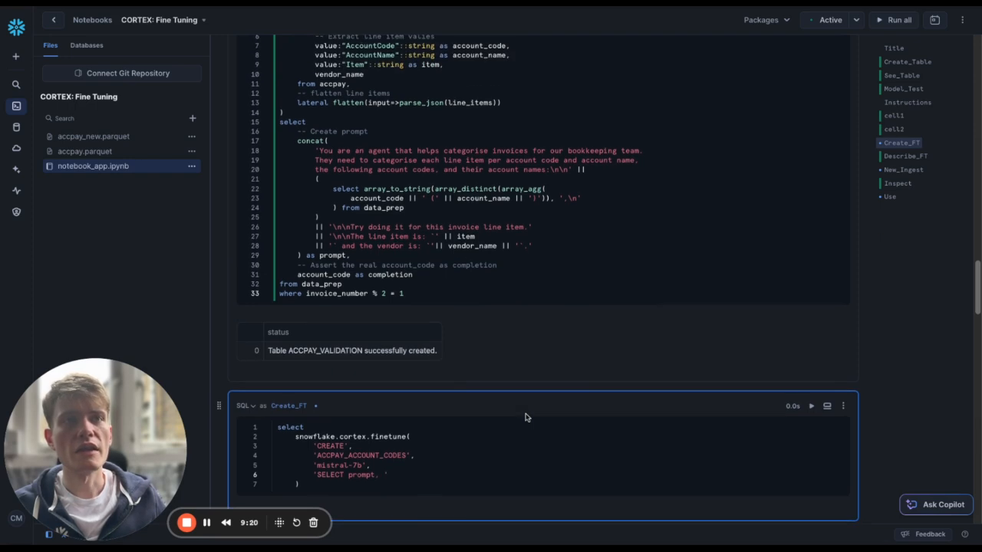
{"action": "double_click", "coordinate": [390, 275]}
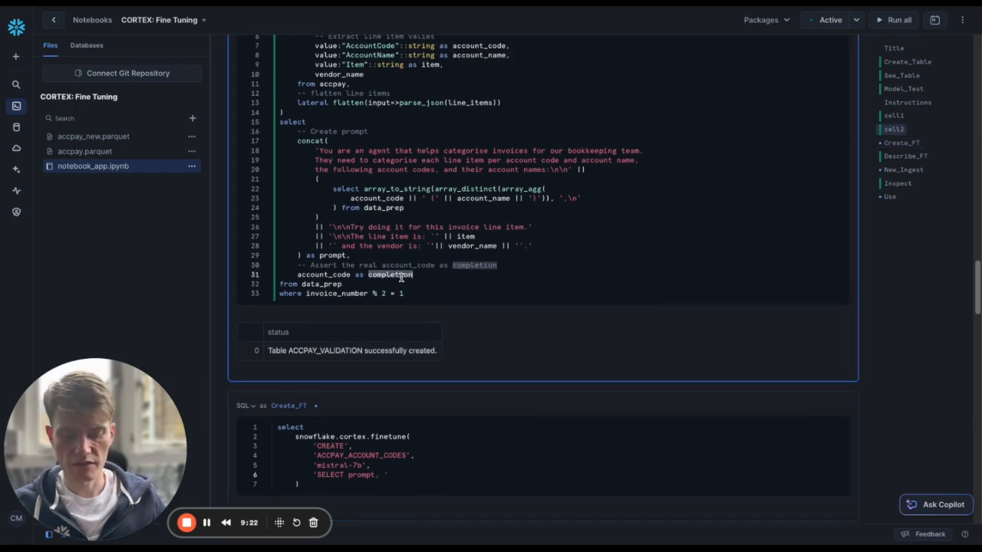
{"action": "type", "text": "completion"}
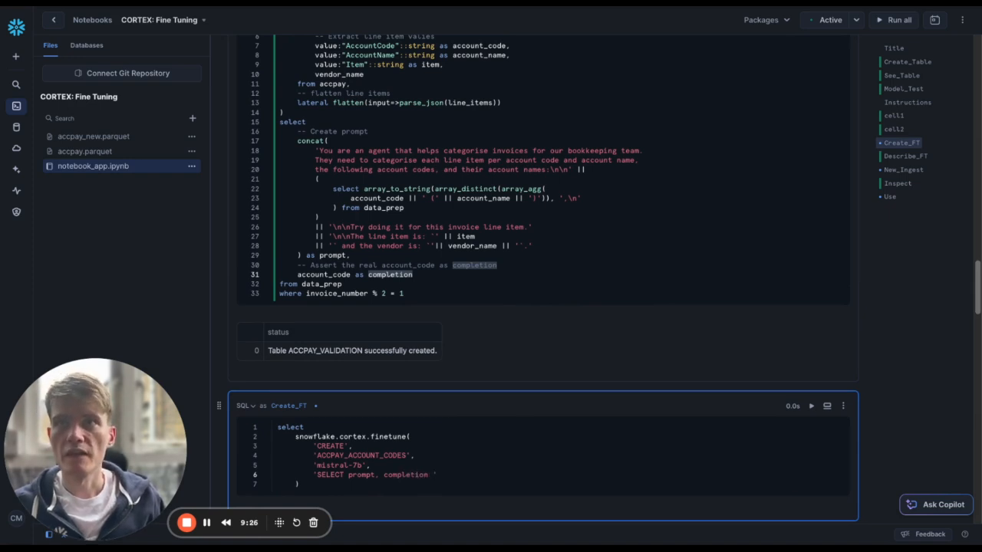
{"action": "type", "text": "from"}
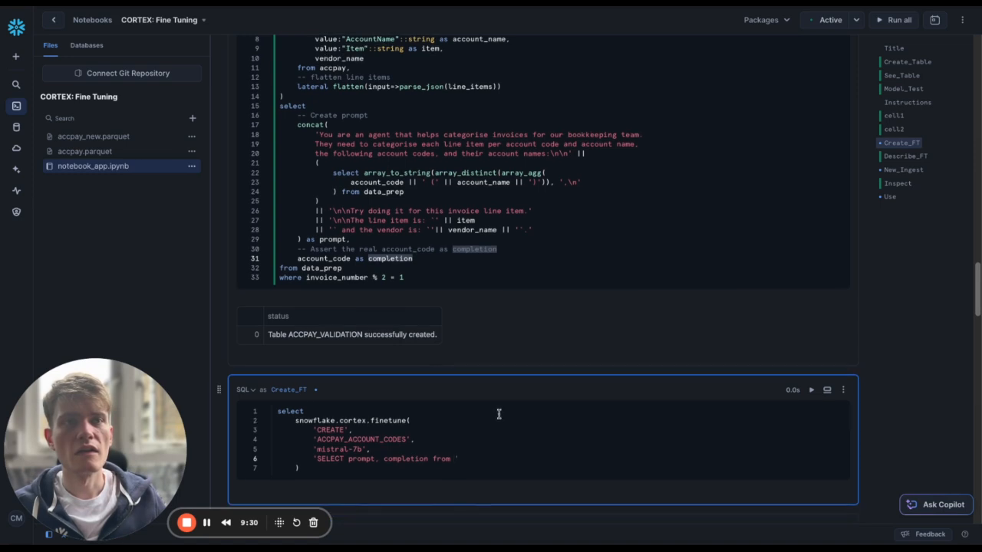
{"action": "type", "text": "accpay_training"}
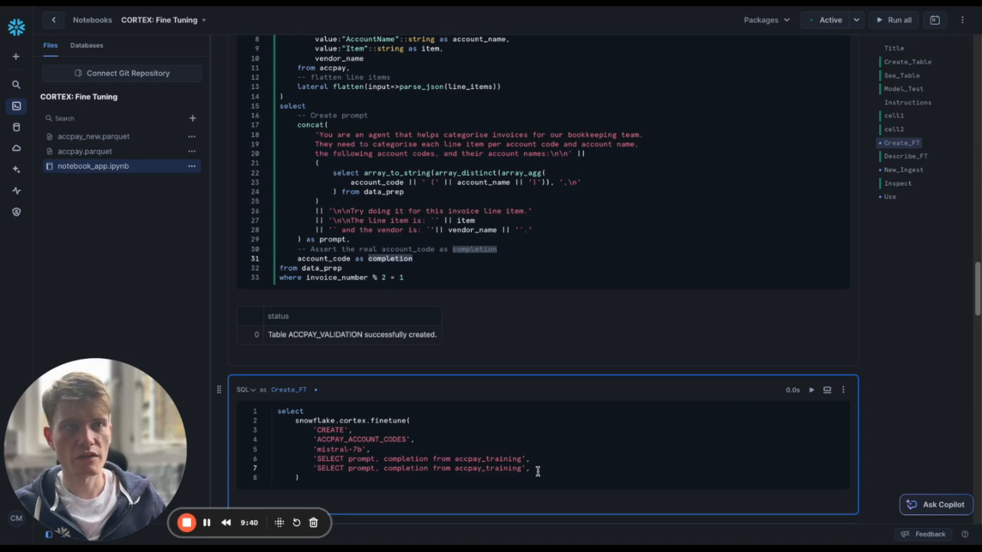
{"action": "key", "text": "Backspace"}
{"action": "type", "text": "validatio"}
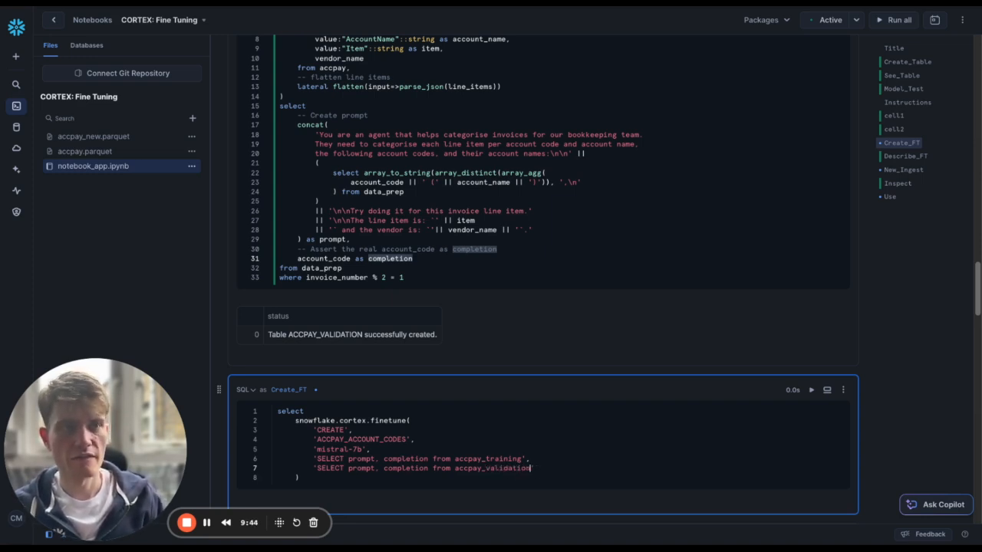
{"action": "scroll", "scroll_direction": "down", "scroll_amount": 3}
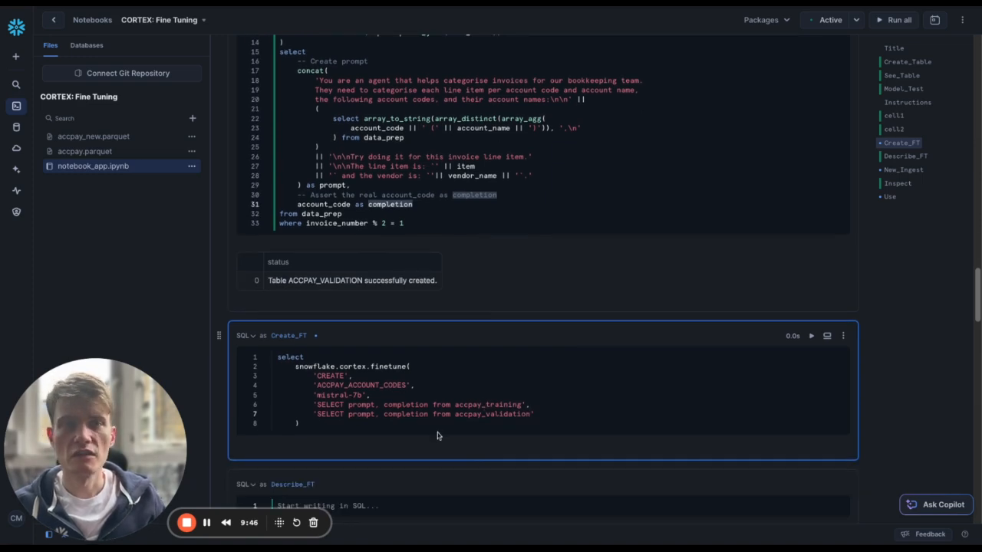
{"action": "mouse_move", "coordinate": [812, 336]}
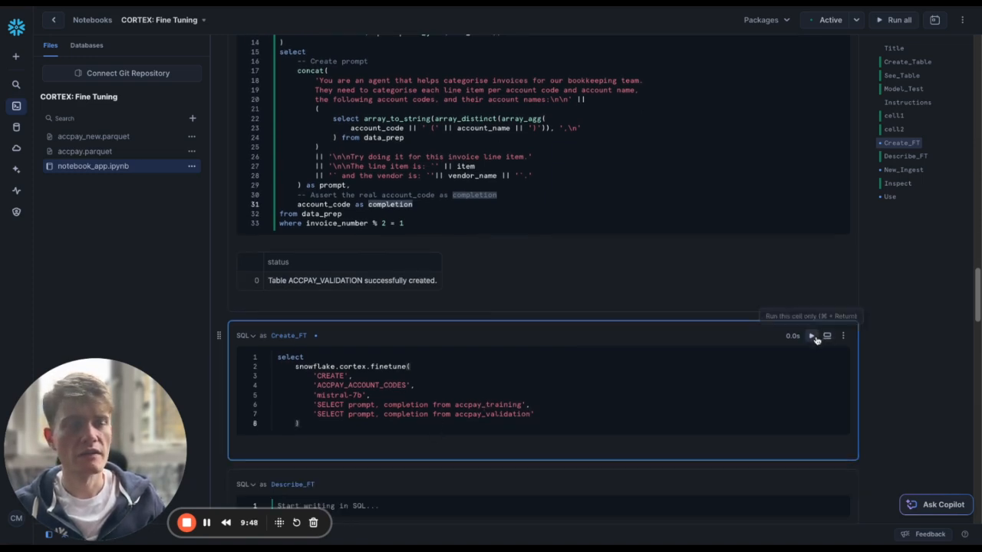
{"action": "left_click", "coordinate": [813, 336]}
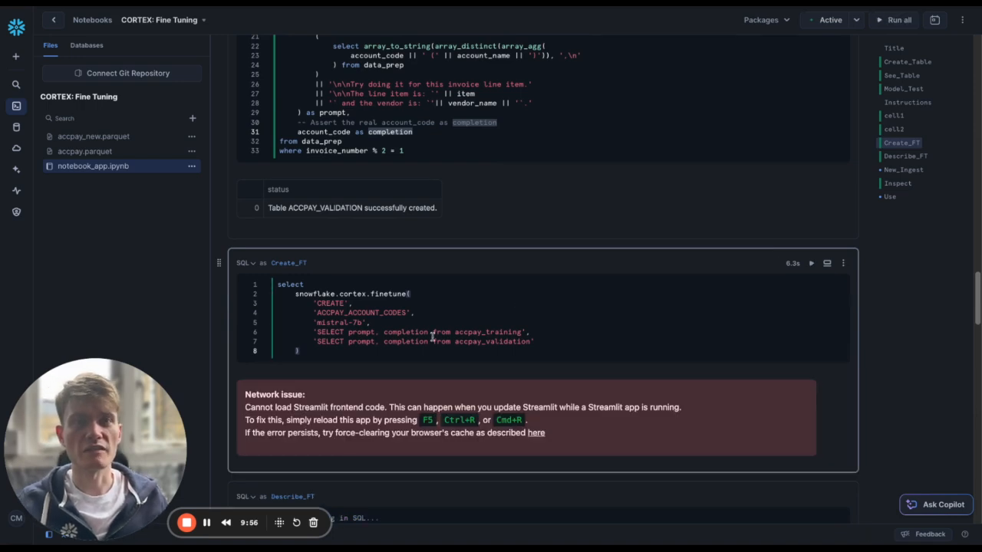
- Re-run the finetune CREATE cell to get a CortexFineTuningWorkflow id and add a SQL cell below
{"action": "left_click", "coordinate": [389, 350]}
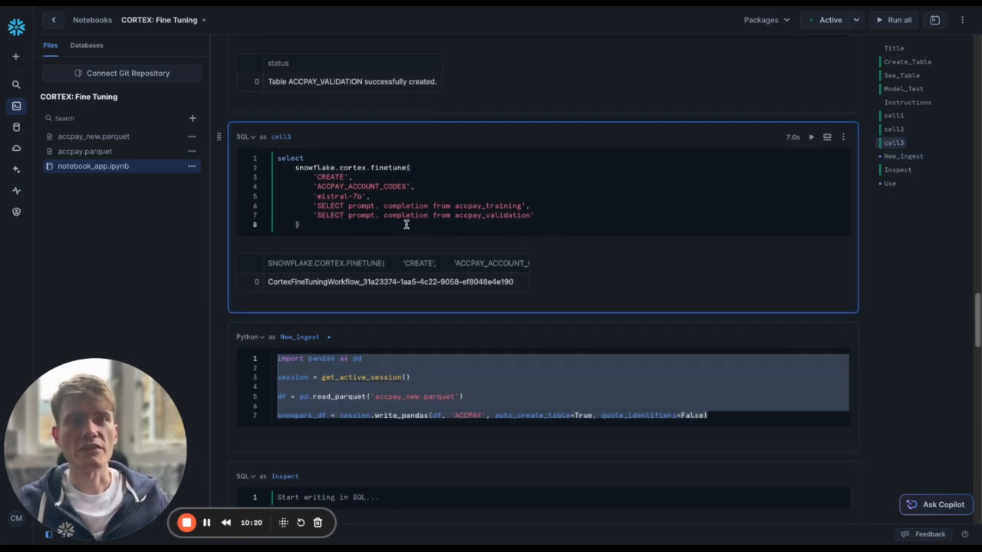
{"action": "left_click", "coordinate": [543, 313]}
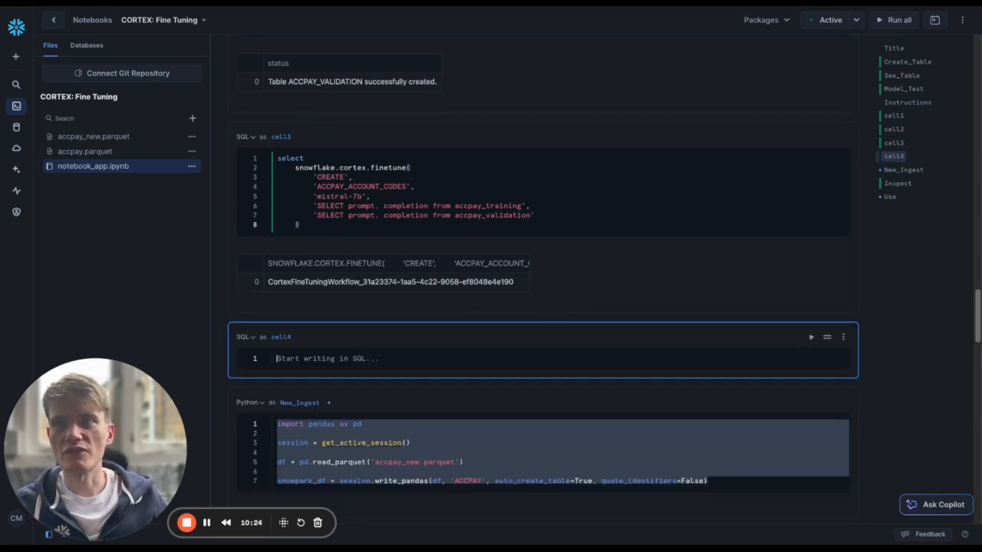
- Query snowflake.cortex.finetune('DESCRIBE', <workflow id>) with the copied job id and run it
{"action": "type", "text": "s"}
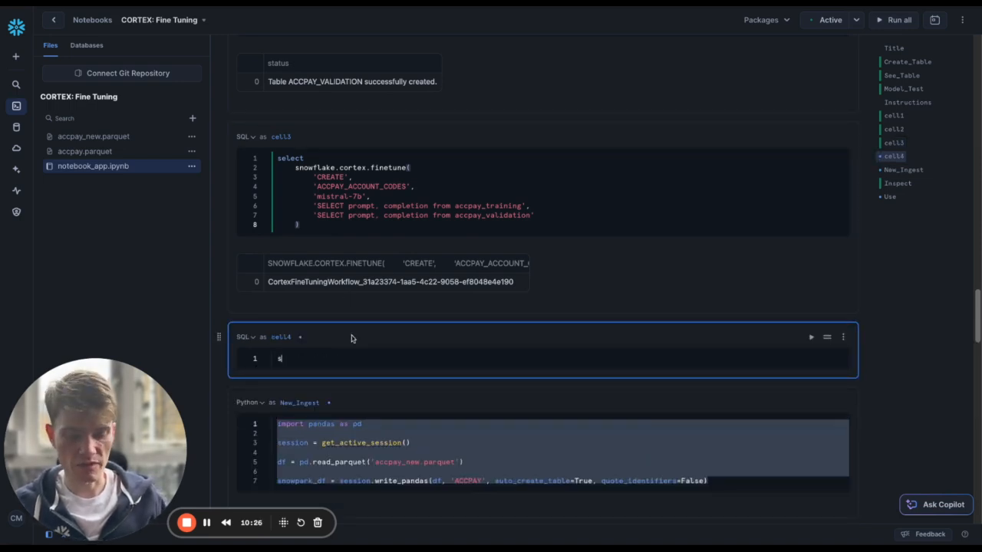
{"action": "type", "text": "elect"}
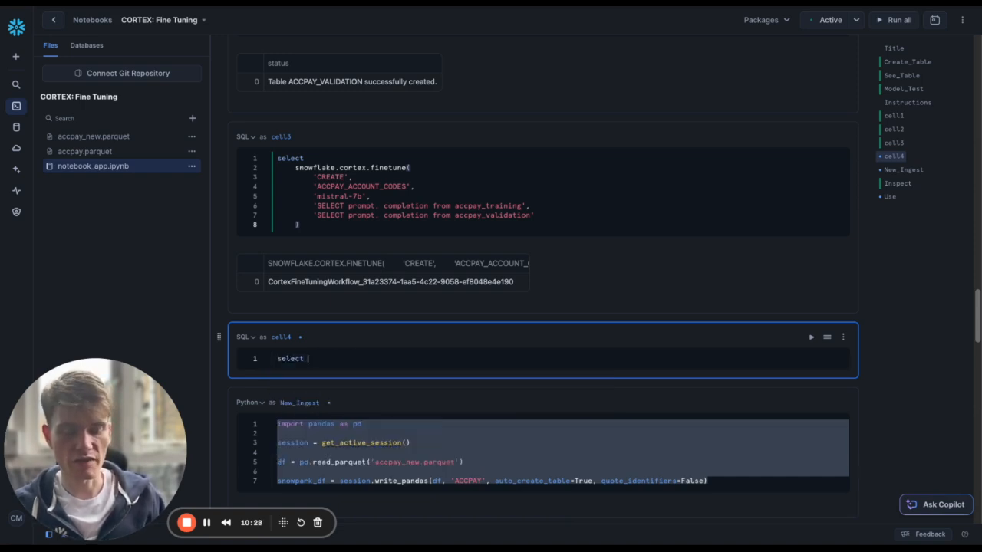
{"action": "type", "text": "snowflake.cortex."}
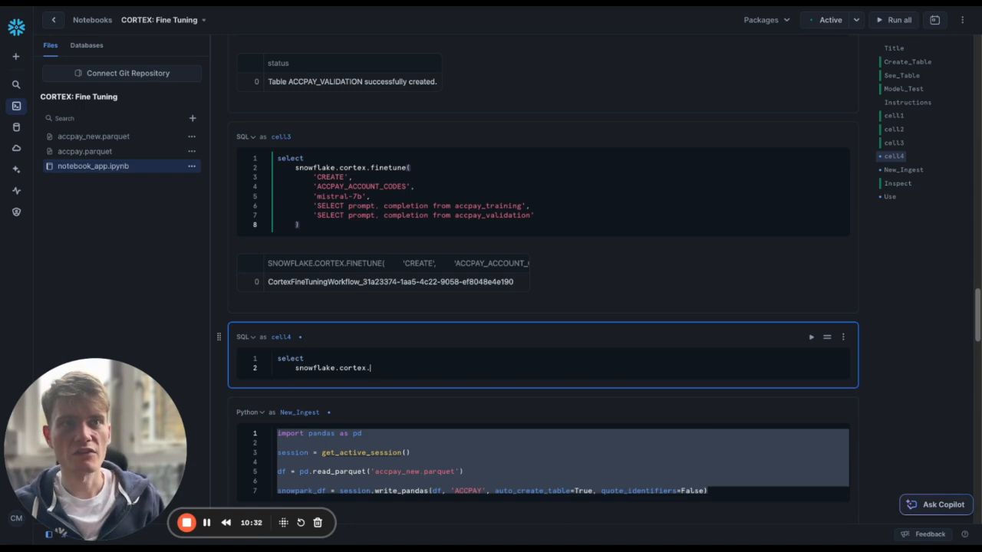
{"action": "type", "text": "finetune("}
{"action": "type", "text": "'DESCRIBE'"}
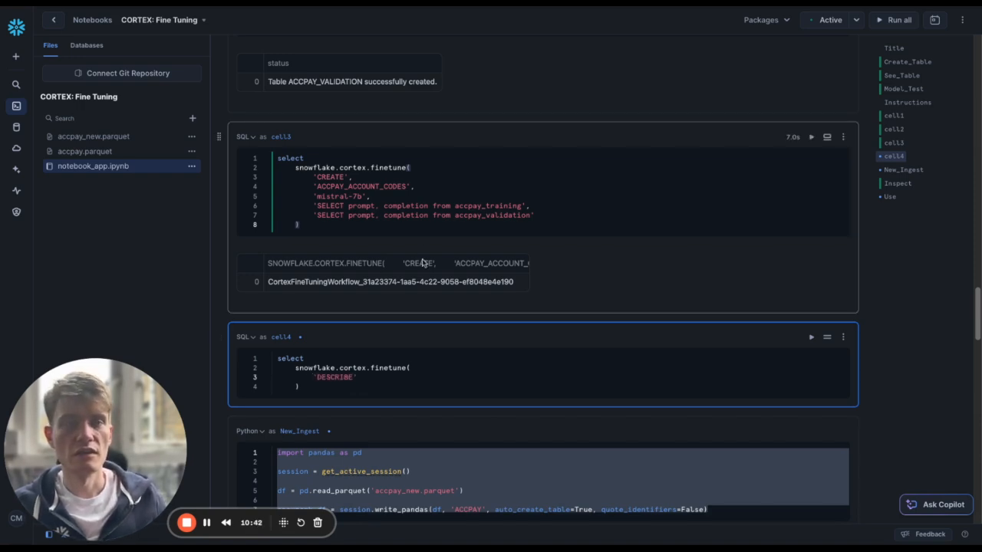
{"action": "left_click", "coordinate": [389, 283]}
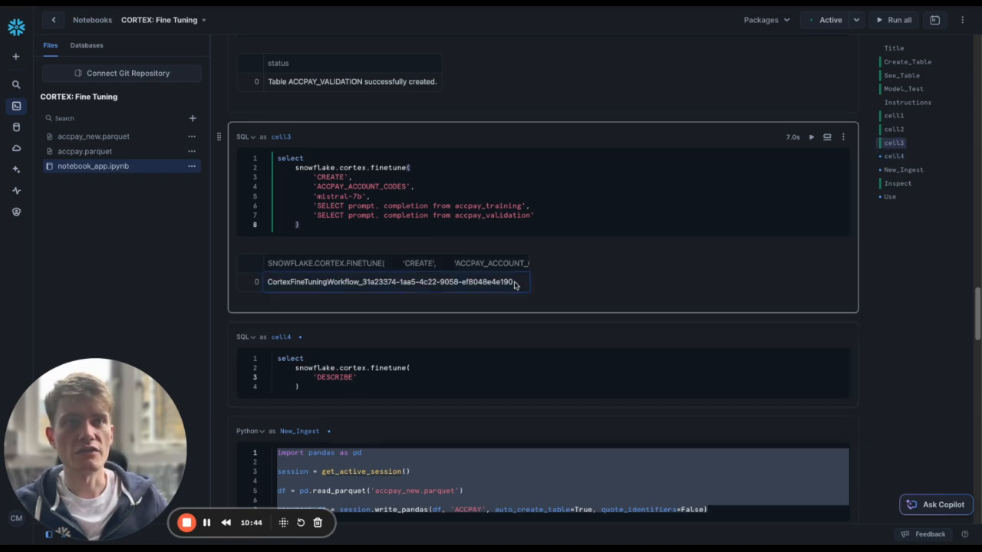
{"action": "double_click", "coordinate": [391, 283]}
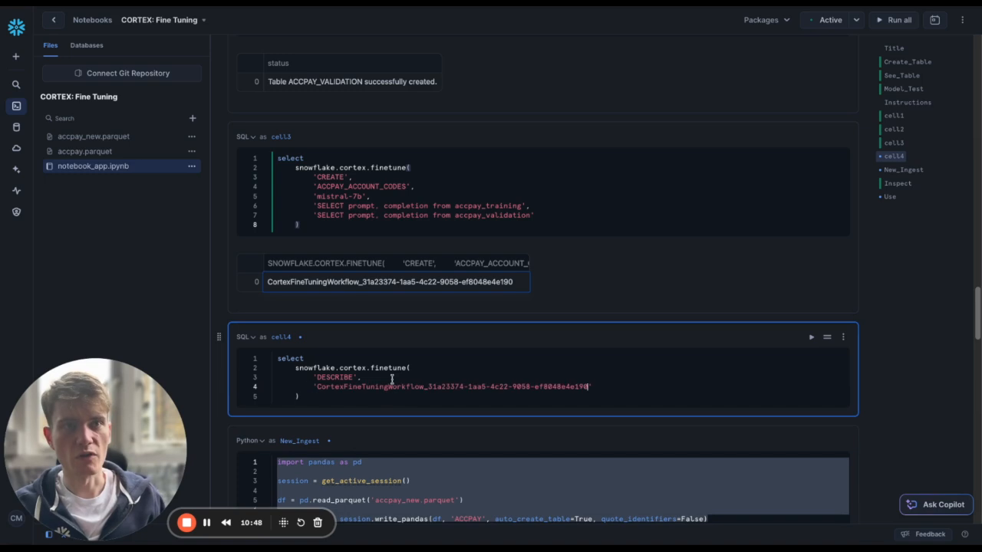
{"action": "left_click", "coordinate": [899, 19]}
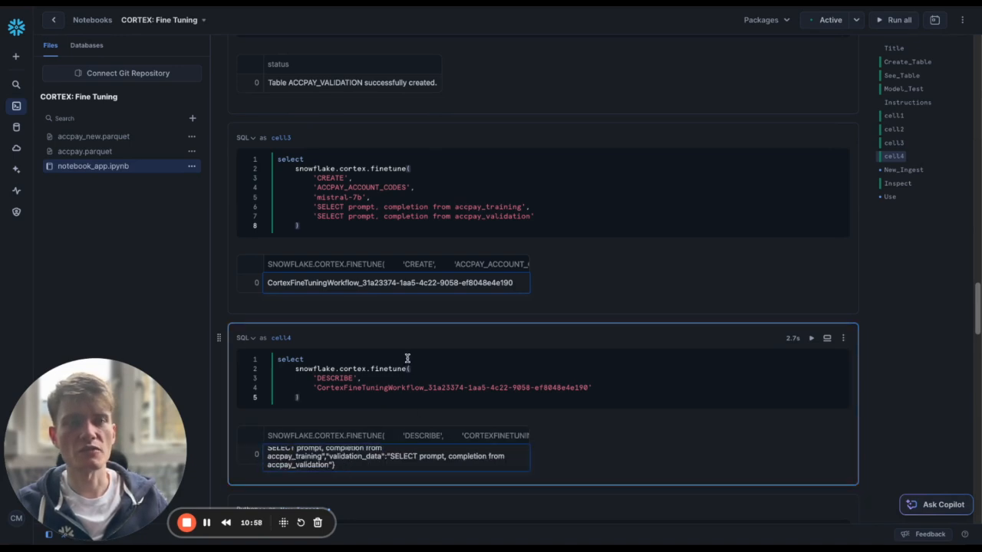
{"action": "scroll", "scroll_direction": "down", "scroll_amount": 3}
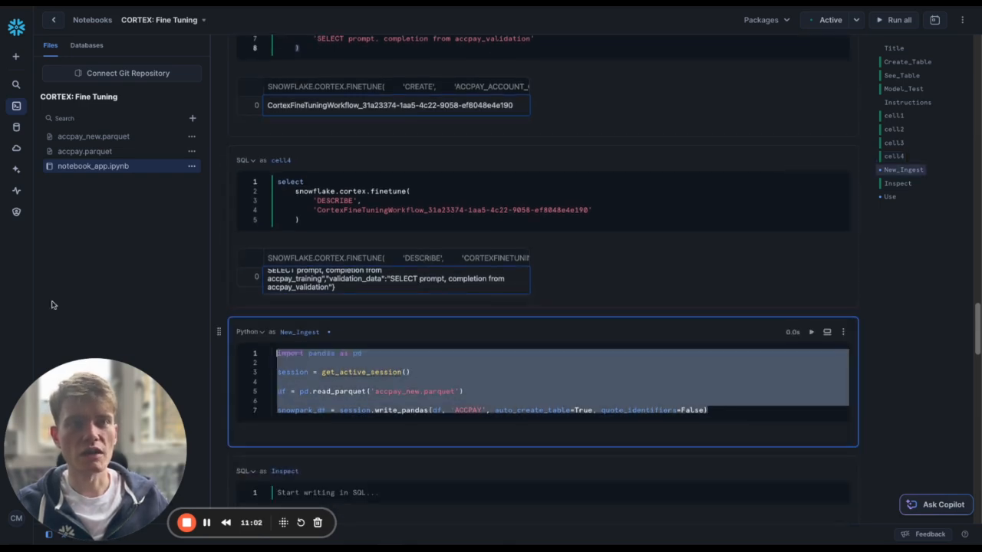
- Delete the ingest cell, add a Python cell loading accpay_new.parquet into ACCPAY, and start select * fr below
{"action": "left_click", "coordinate": [844, 332]}
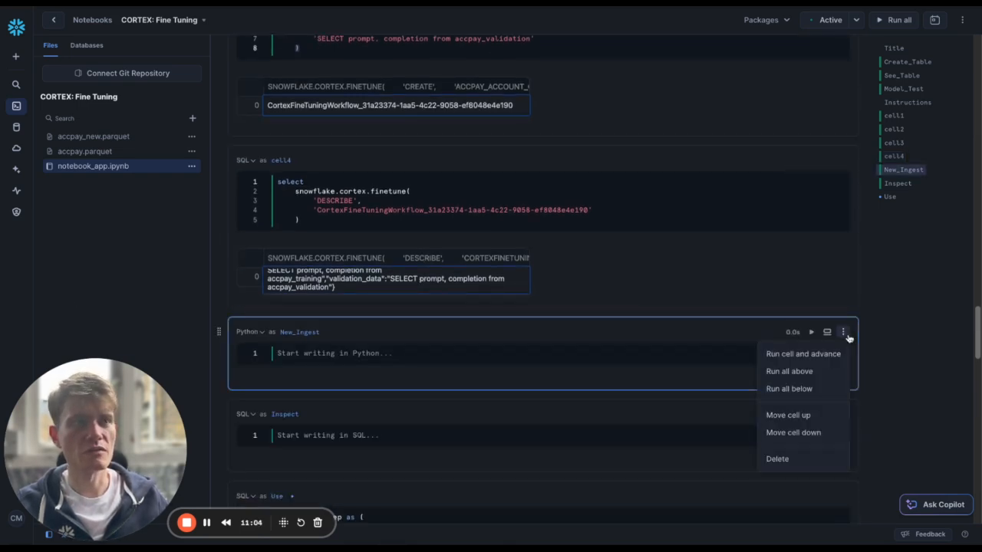
{"action": "left_click", "coordinate": [776, 459]}
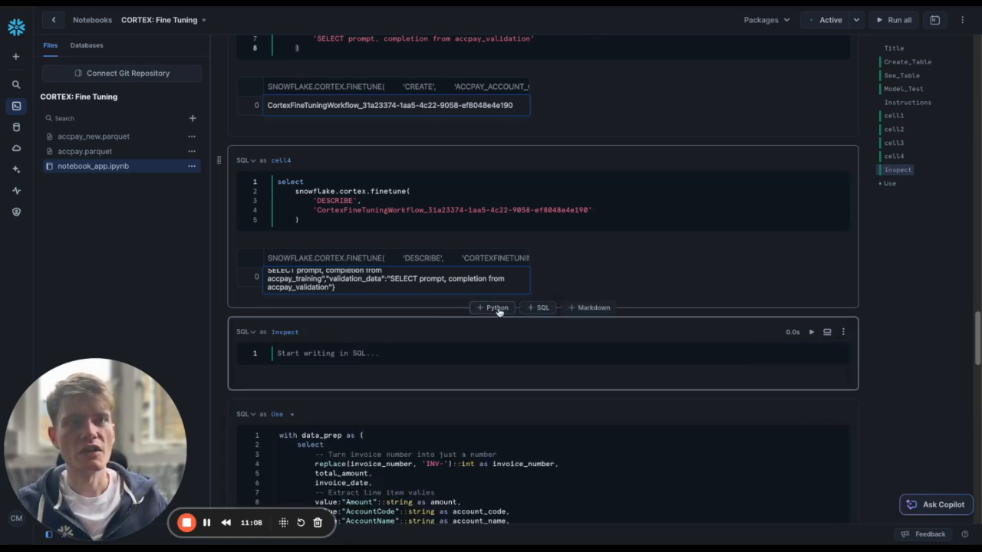
{"action": "left_click", "coordinate": [494, 307]}
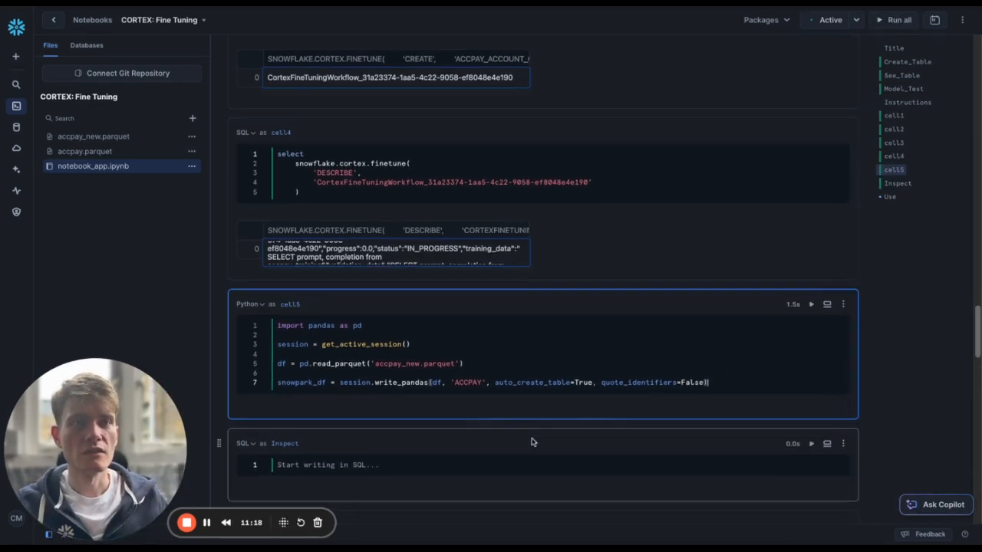
{"action": "left_click", "coordinate": [844, 304]}
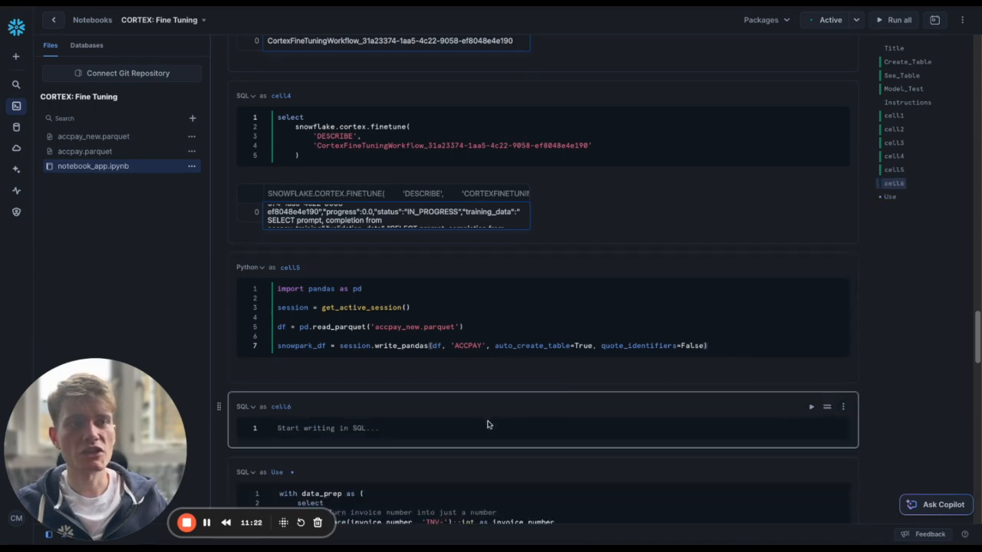
{"action": "type", "text": "select * from accpay"}
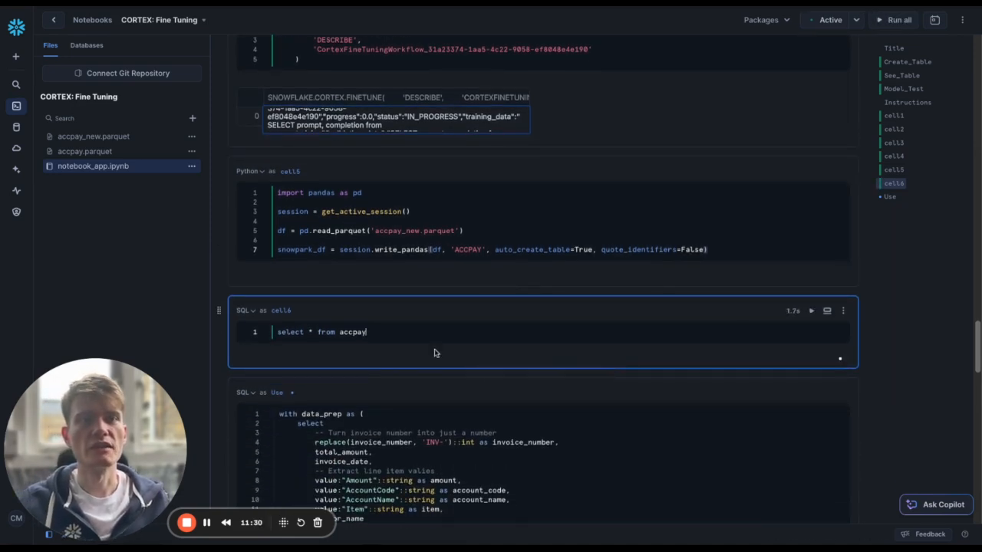
- Run select * from accpay and look through the returned invoice rows
{"action": "left_click", "coordinate": [810, 310]}
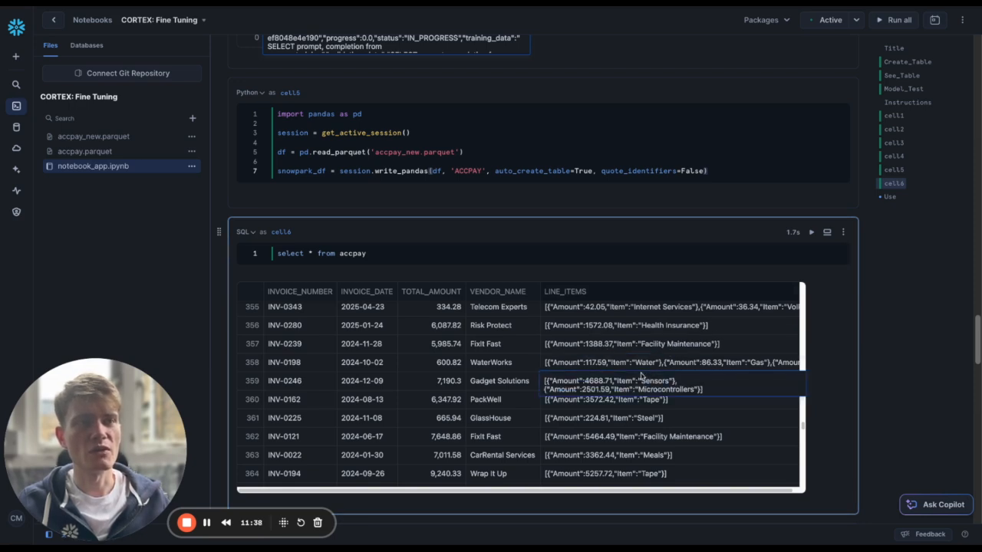
{"action": "left_click", "coordinate": [629, 344]}
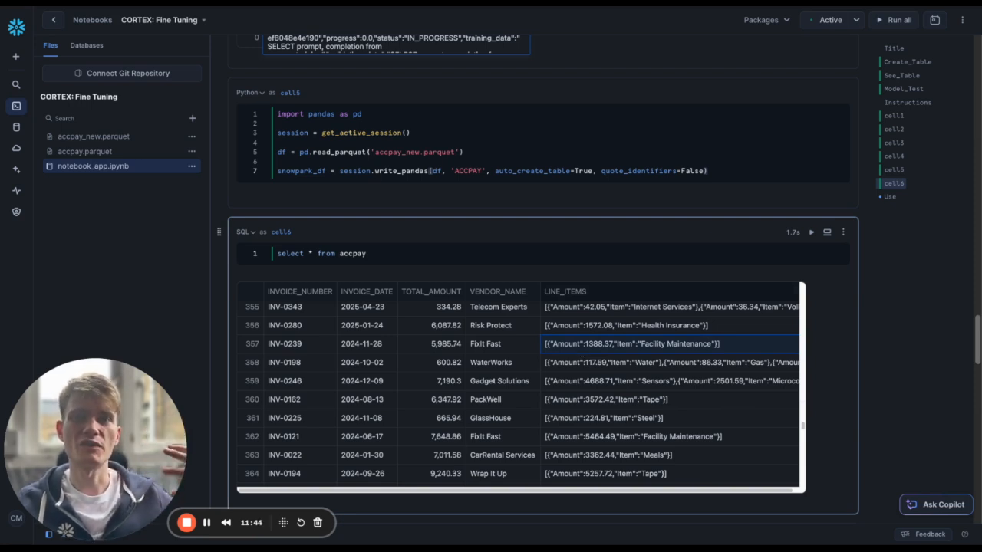
{"action": "scroll", "scroll_direction": "down", "scroll_amount": 3}
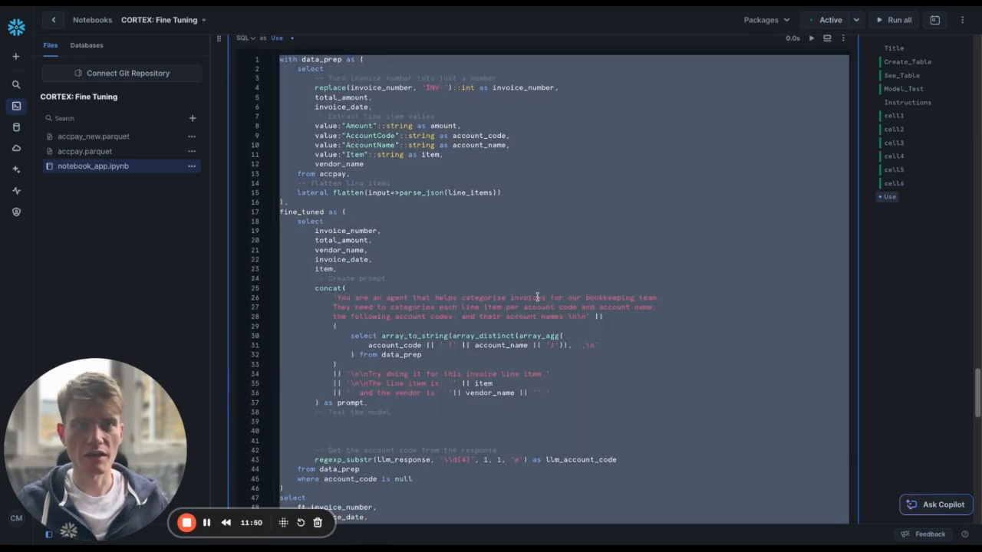
- Start a snowflake. call on the blank line under the '-- Test the model' comment in the new SQL cell
{"action": "left_click", "coordinate": [844, 320]}
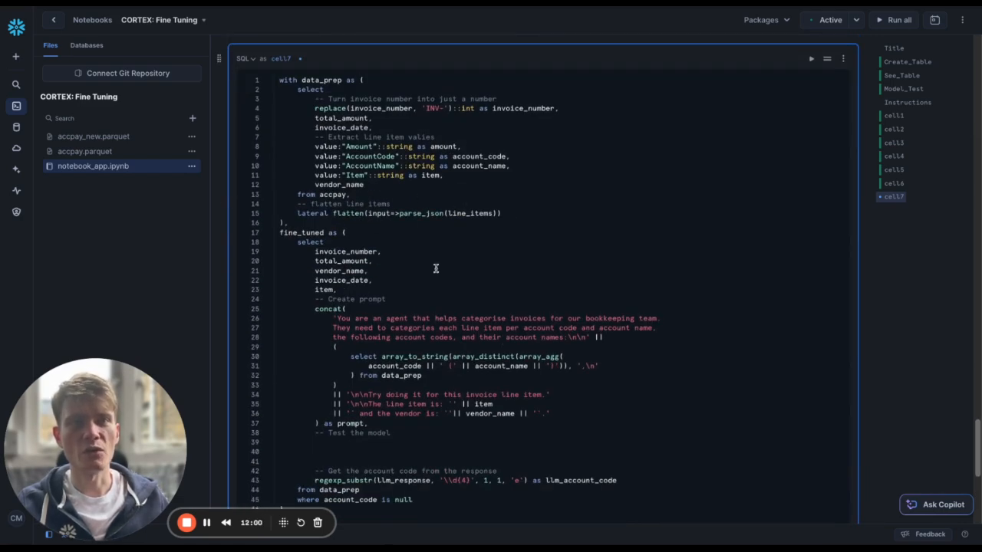
{"action": "scroll", "scroll_direction": "down", "scroll_amount": 3}
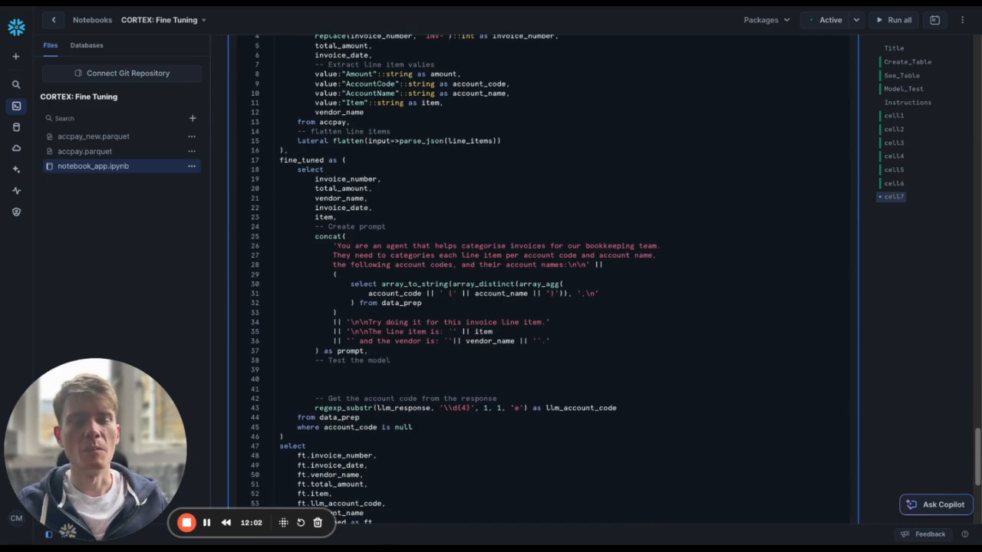
{"action": "scroll", "scroll_direction": "down", "scroll_amount": 3}
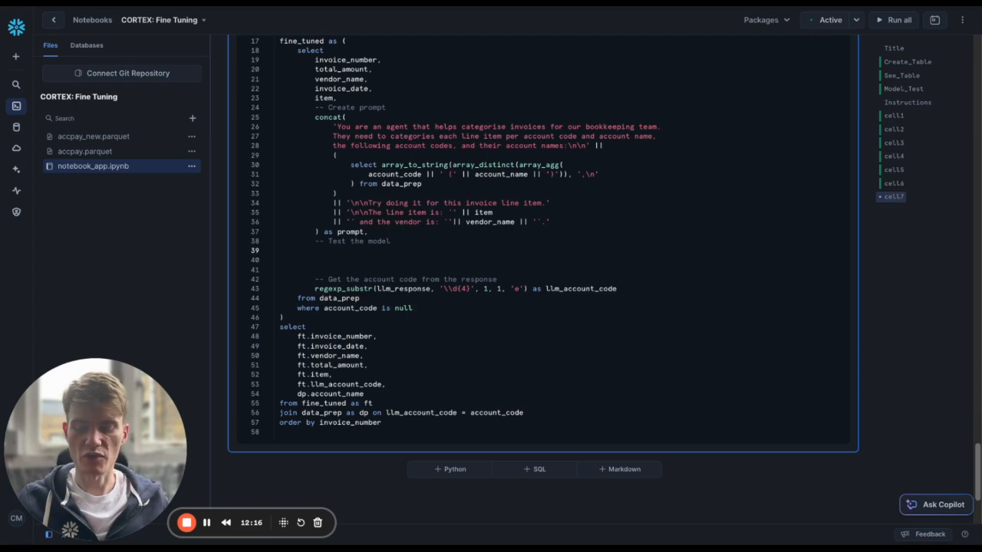
{"action": "type", "text": "snowflake."}
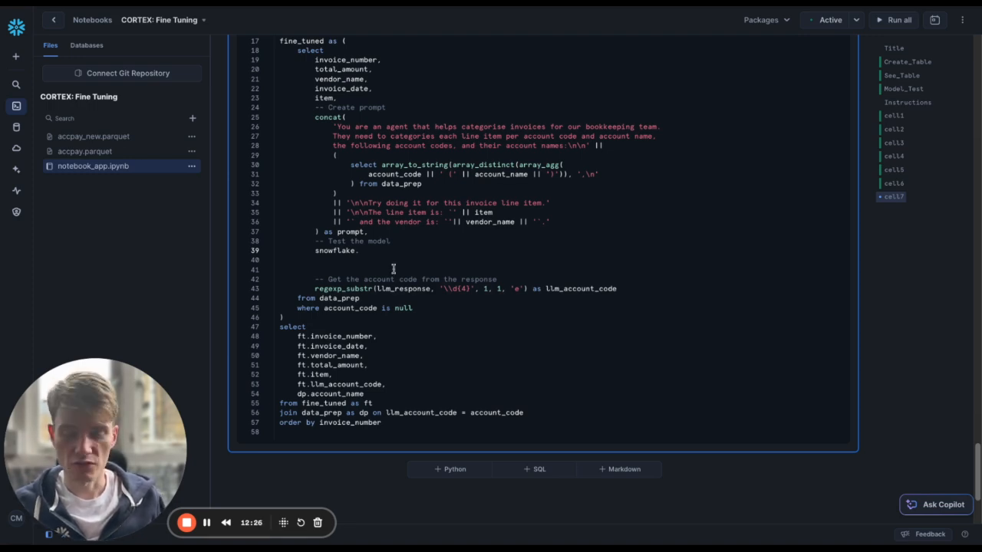
- Call snowflake.cortex.complete with the fine-tuned CHRISTDPHERMARLAND...DEMOS.ACCPAY_ACCOUNT_CODES model
{"action": "type", "text": "cortex."}
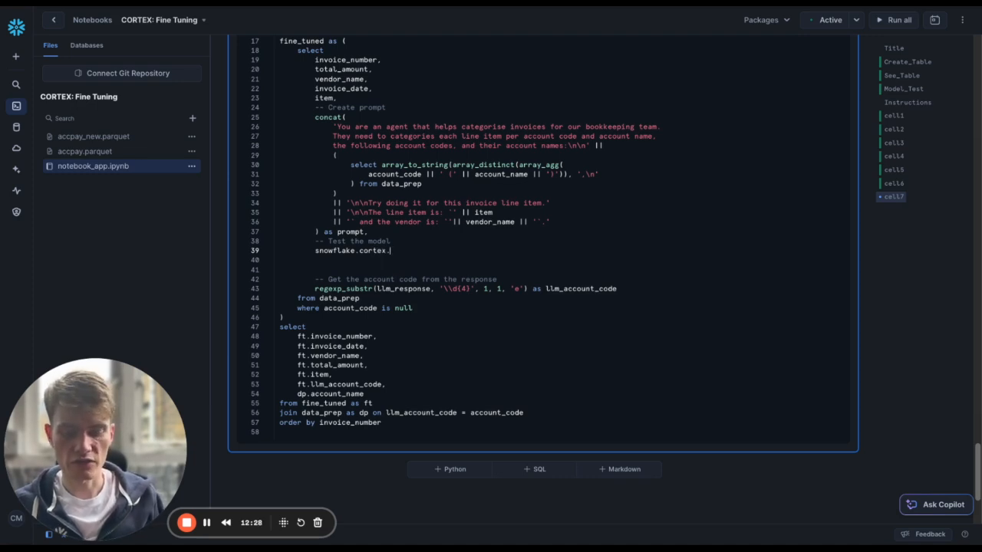
{"action": "type", "text": "complete()"}
{"action": "type", "text": "'"}
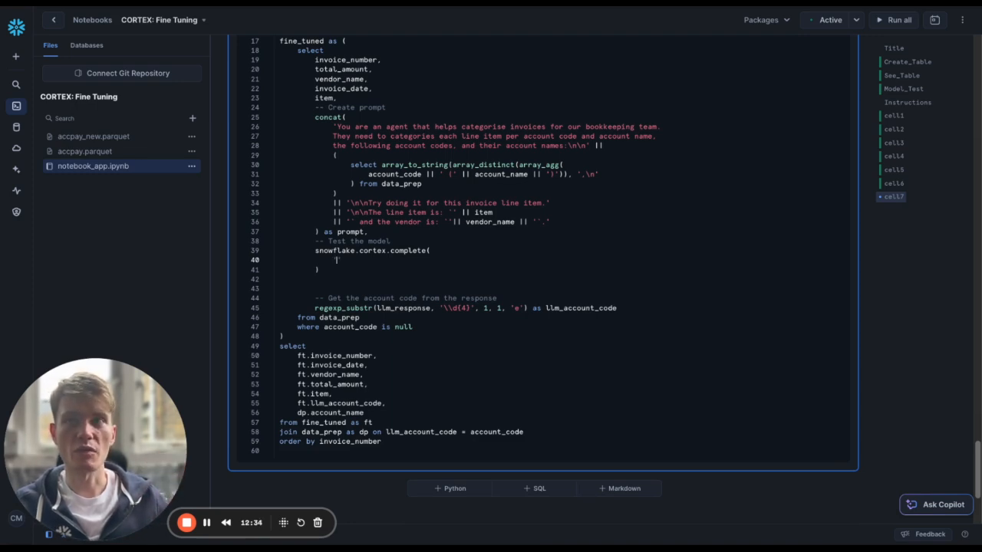
{"action": "type", "text": "CHRISTD"}
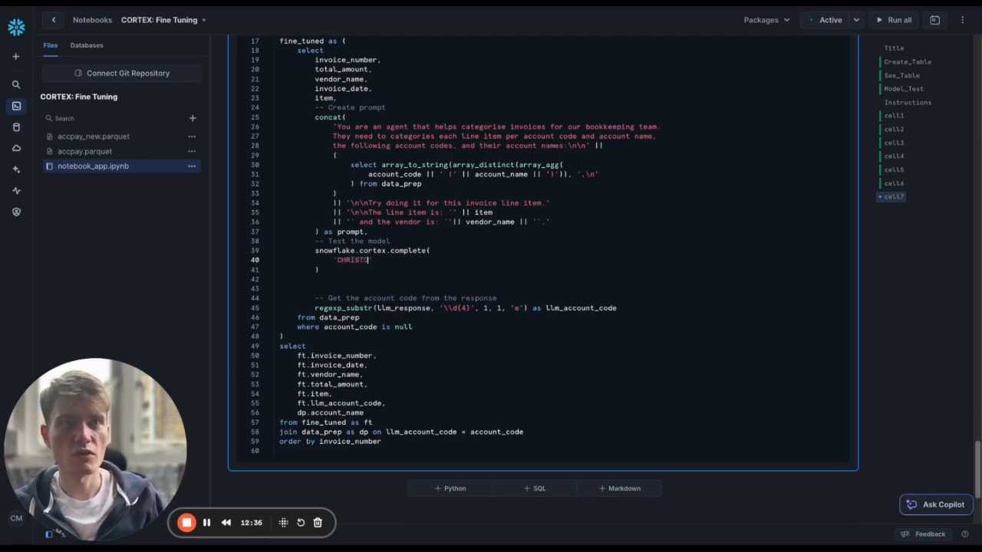
{"action": "type", "text": "PHERMARLAND"}
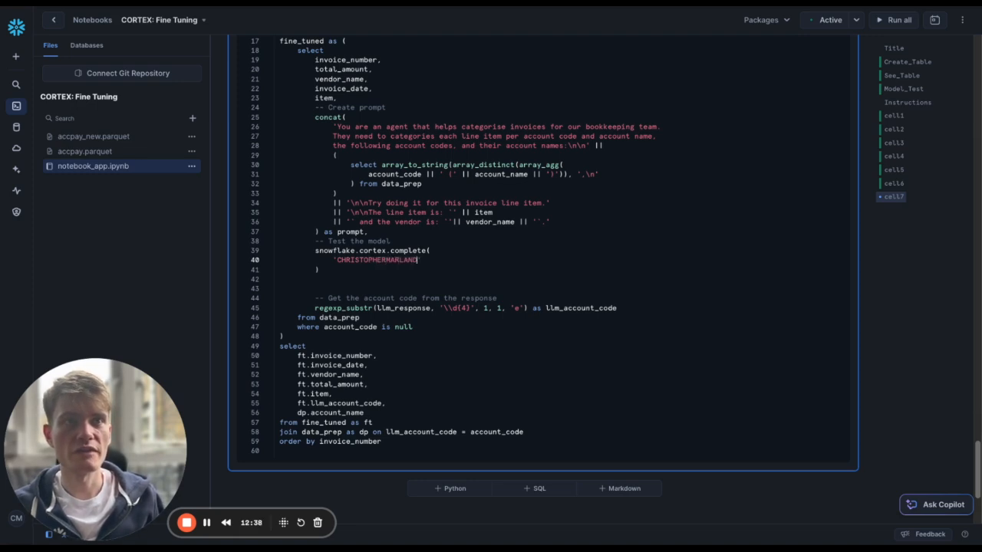
{"action": "type", "text": "."}
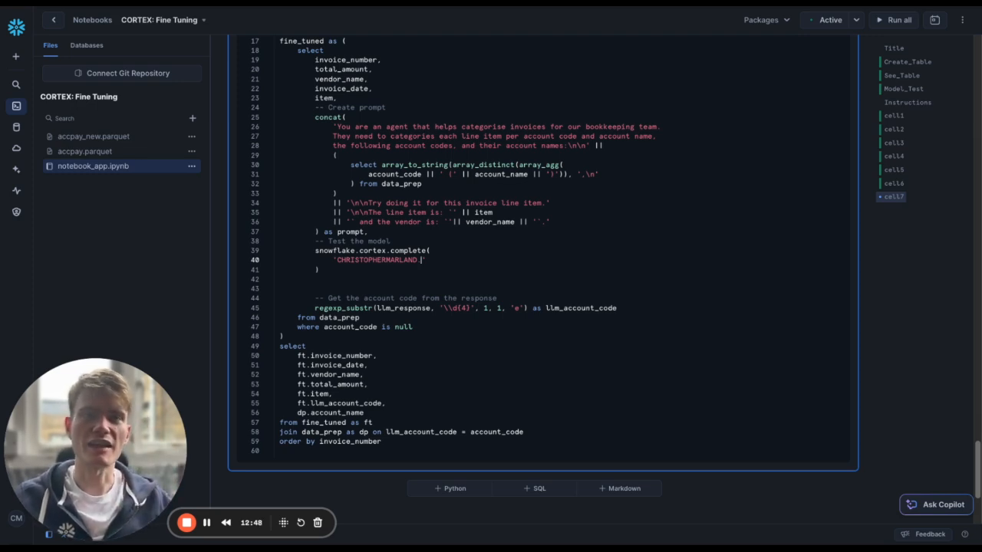
{"action": "type", "text": "."}
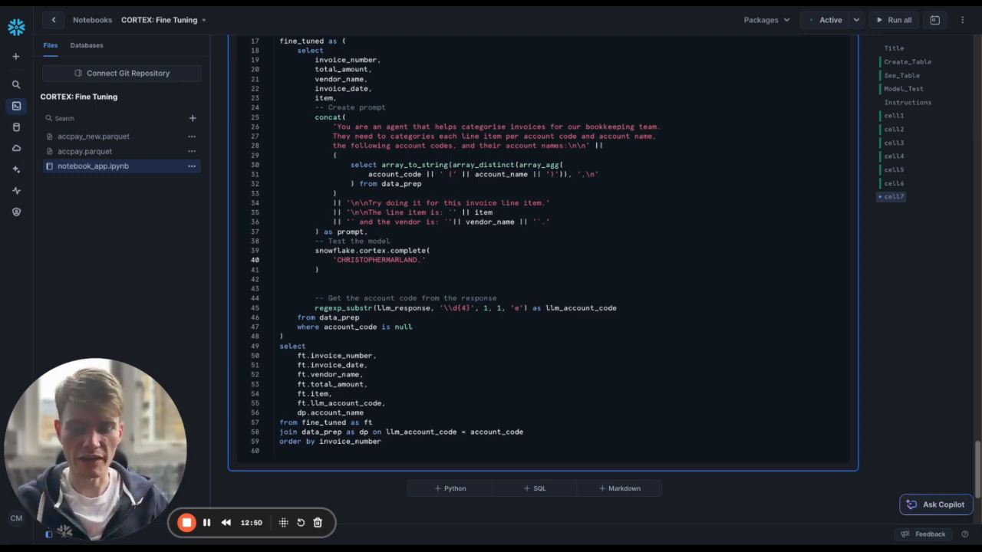
{"action": "type", "text": ".DEMOS."}
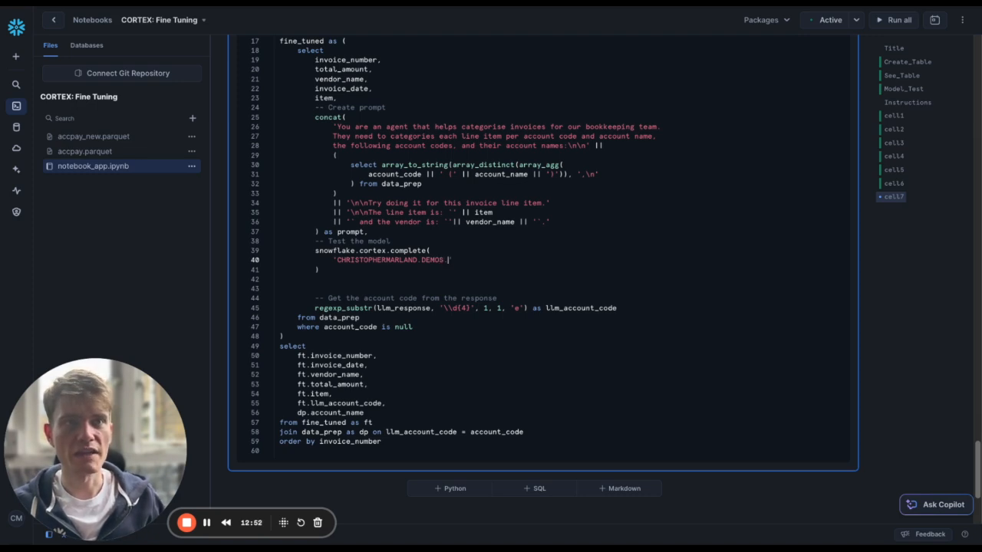
{"action": "type", "text": "AC"}
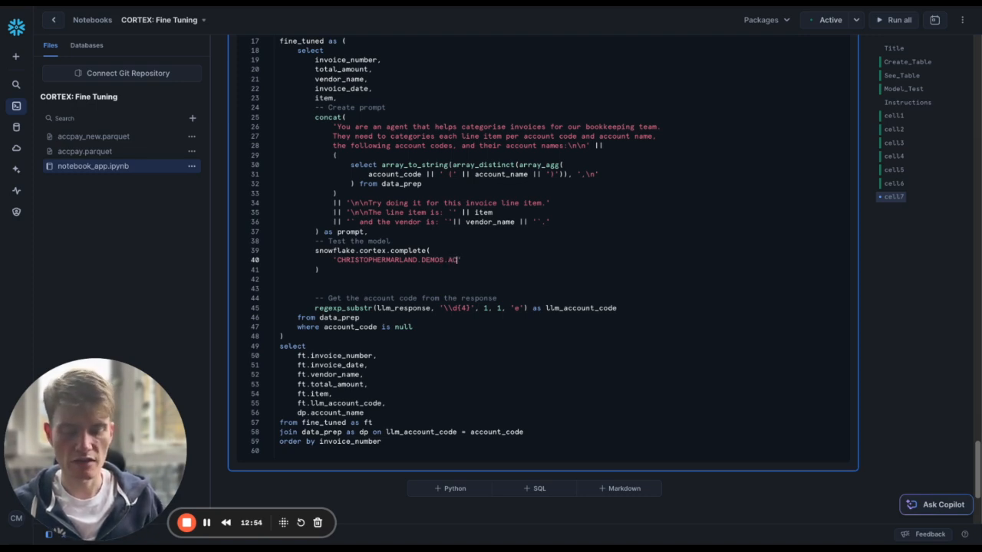
{"action": "type", "text": "ACCPAY_ACCOUN"}
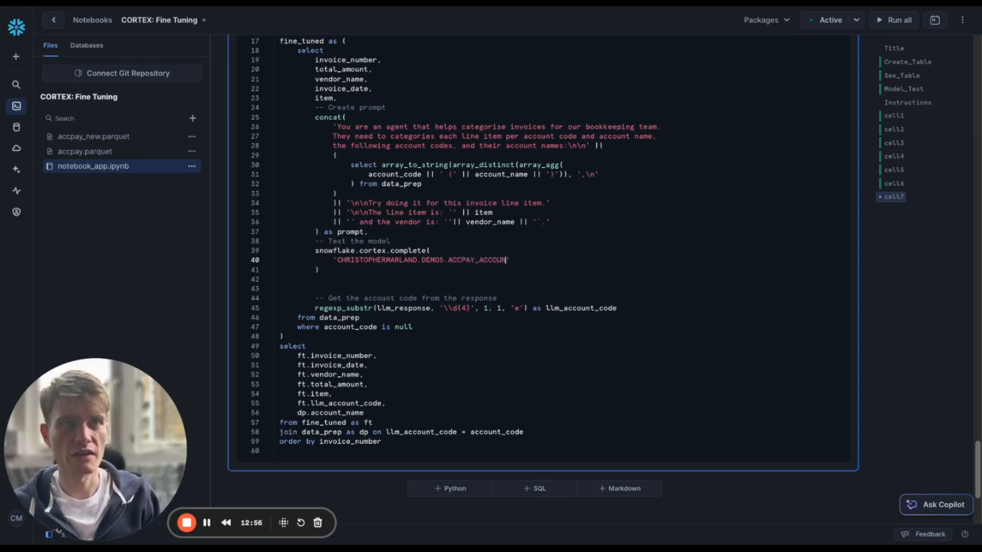
{"action": "type", "text": "T_CODES"}
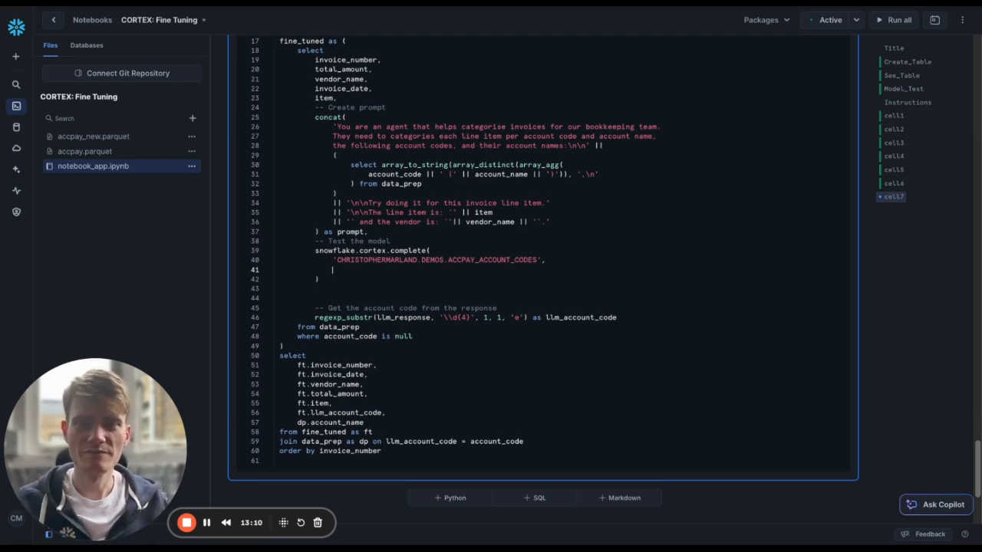
- Pass prompt as the input, alias the reply as llm_response, and run all cells
{"action": "type", "text": "prompt"}
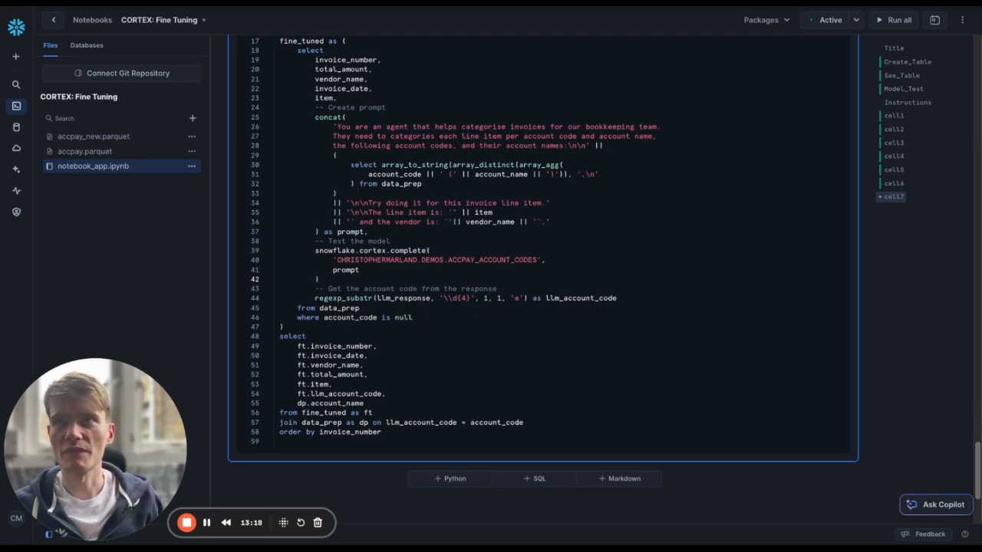
{"action": "type", "text": "llm_response,"}
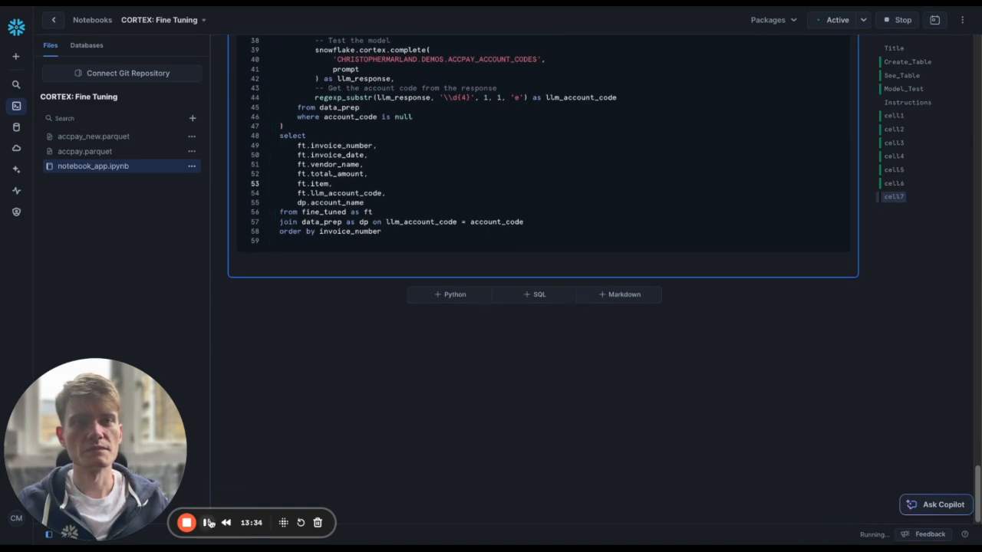
- Scroll through the output table reviewing LLM_ACCOUNT_CODE and ACCOUNT_NAME values like Utilities and IoT Materials
{"action": "left_click", "coordinate": [206, 522]}
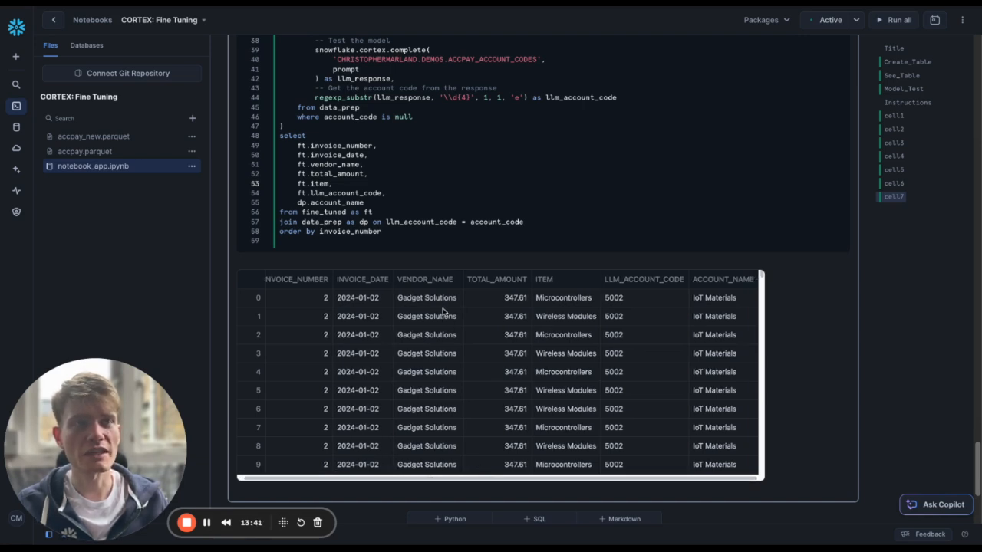
{"action": "mouse_move", "coordinate": [697, 331]}
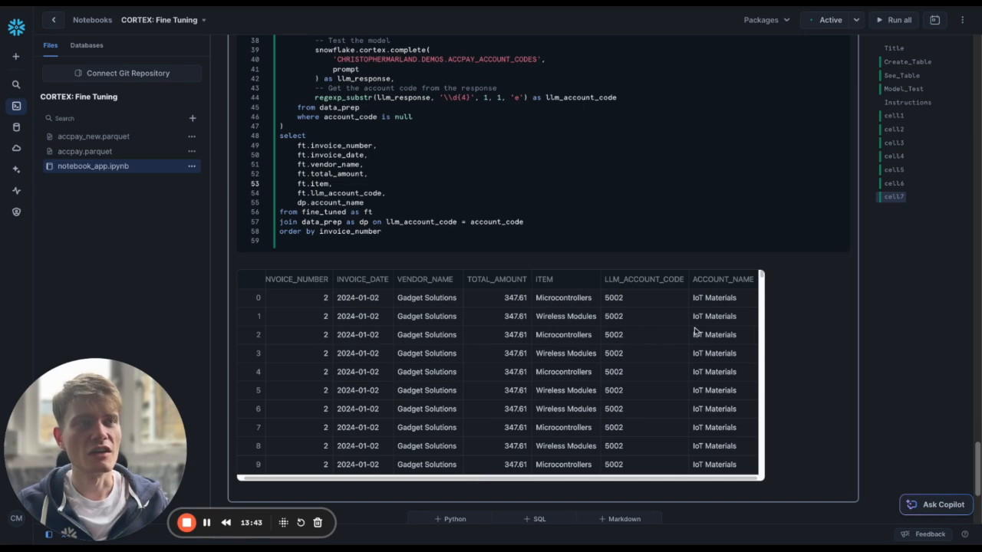
{"action": "mouse_move", "coordinate": [533, 336]}
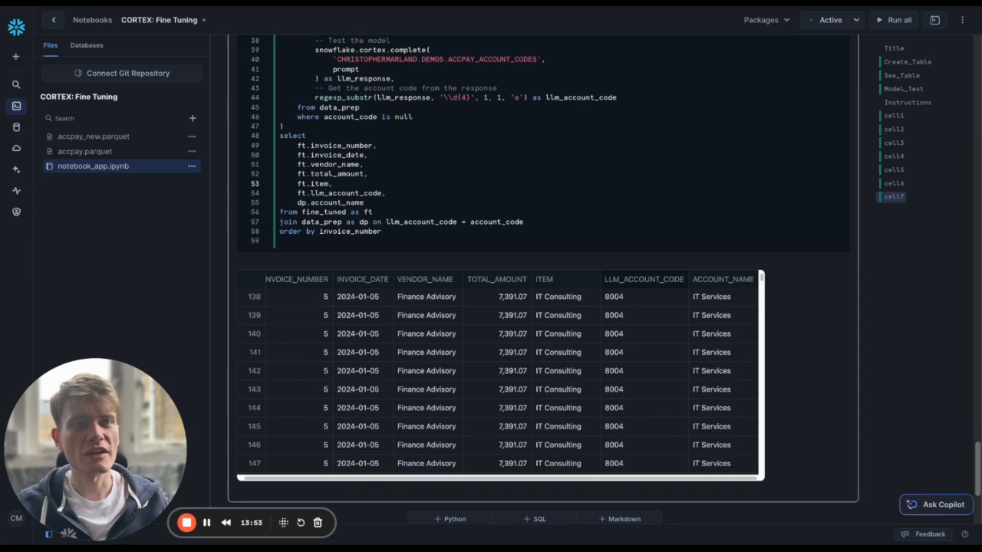
{"action": "mouse_move", "coordinate": [626, 368]}
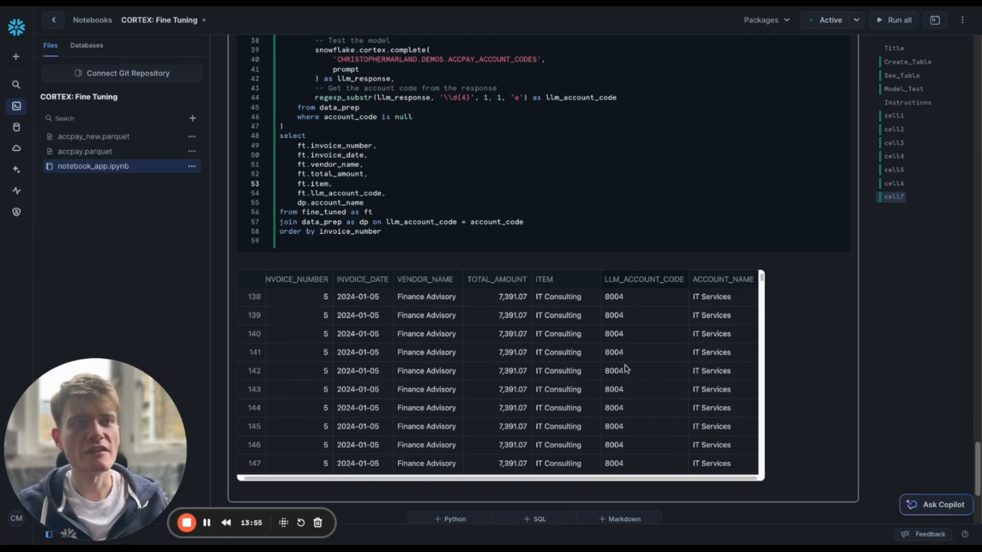
{"action": "mouse_move", "coordinate": [583, 347]}
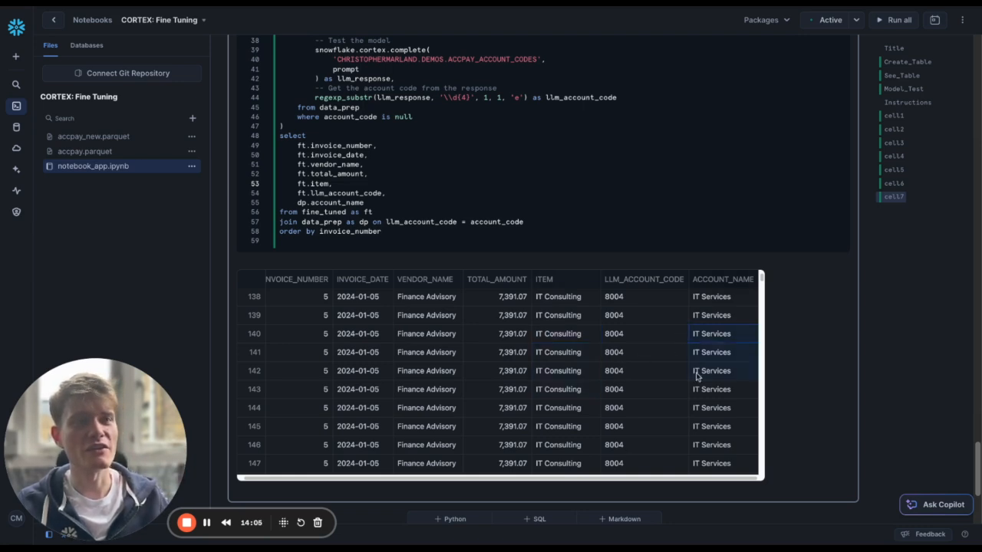
{"action": "scroll", "scroll_direction": "down", "scroll_amount": 3}
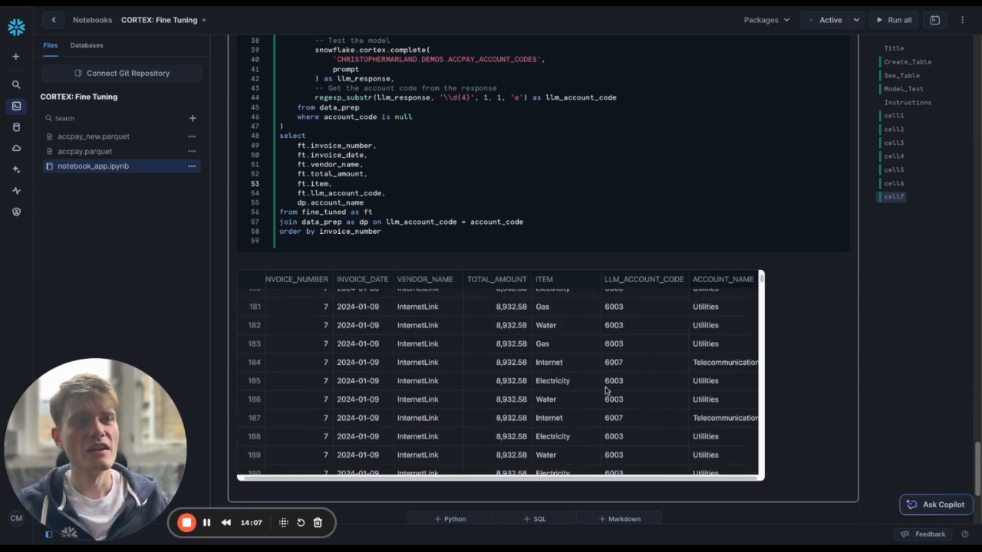
{"action": "scroll", "scroll_direction": "down", "scroll_amount": 3}
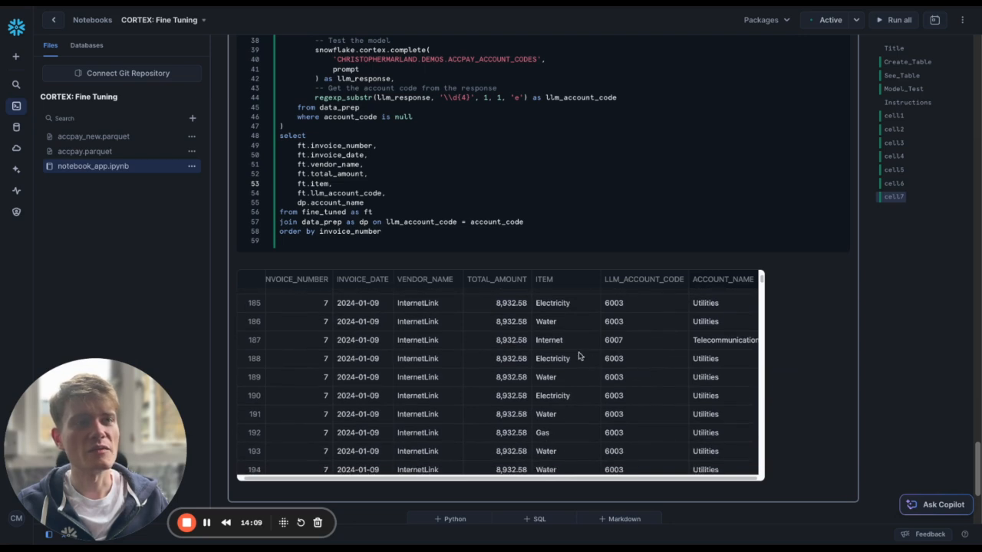
{"action": "scroll", "scroll_direction": "down", "scroll_amount": 3}
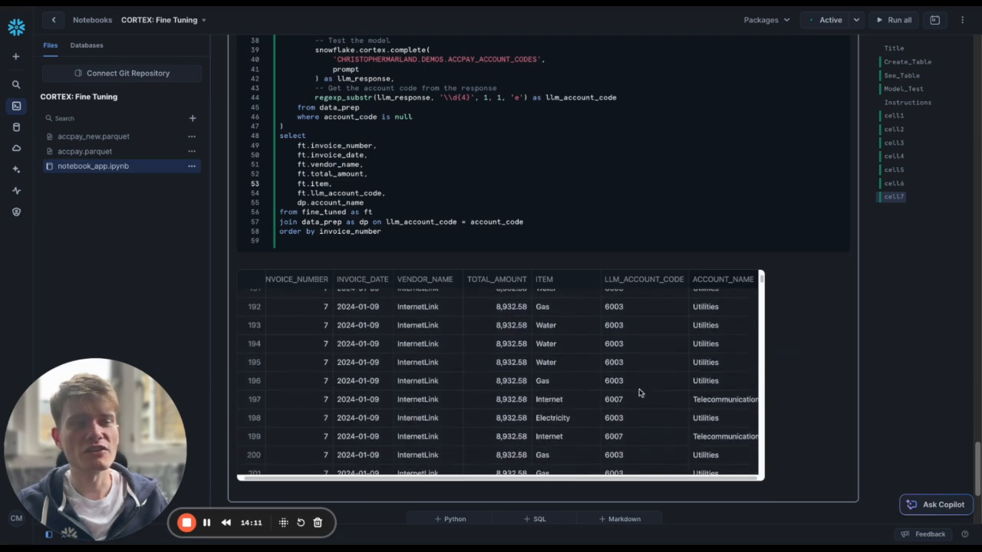
{"action": "scroll", "scroll_direction": "down", "scroll_amount": 3}
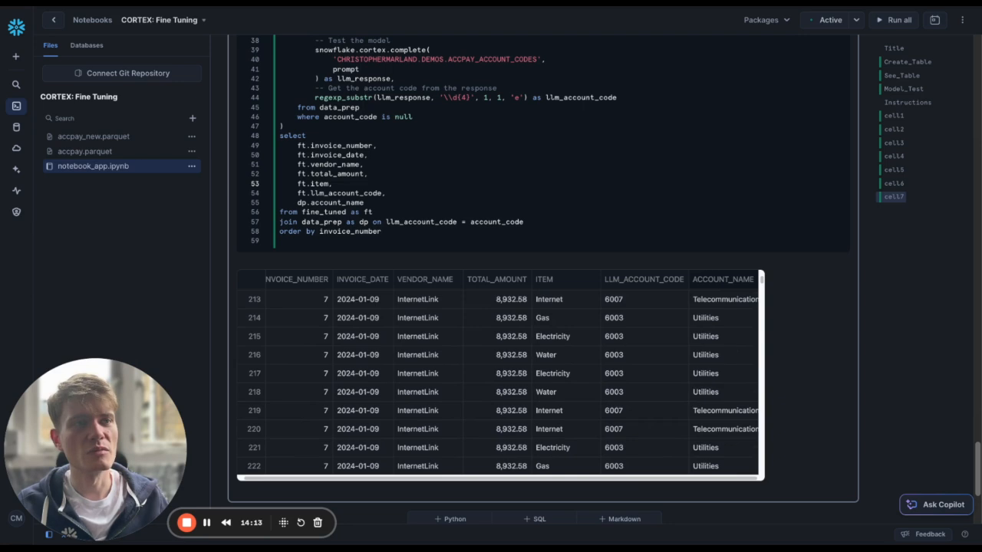
{"action": "scroll", "scroll_direction": "down", "scroll_amount": 3}
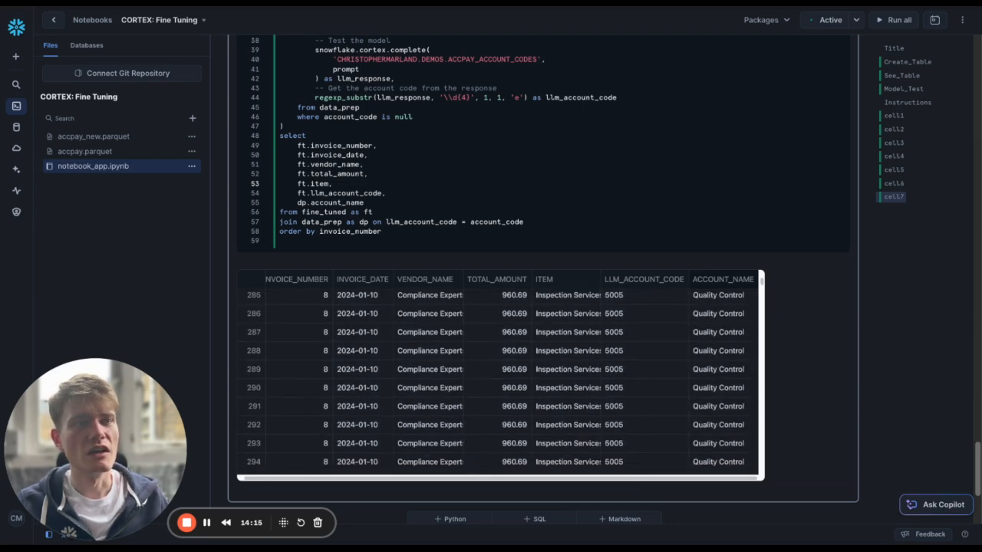
{"action": "scroll", "scroll_direction": "down", "scroll_amount": 3}
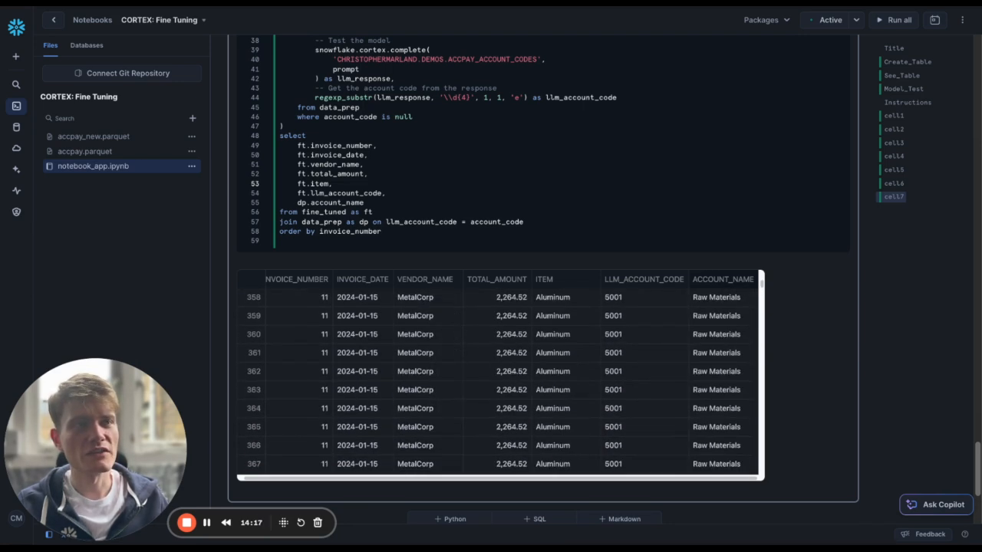
{"action": "scroll", "scroll_direction": "down", "scroll_amount": 3}
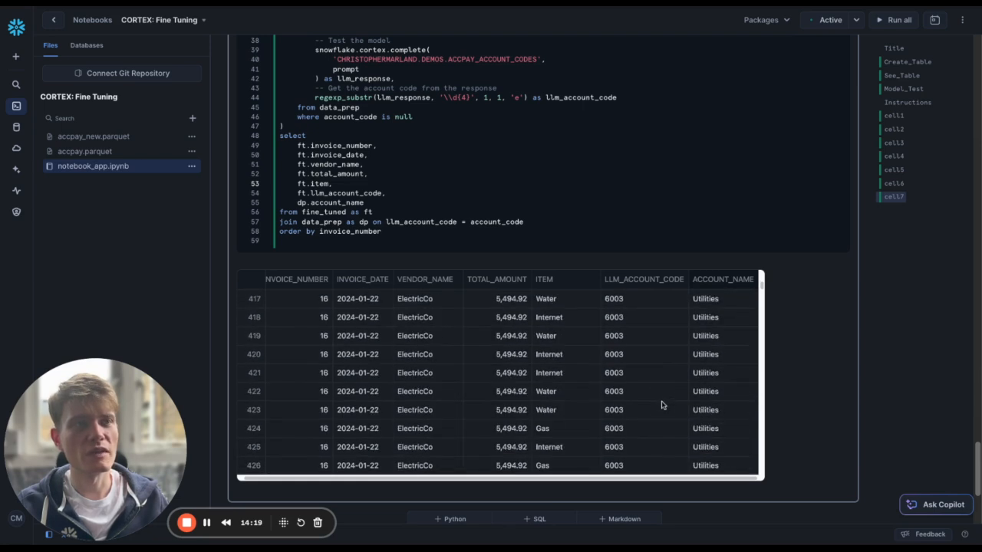
{"action": "scroll", "scroll_direction": "down", "scroll_amount": 3}
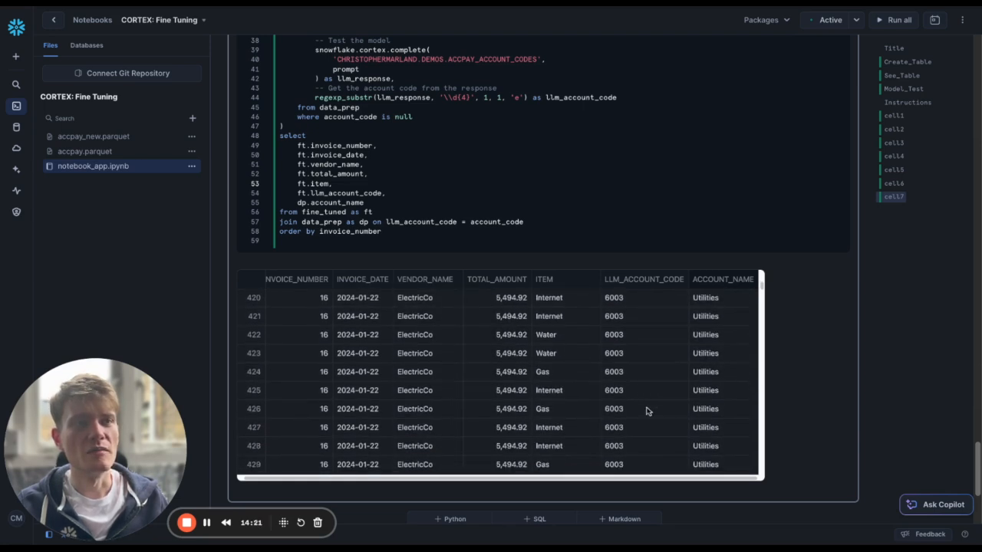
{"action": "scroll", "scroll_direction": "down", "scroll_amount": 3}
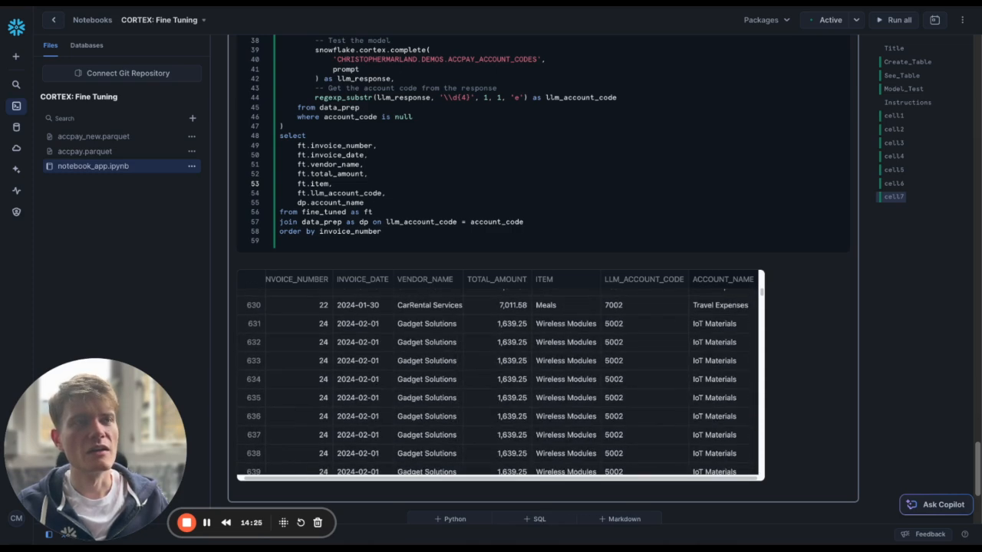
{"action": "scroll", "scroll_direction": "down", "scroll_amount": 3}
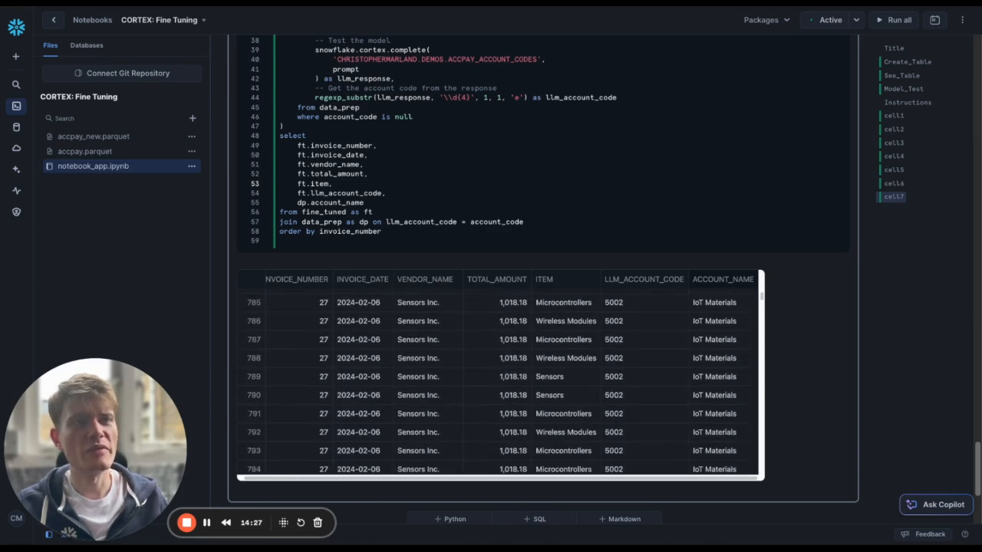